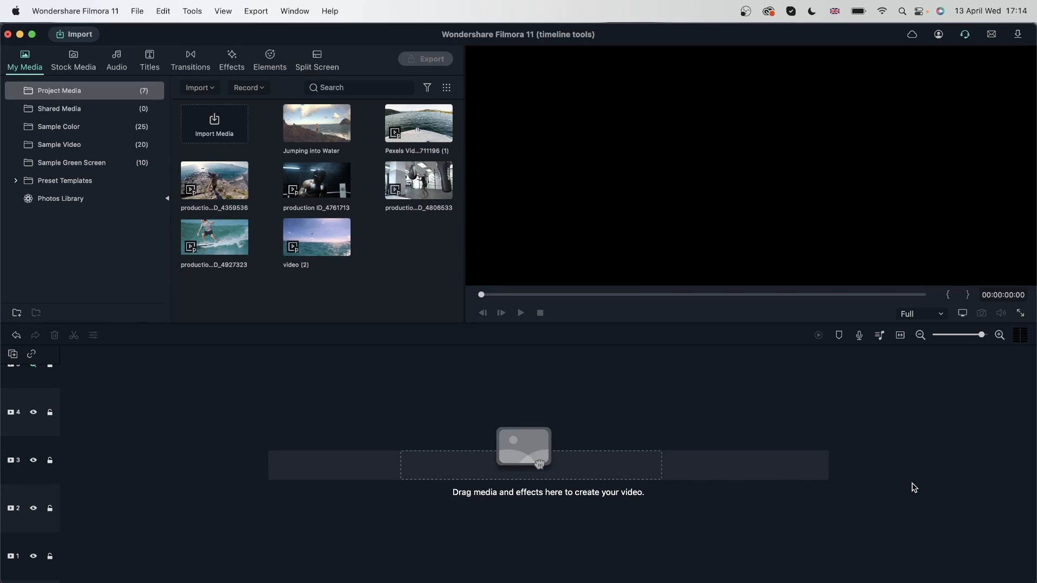
mouse_move(892, 378)
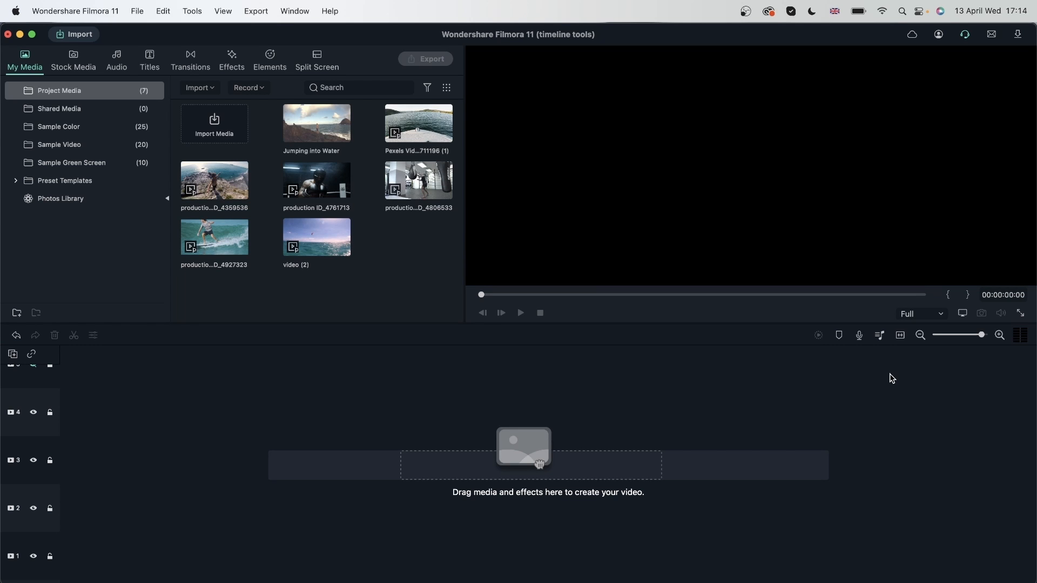
mouse_move(417, 143)
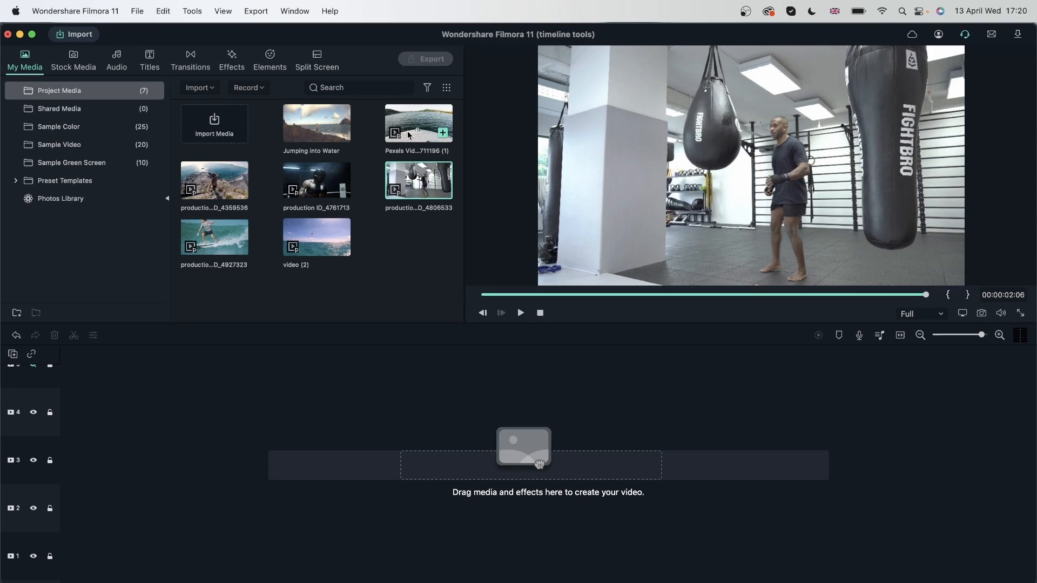
- Play the Pexels boat clip in the preview and pause it at about 00:00:02:02
click(520, 314)
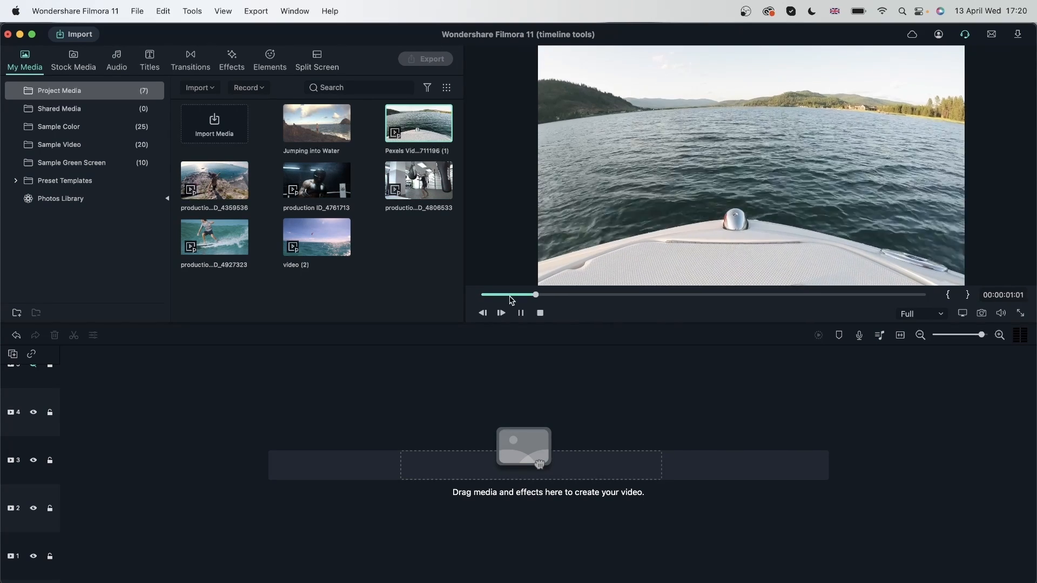
click(500, 313)
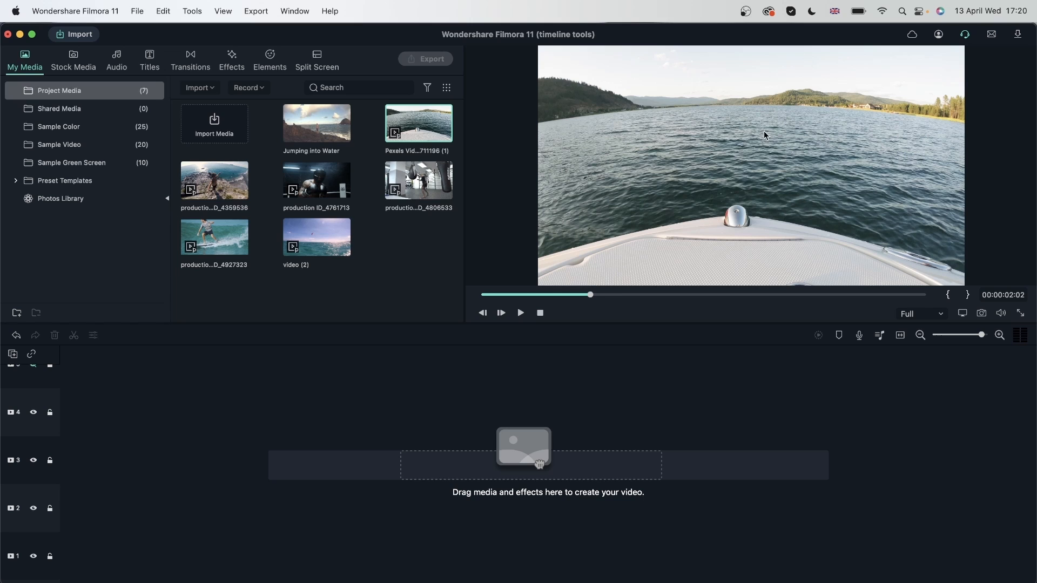
mouse_move(722, 193)
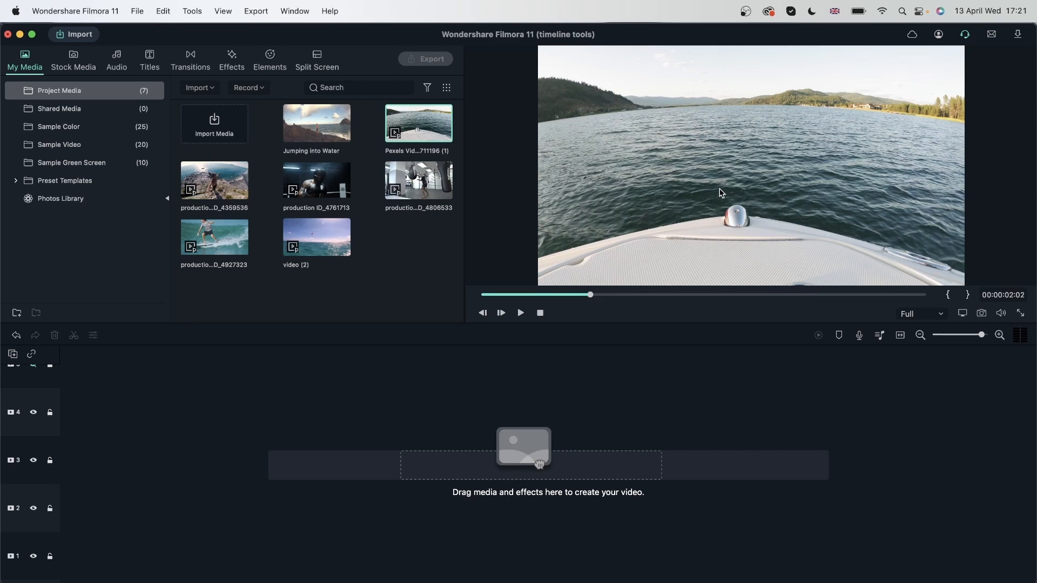
mouse_move(835, 164)
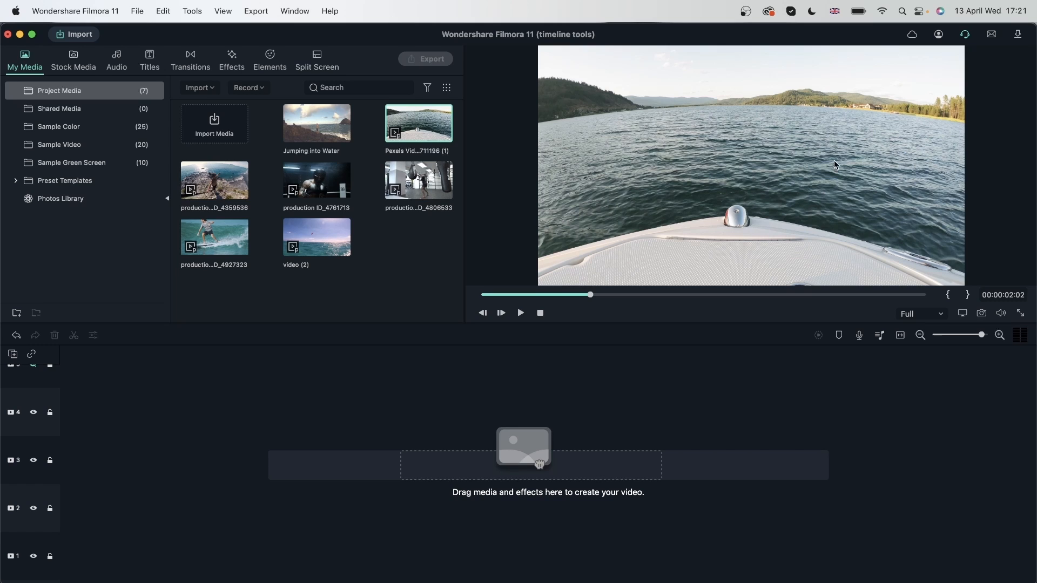
mouse_move(806, 120)
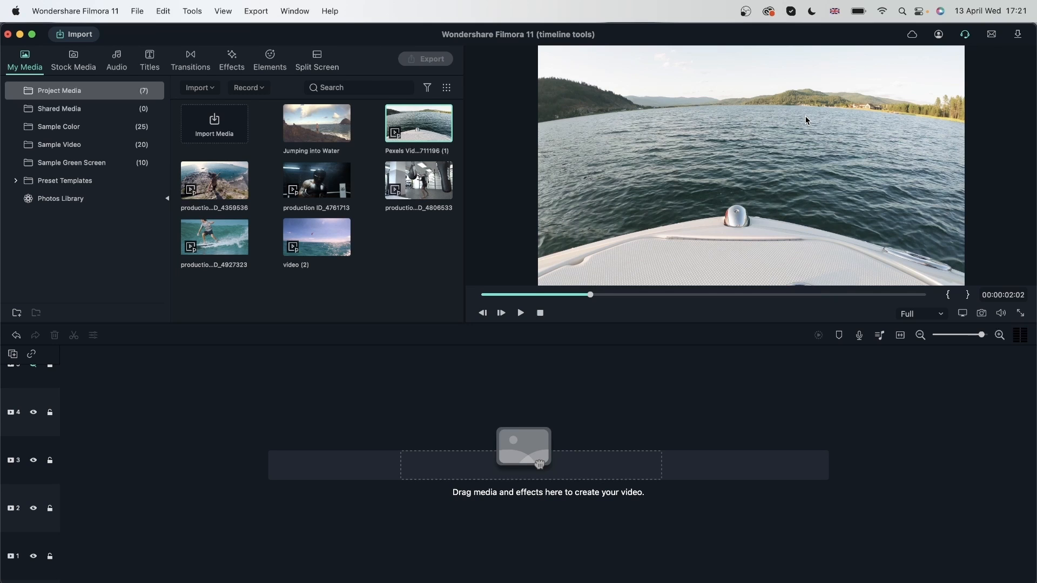
mouse_move(916, 155)
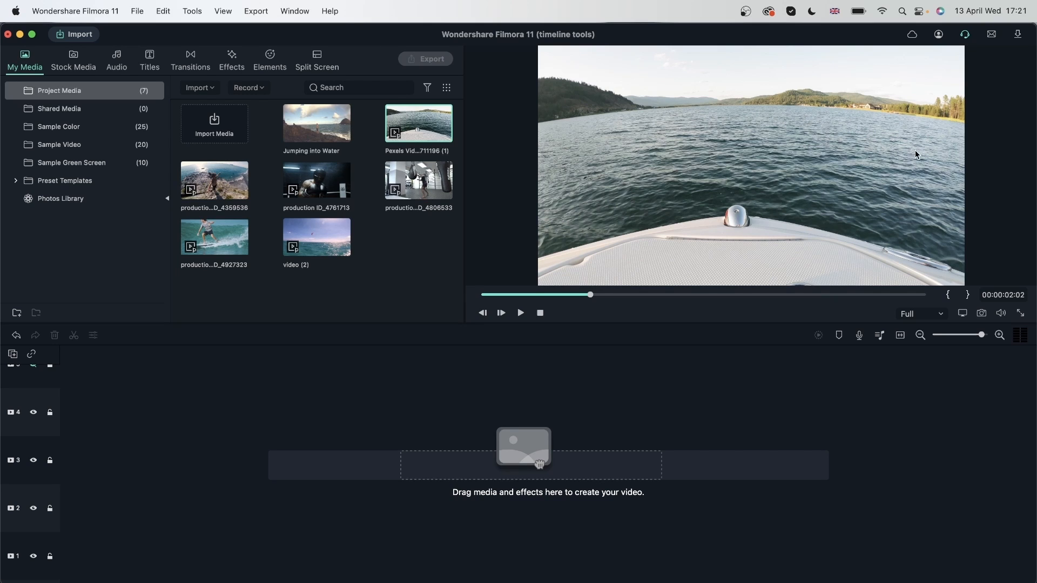
mouse_move(396, 192)
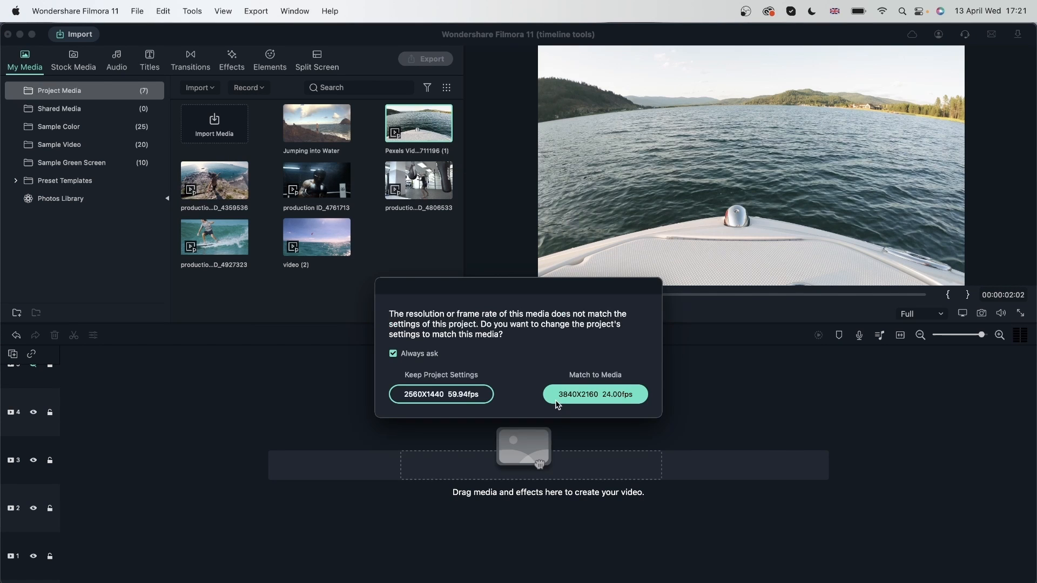
mouse_move(594, 395)
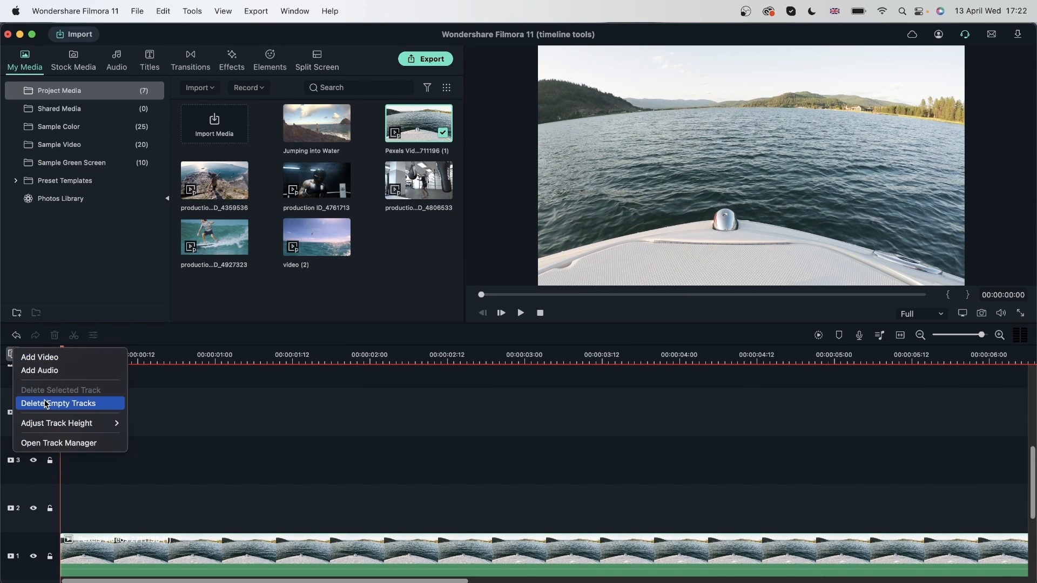
- Delete the empty tracks, copy the boat clip onto track 2 and select that upper copy for editing
click(58, 403)
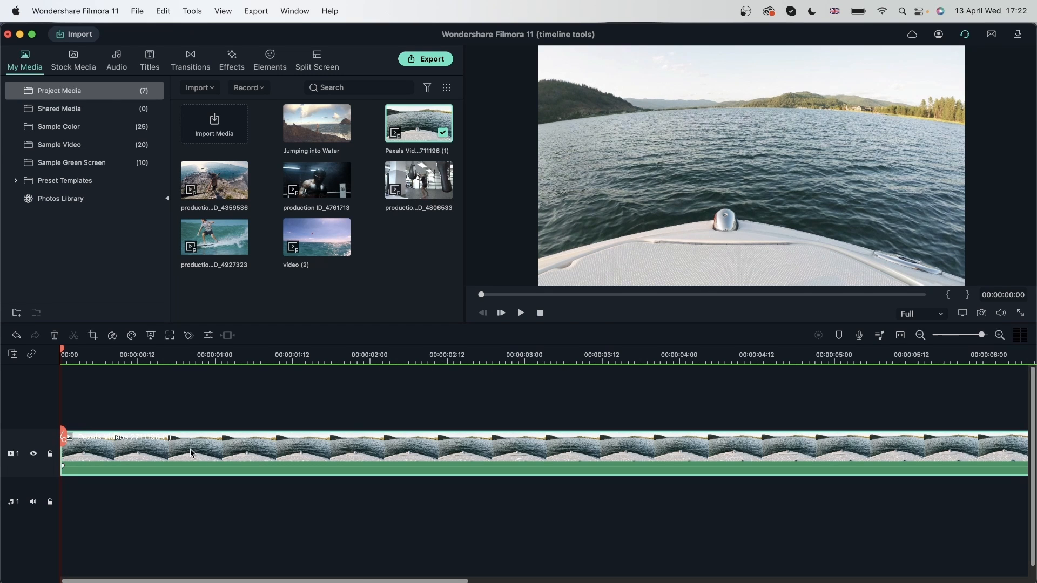
right_click(192, 453)
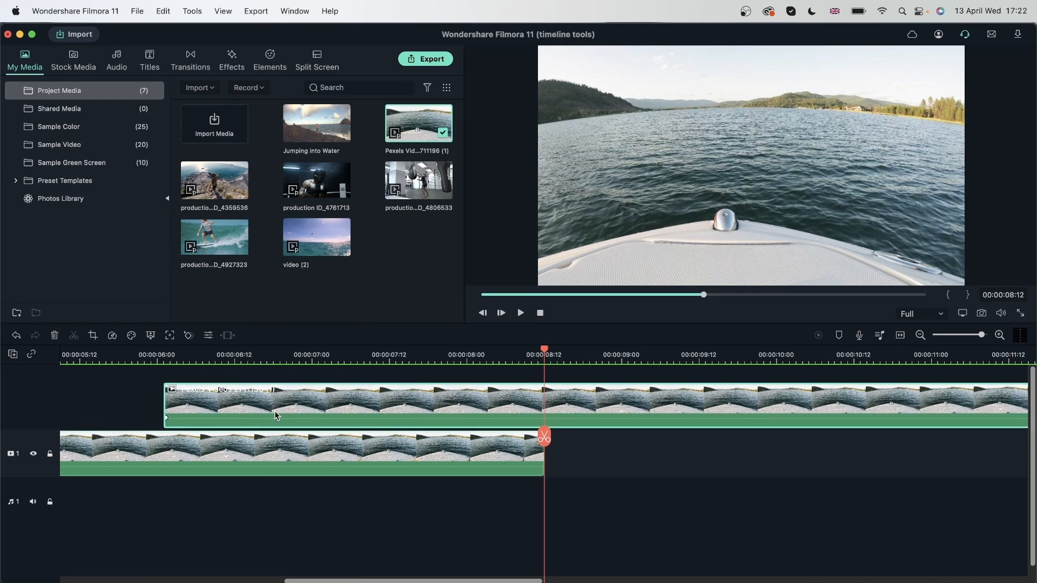
click(921, 335)
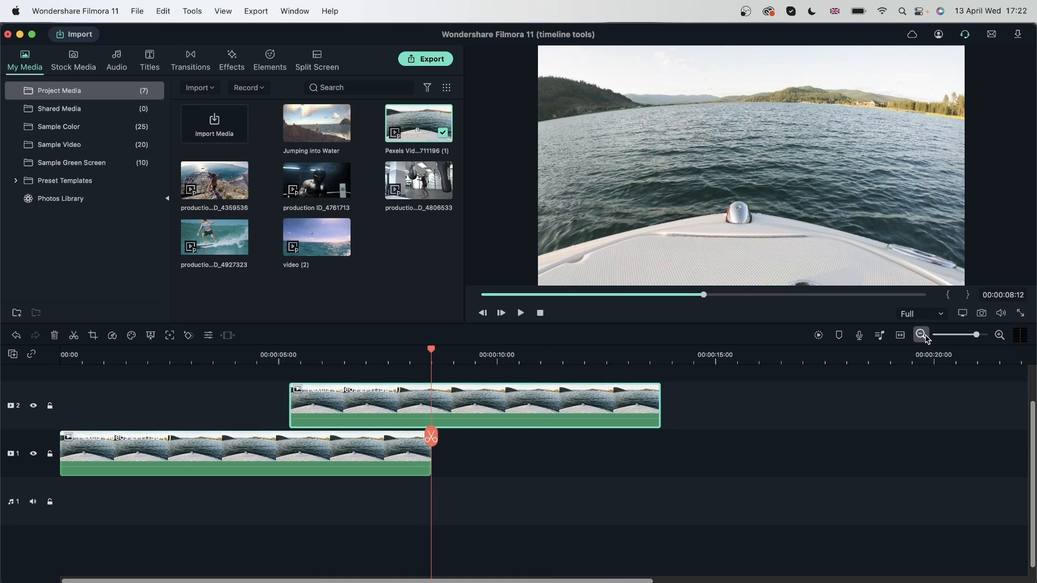
click(920, 335)
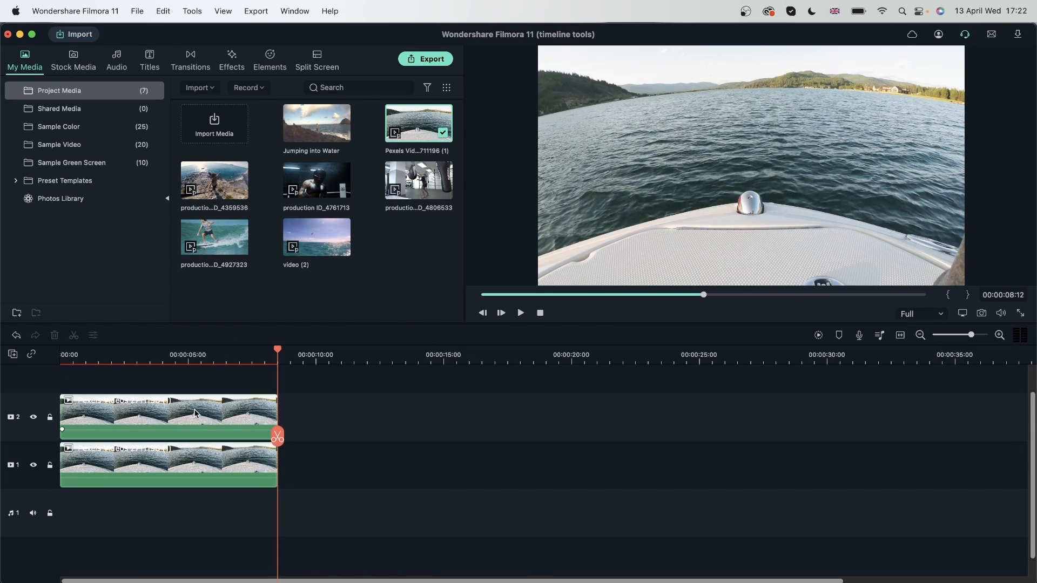
click(178, 417)
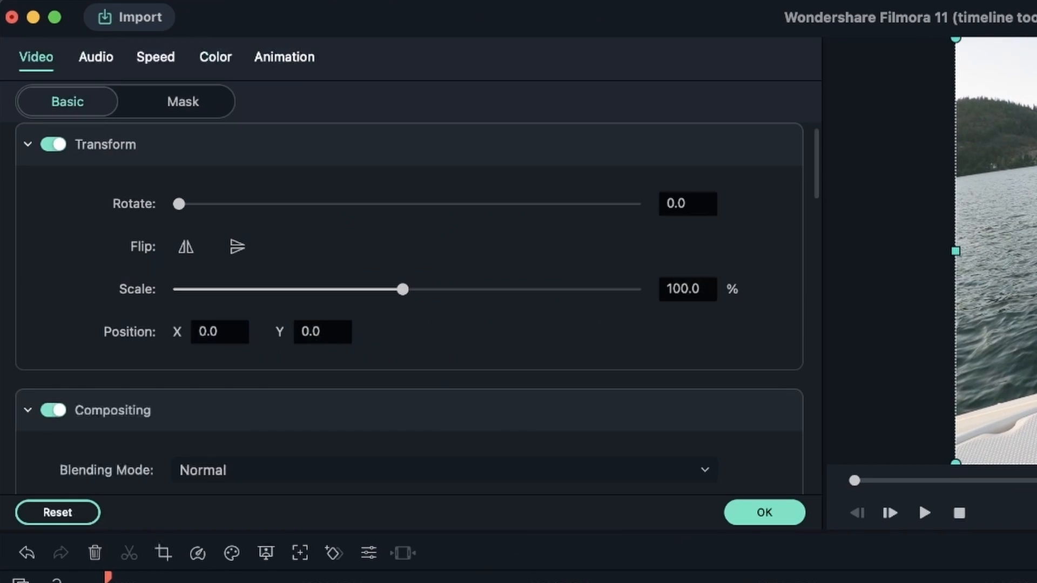
mouse_move(31, 72)
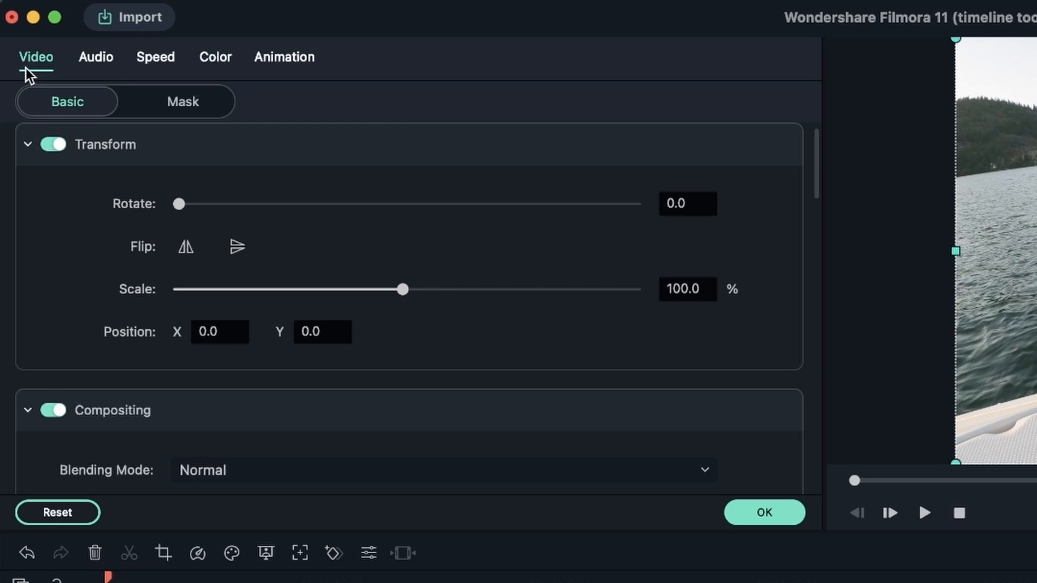
- Enable Lens Correction with GoPro Hero 6 / 2.7K(4:3) Wide and set Adjust Level to -100
scroll(down, 3)
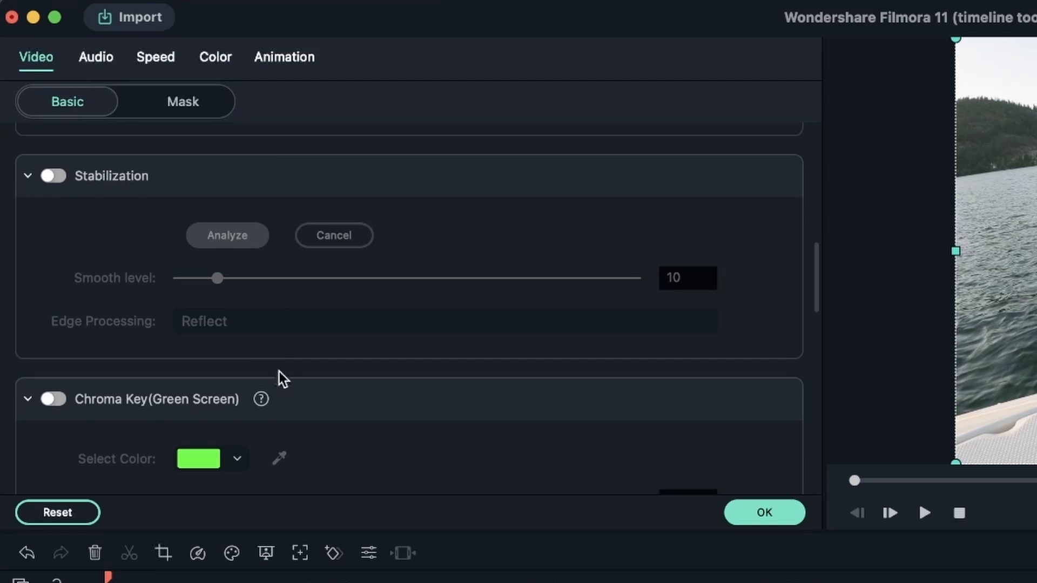
scroll(down, 3)
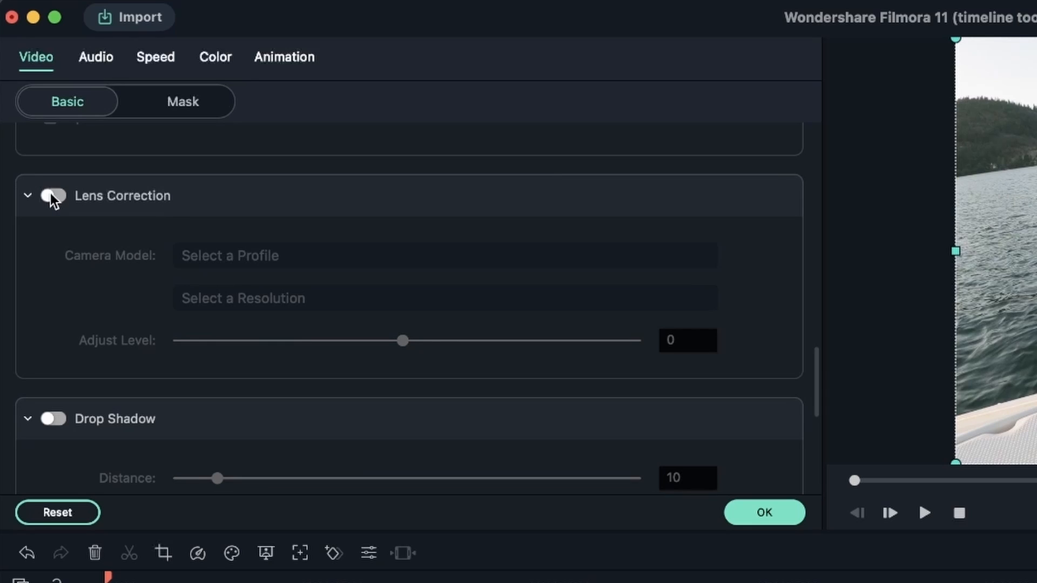
click(53, 196)
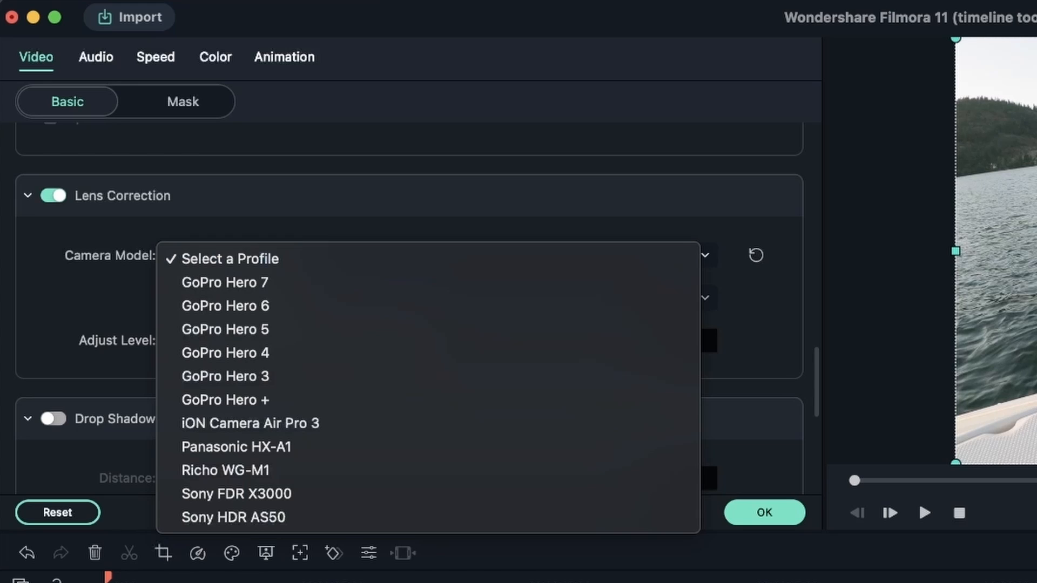
mouse_move(393, 328)
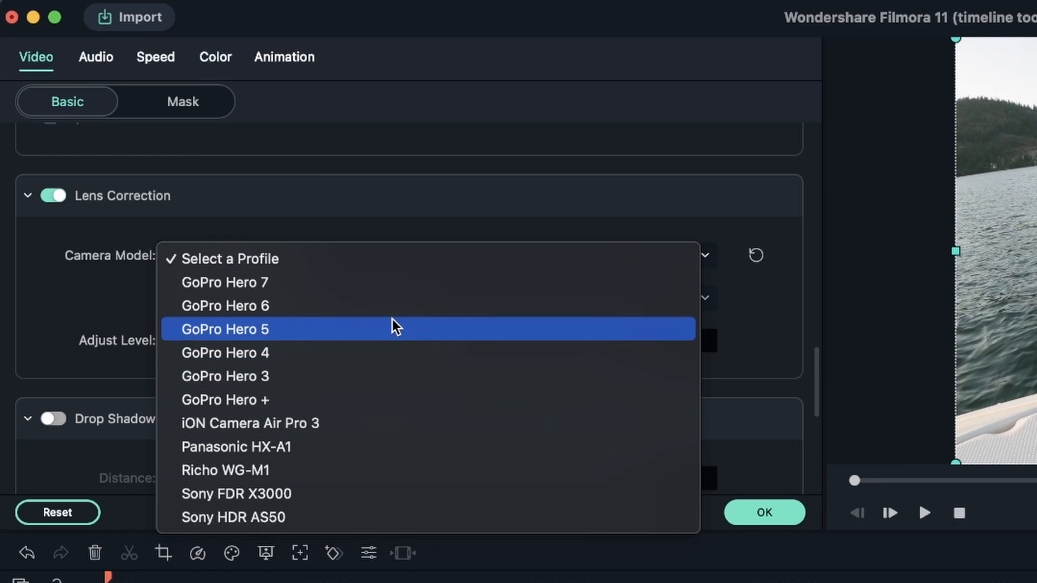
click(224, 306)
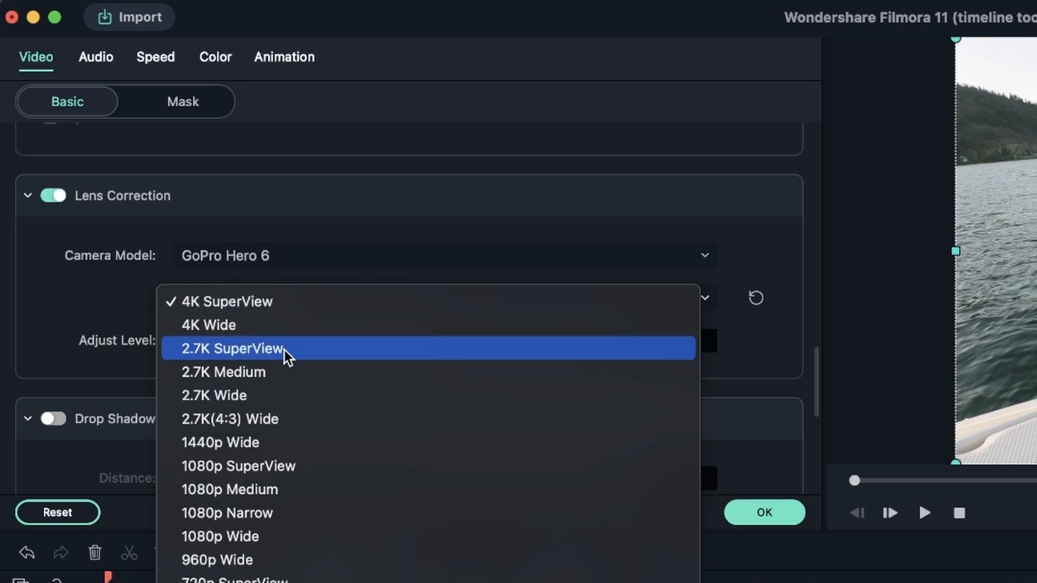
click(231, 349)
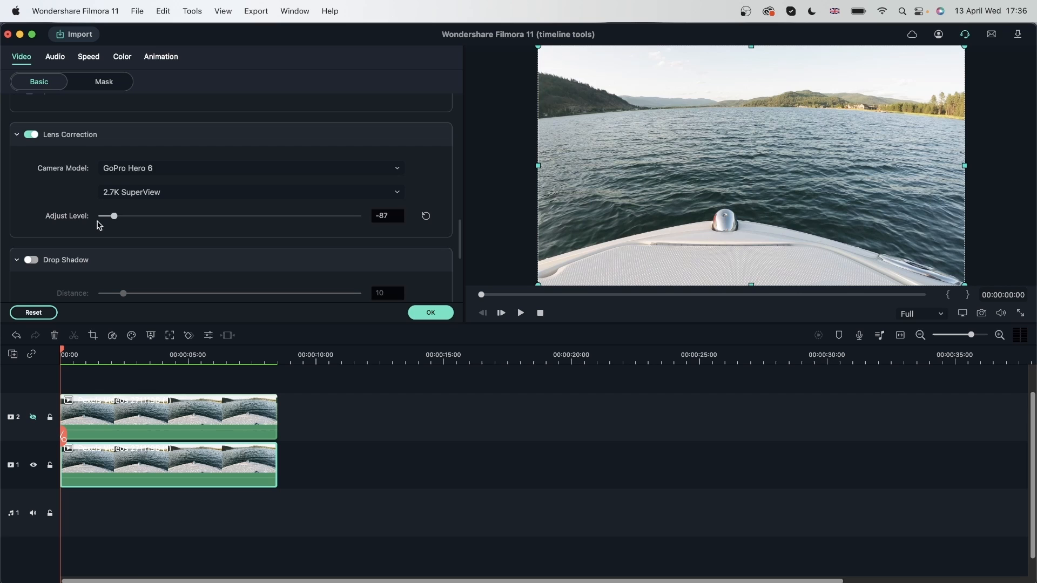
click(252, 192)
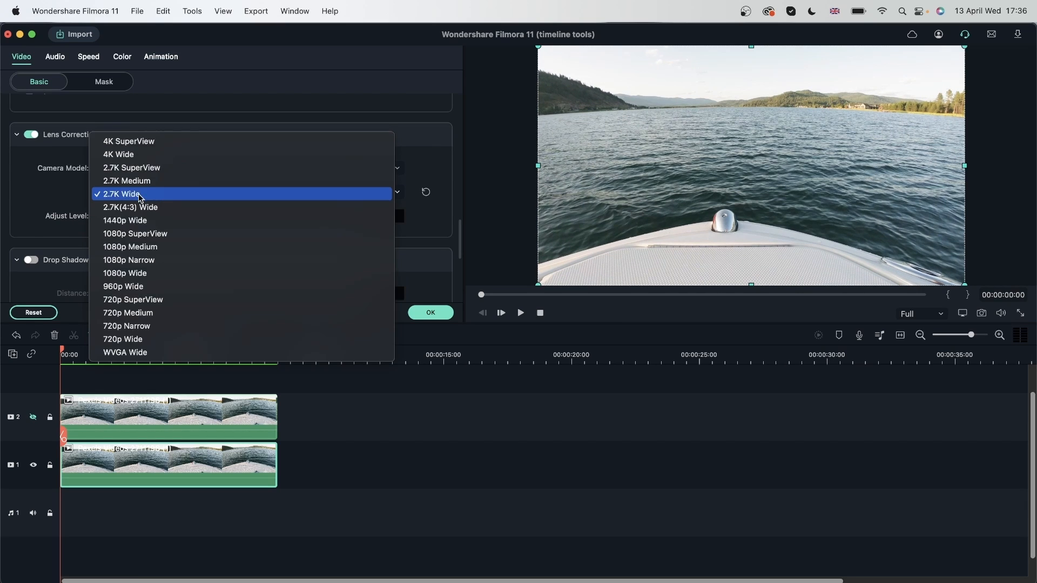
click(131, 208)
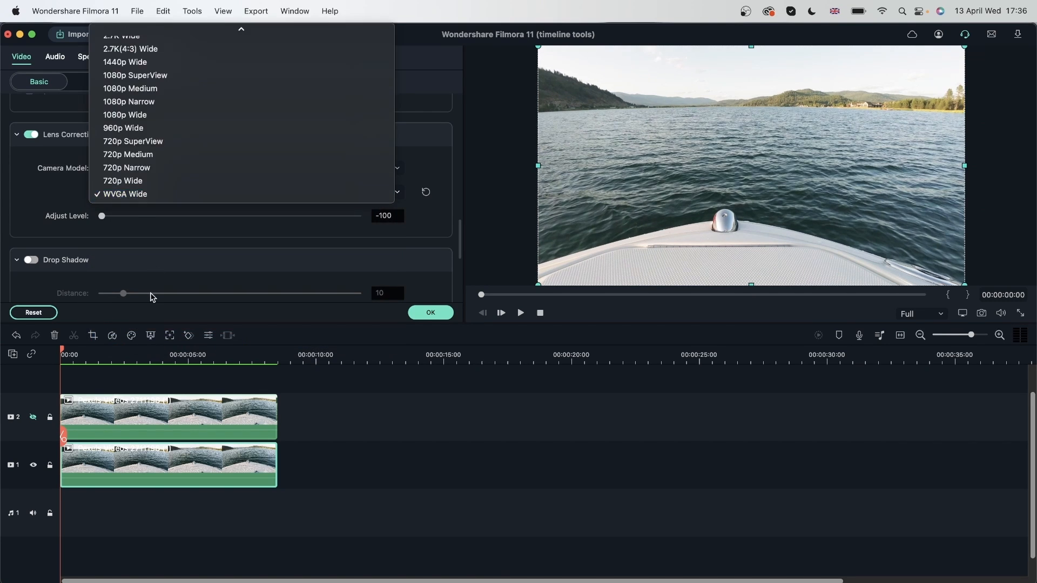
click(131, 48)
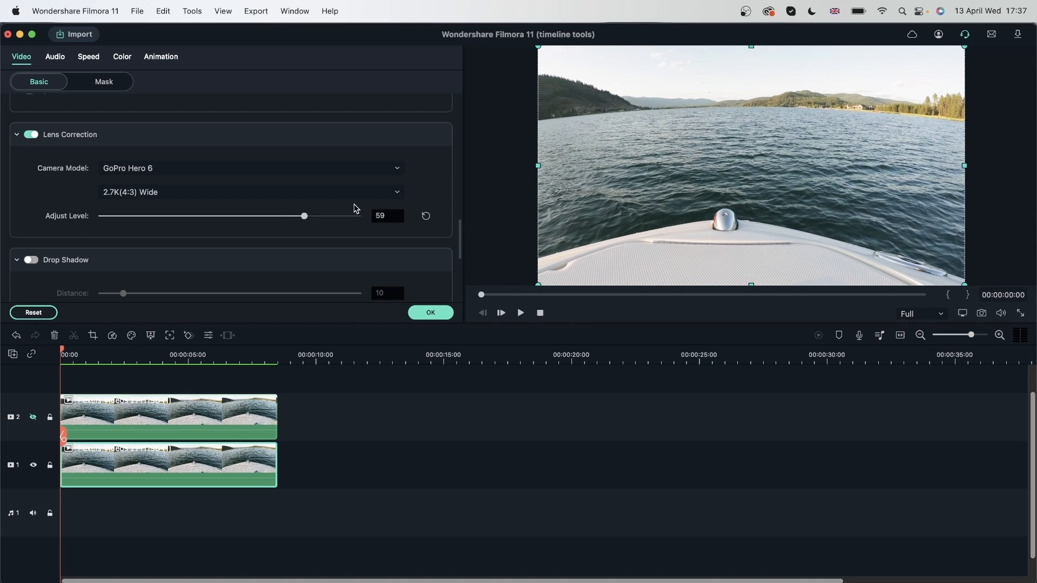
drag(304, 216, 337, 216)
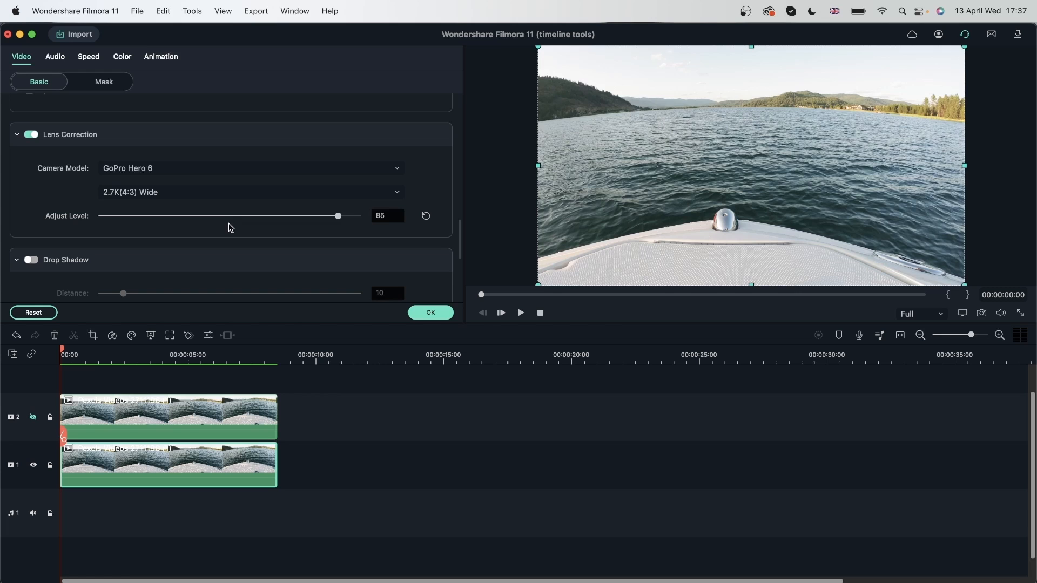
drag(338, 216, 267, 216)
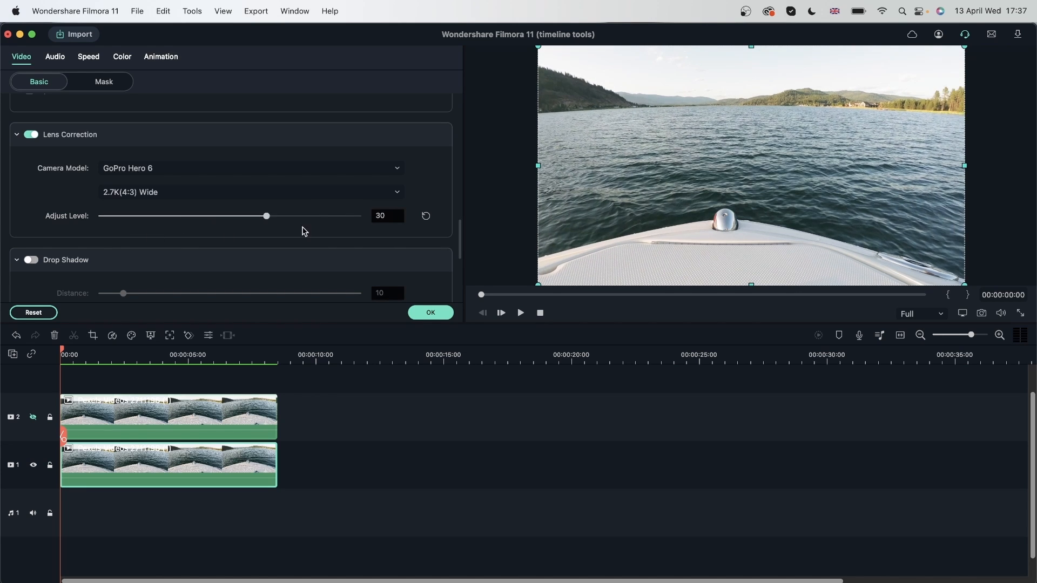
drag(267, 216, 356, 216)
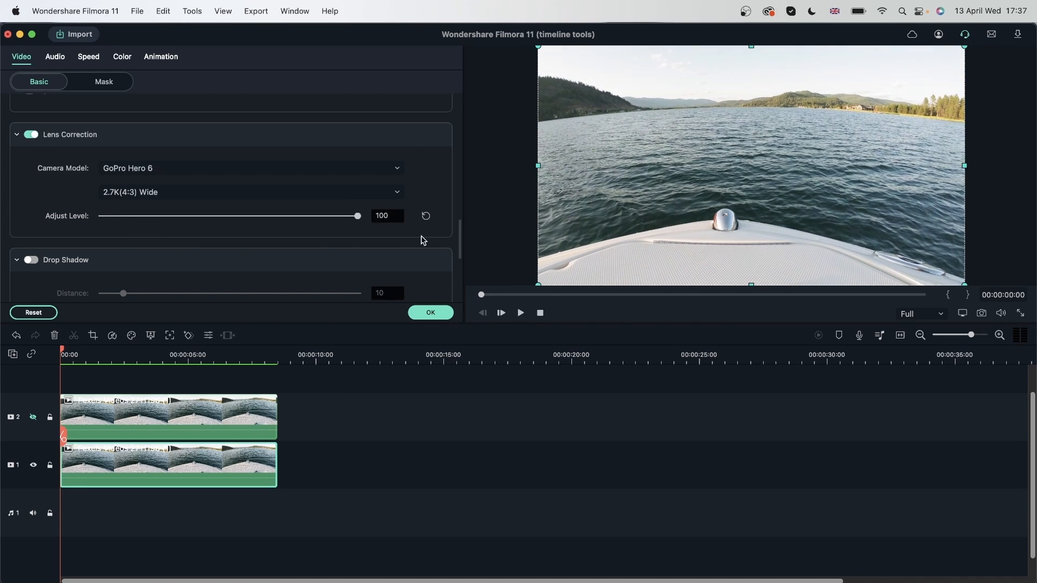
drag(356, 216, 102, 216)
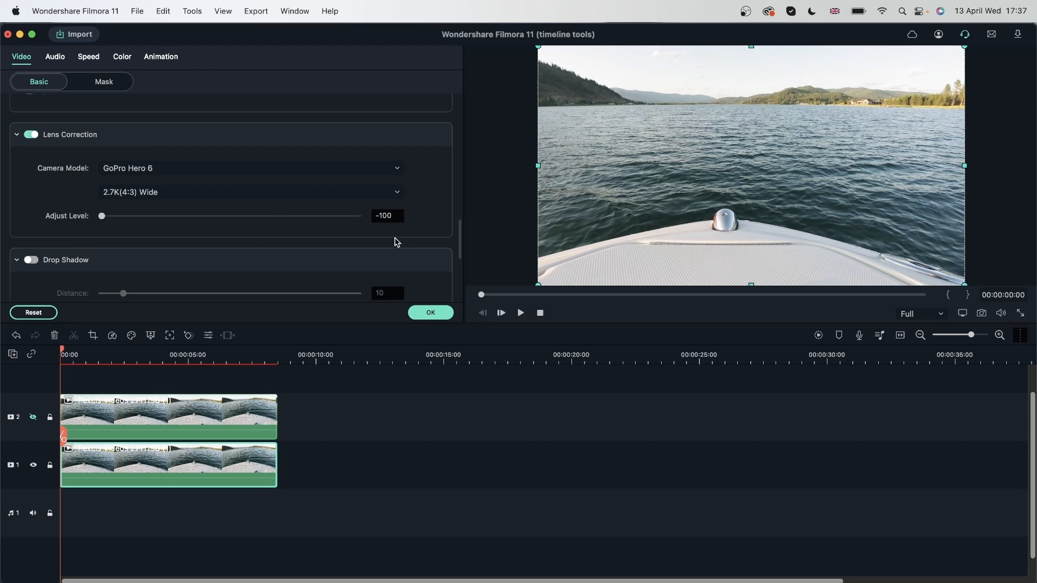
mouse_move(810, 101)
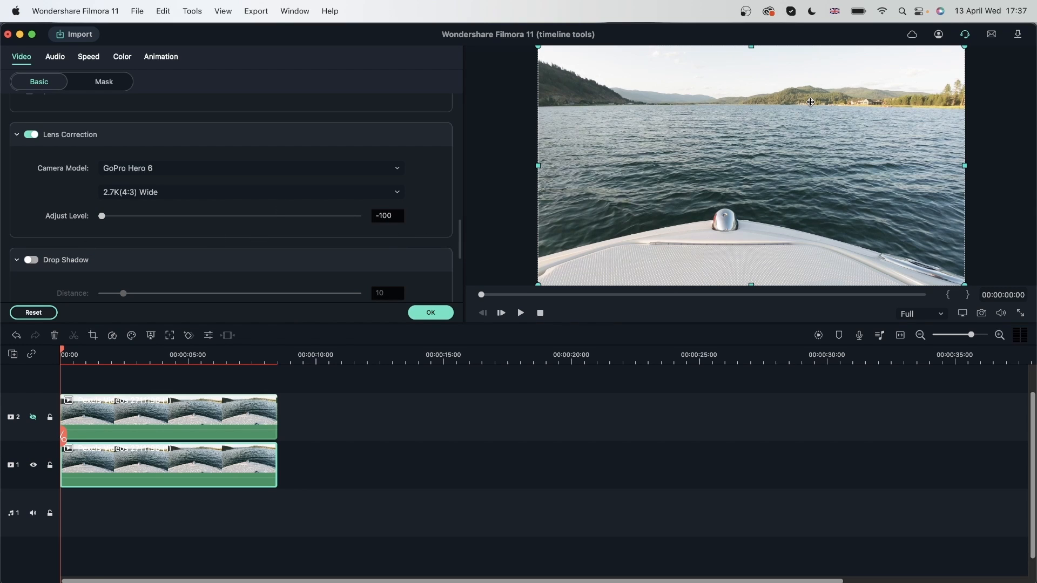
mouse_move(615, 323)
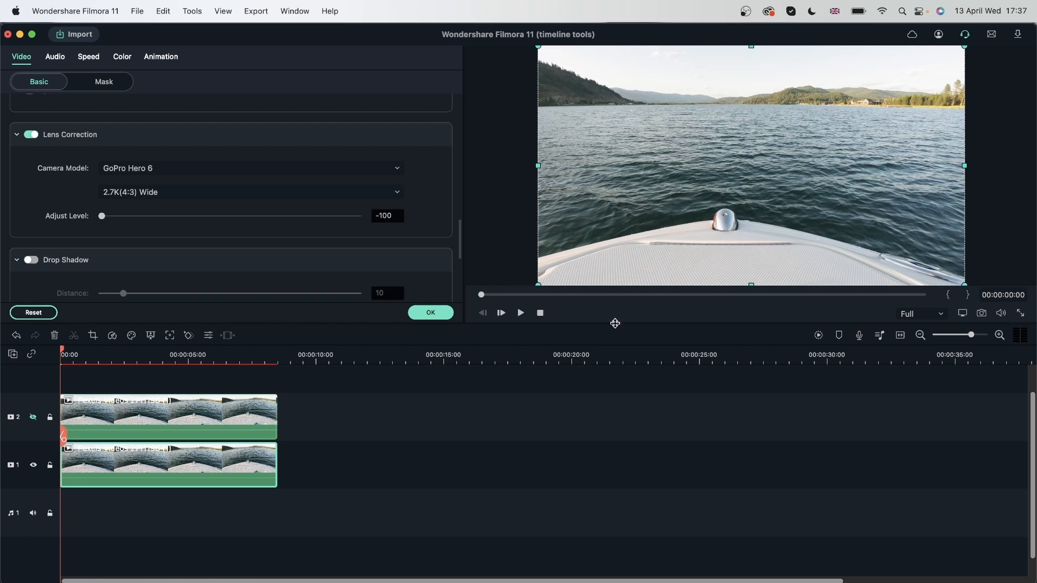
- Confirm the correction, shift the track 2 clip to about 00:00:10 and select the track 1 clip
click(218, 403)
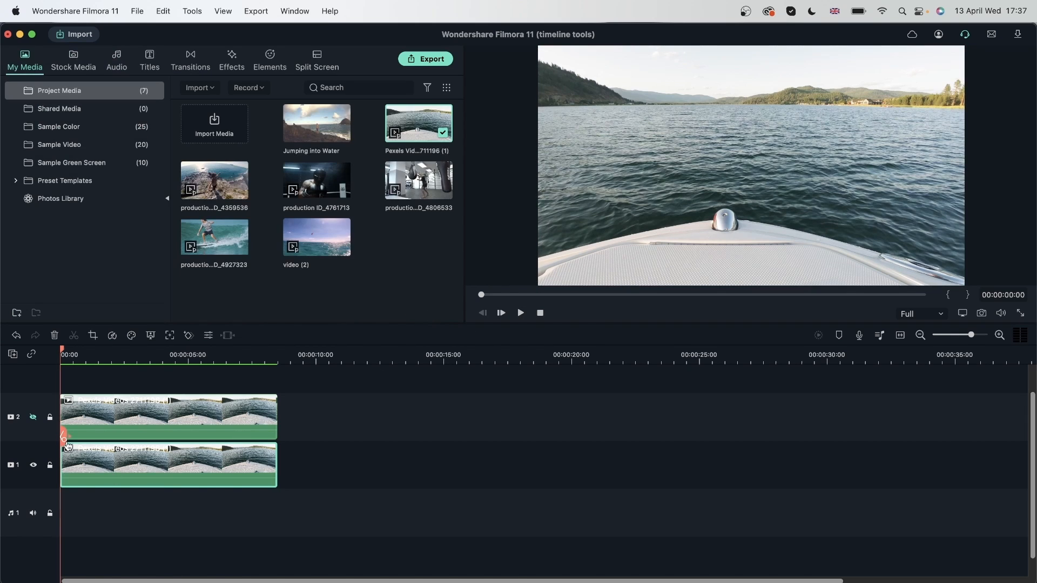
click(33, 417)
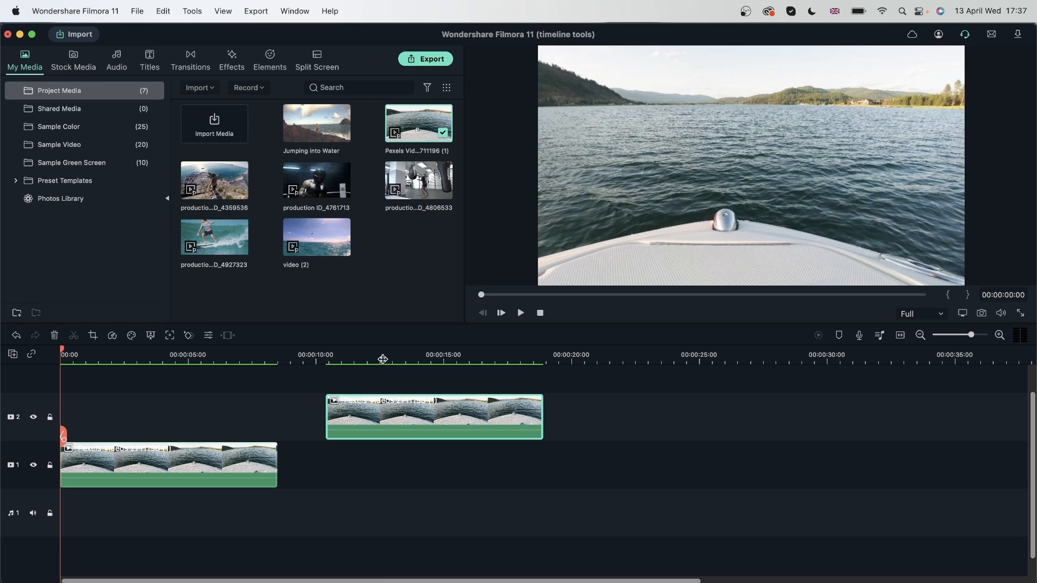
click(385, 354)
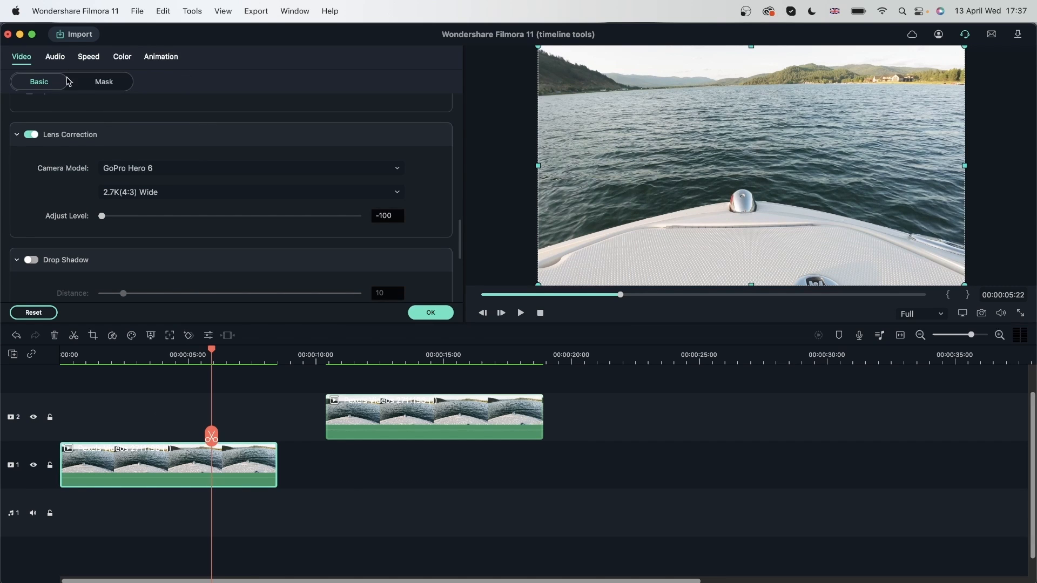
- Set the lower boat clip's Scale to 110.8% and Rotate to about 1.9 degrees, then confirm
scroll(up, 3)
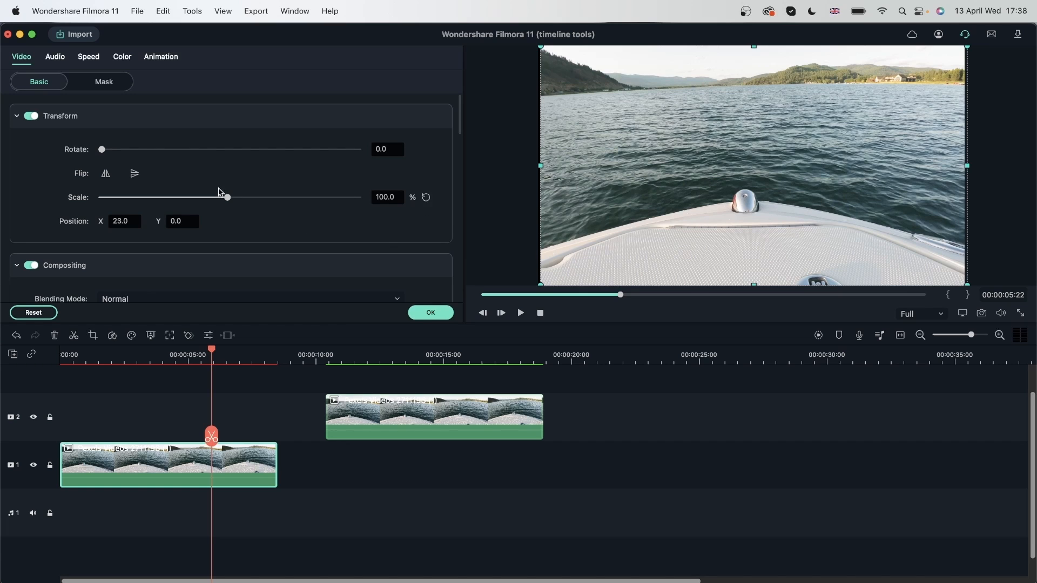
drag(102, 149, 108, 149)
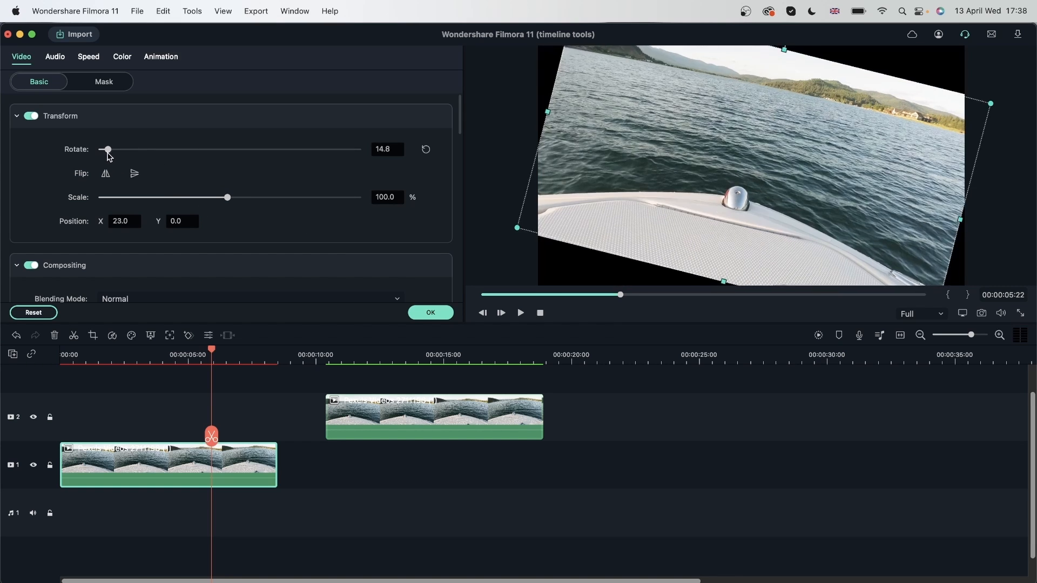
drag(108, 149, 99, 149)
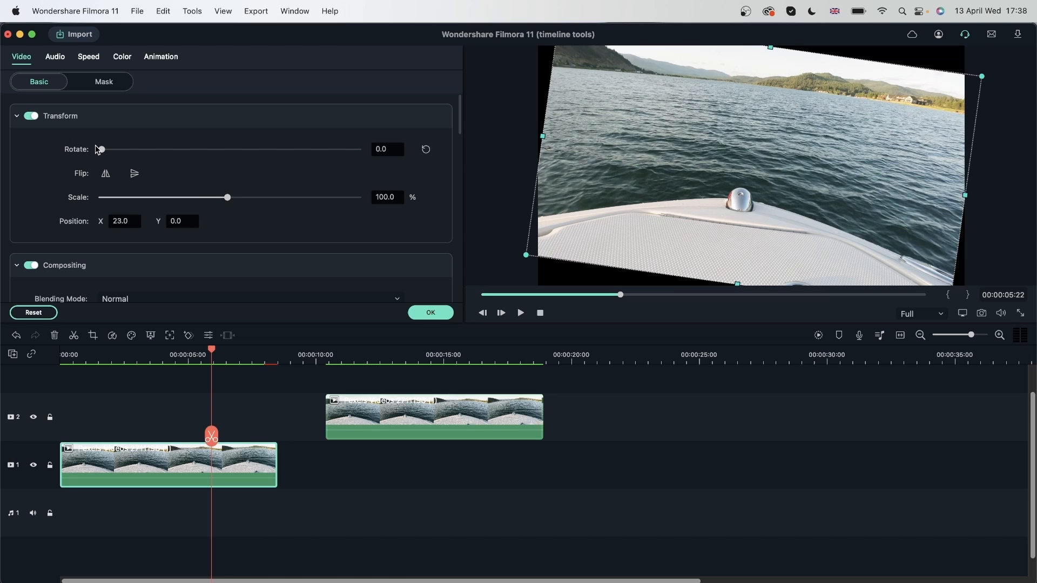
drag(228, 196, 232, 197)
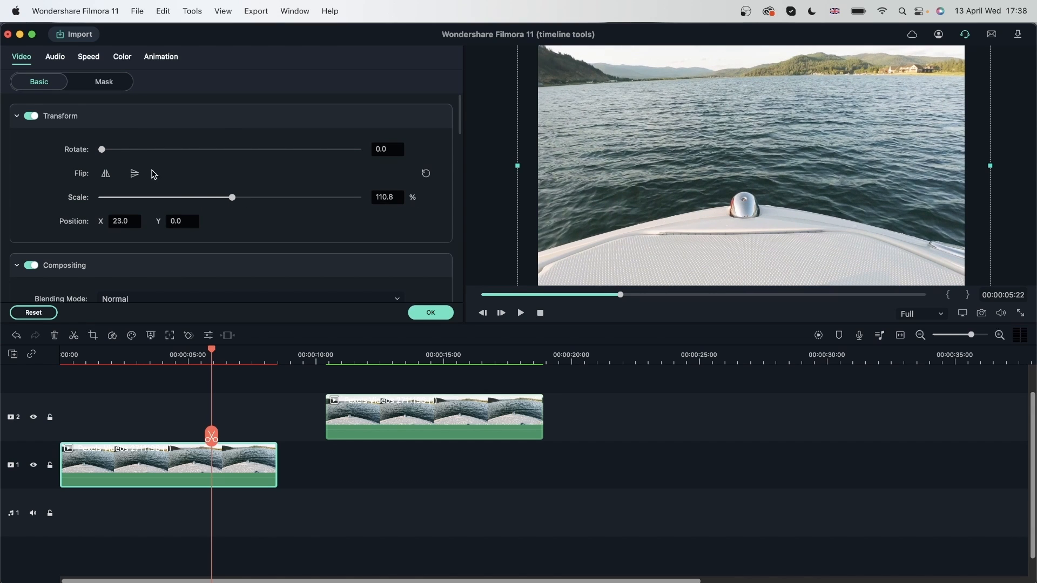
drag(102, 149, 116, 149)
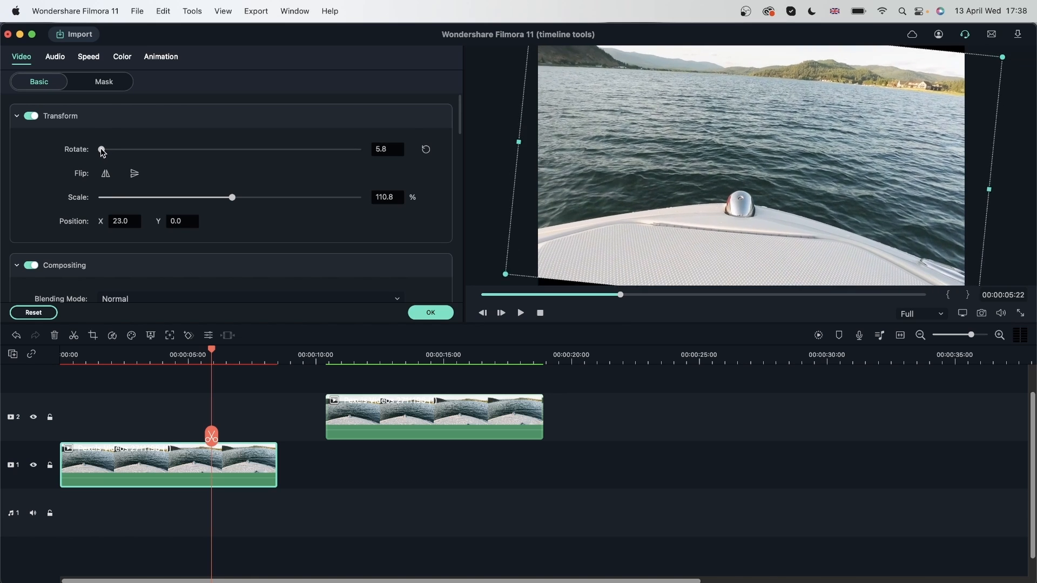
drag(102, 149, 100, 149)
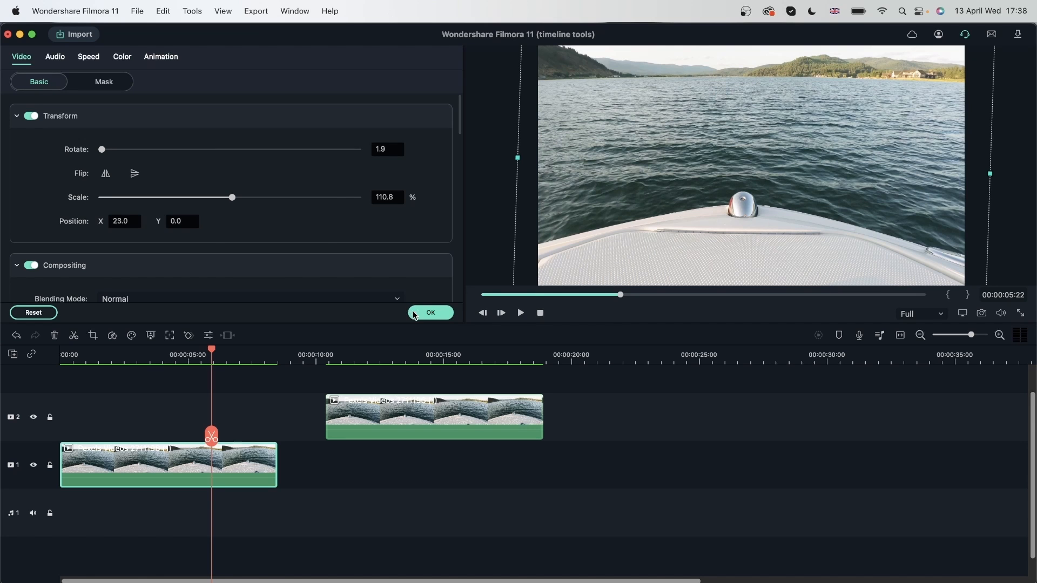
click(430, 312)
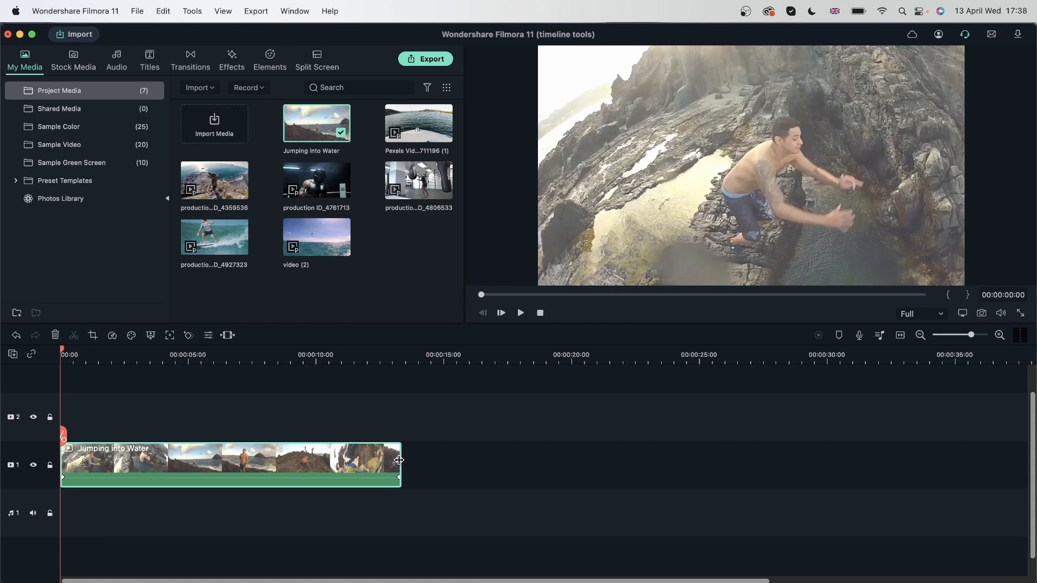
- Run Scene Detection on Jumping into Water, trash the unwanted scenes and add the remaining three to the timeline
right_click(316, 125)
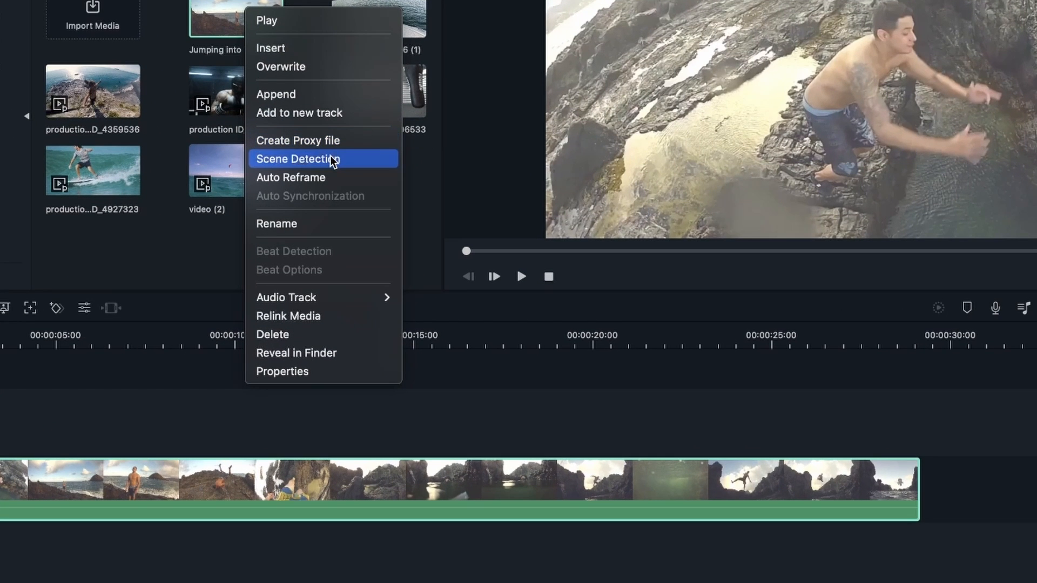
click(297, 159)
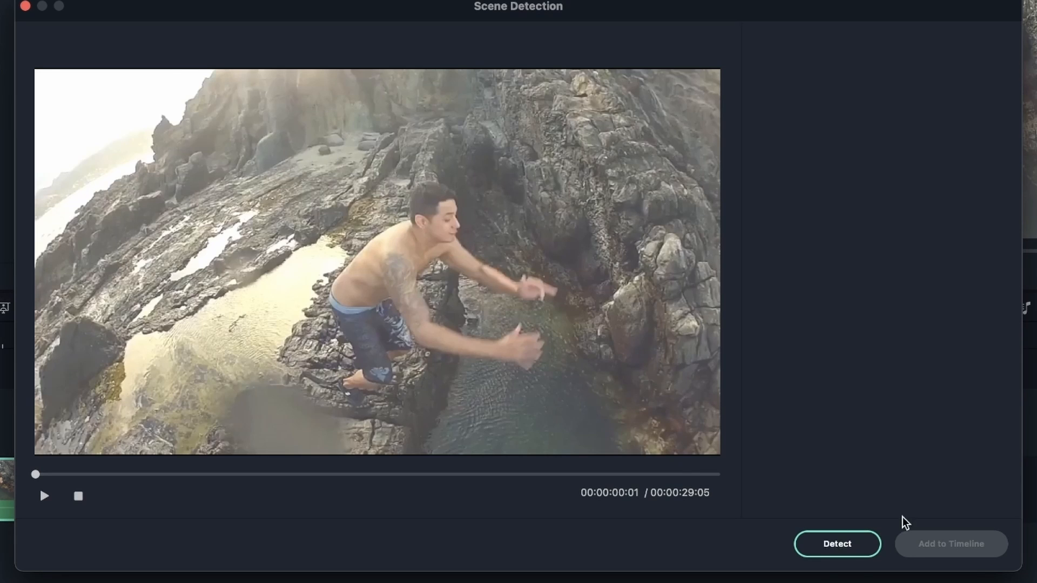
click(836, 543)
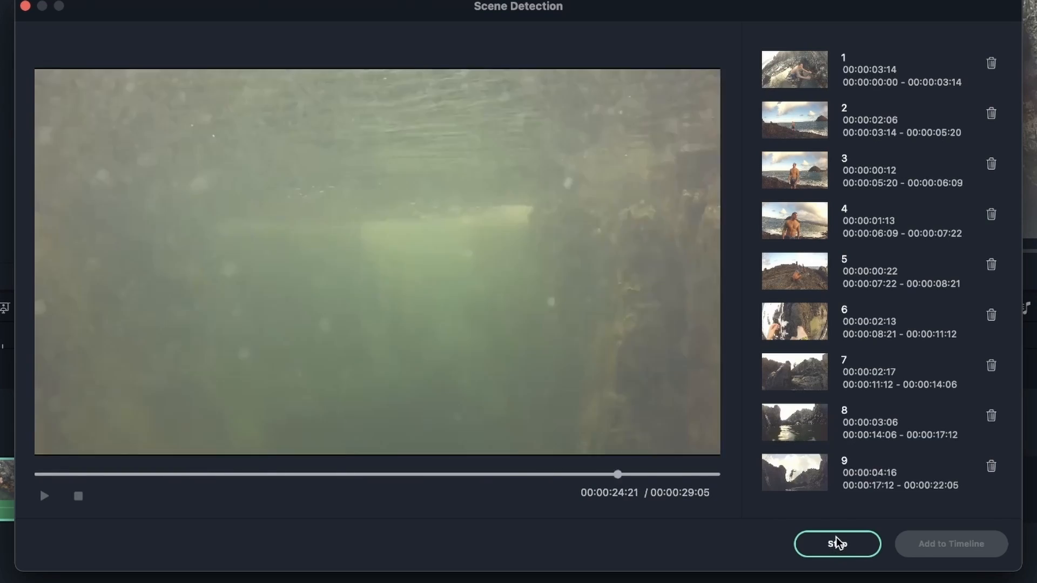
click(836, 543)
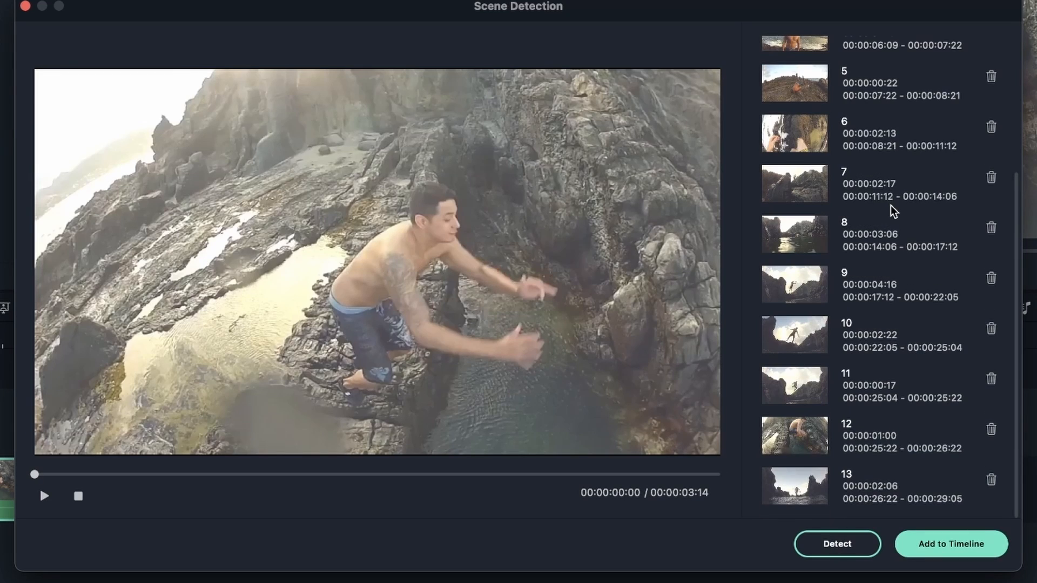
click(794, 133)
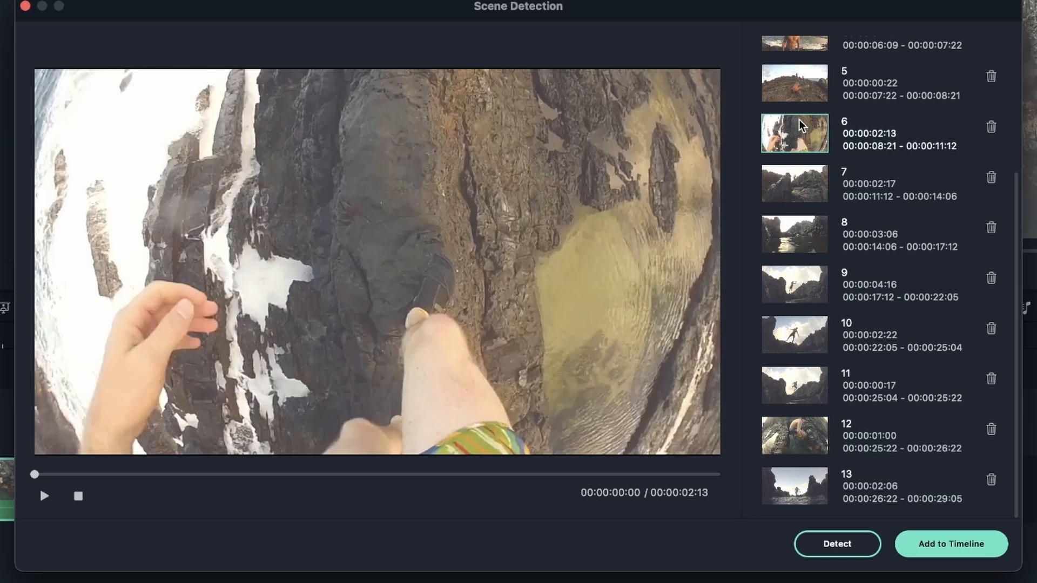
mouse_move(462, 260)
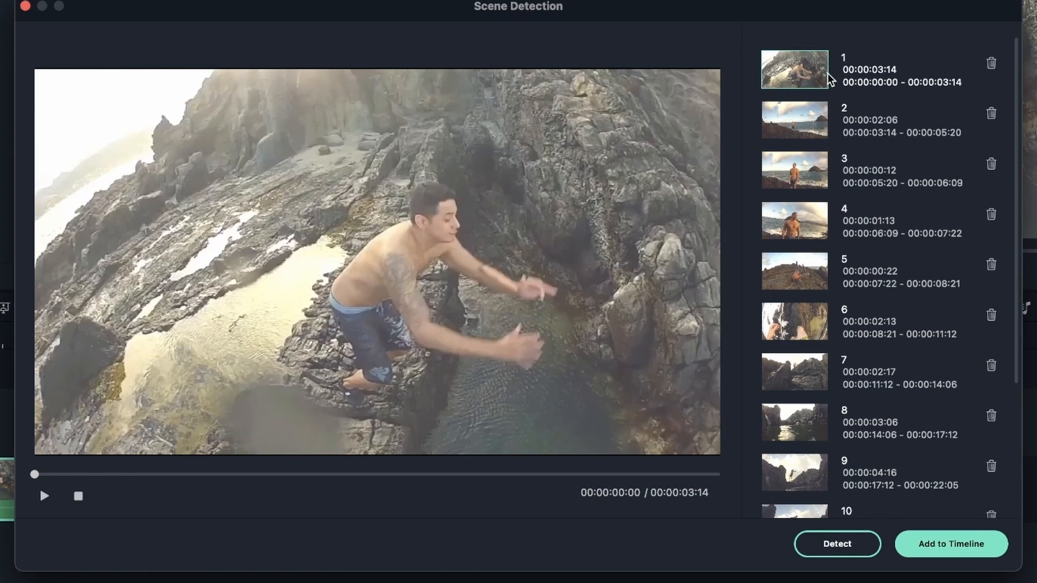
click(794, 120)
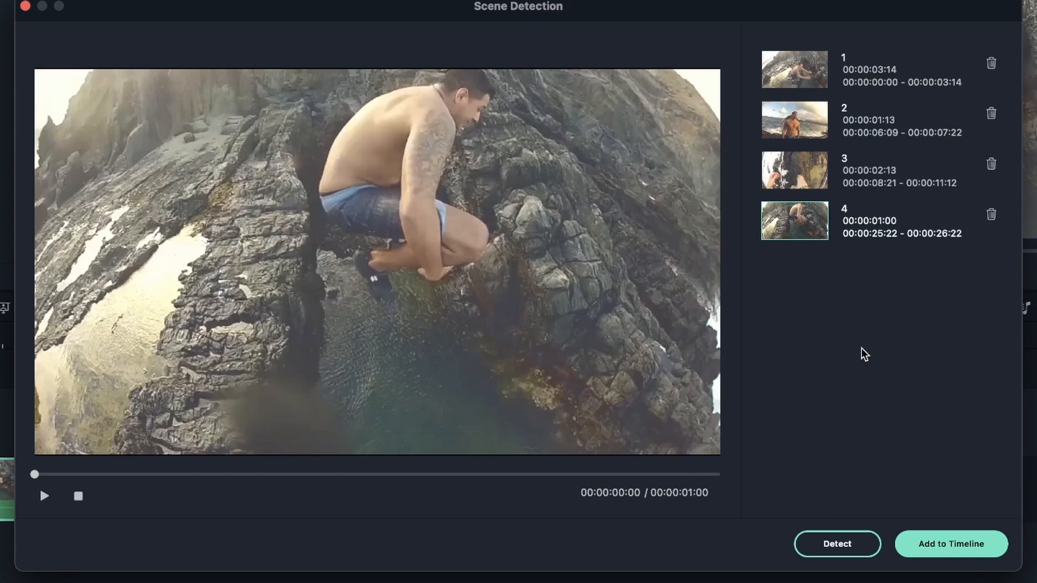
mouse_move(796, 59)
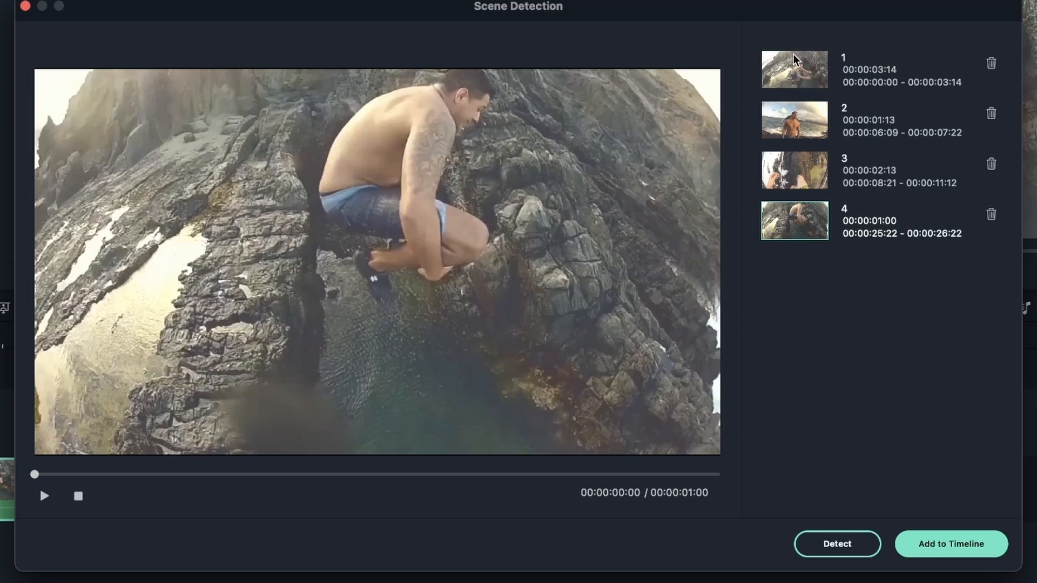
mouse_move(990, 220)
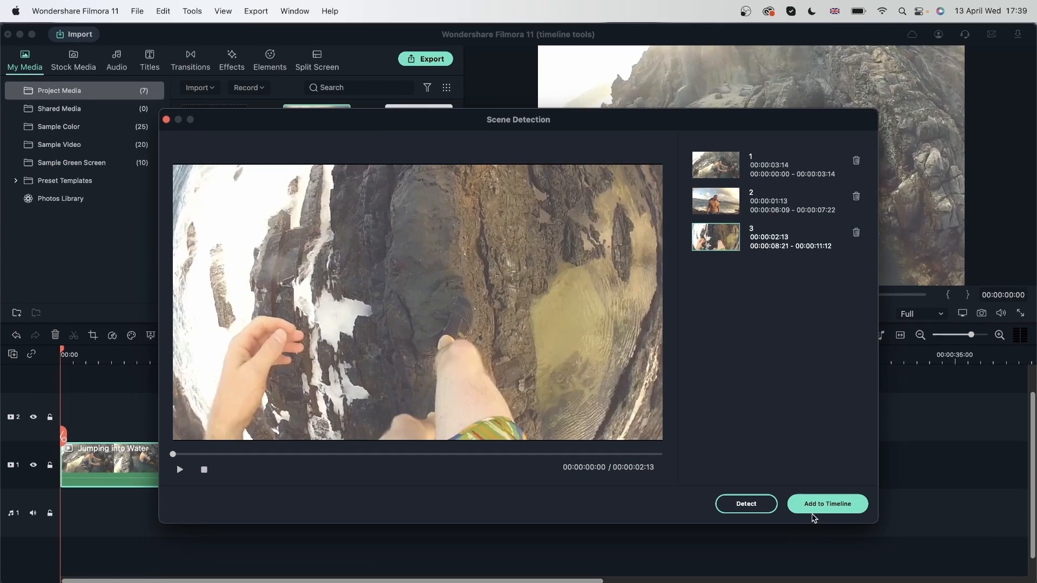
click(826, 503)
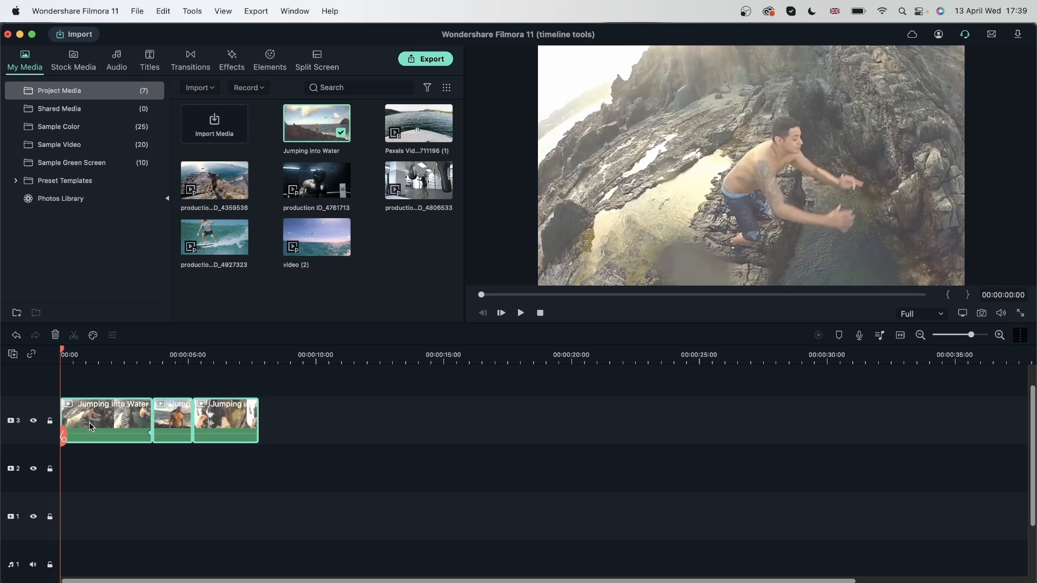
- Paste a copy of the three scene clips after the originals and reach a clip's lens correction camera profile
right_click(91, 427)
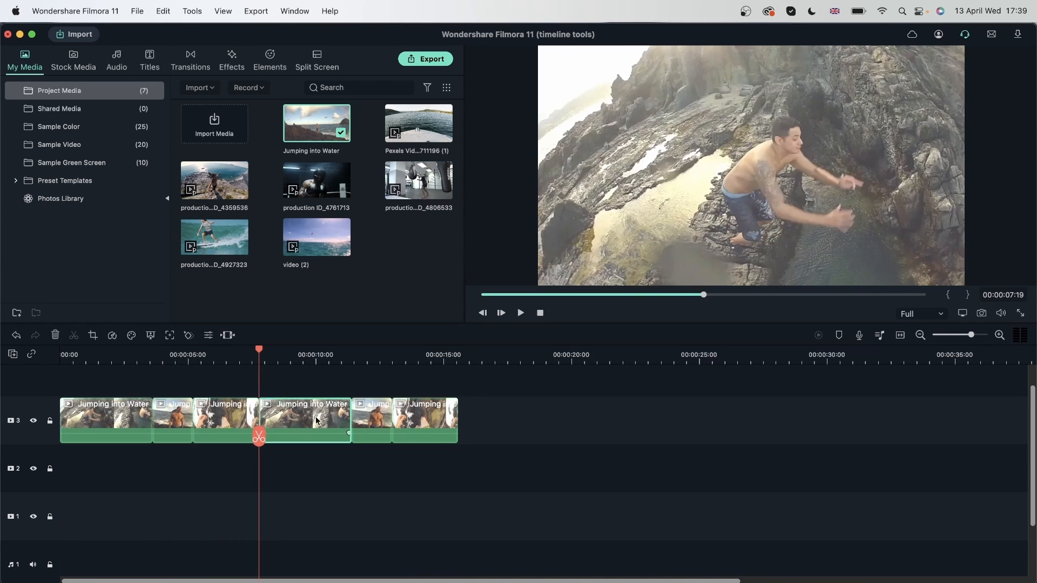
click(445, 460)
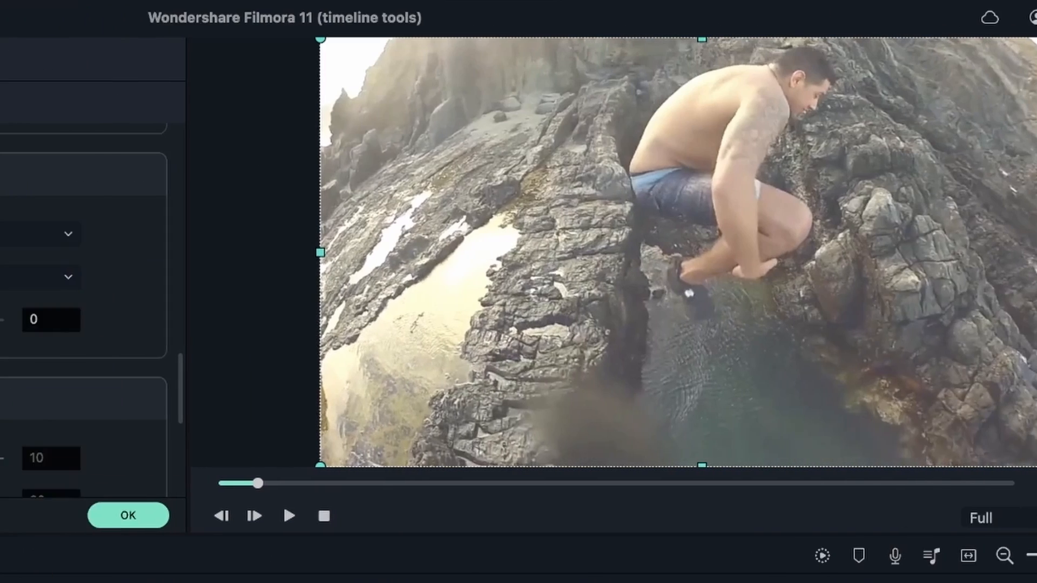
click(129, 516)
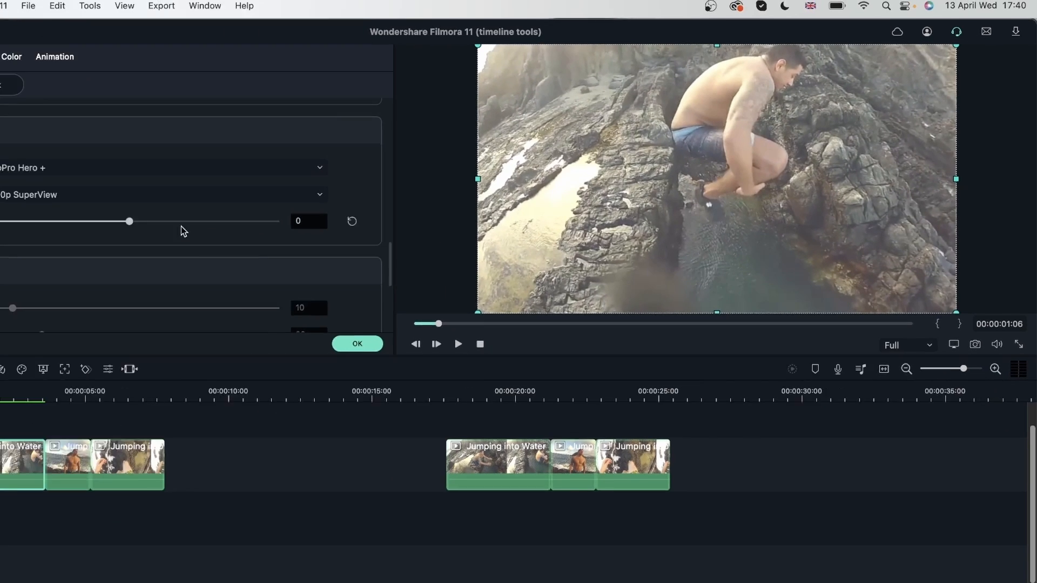
- Drag the GoPro Hero + 720p SuperView Adjust Level to 82 and move the playhead to the second jump piece
drag(129, 220, 155, 203)
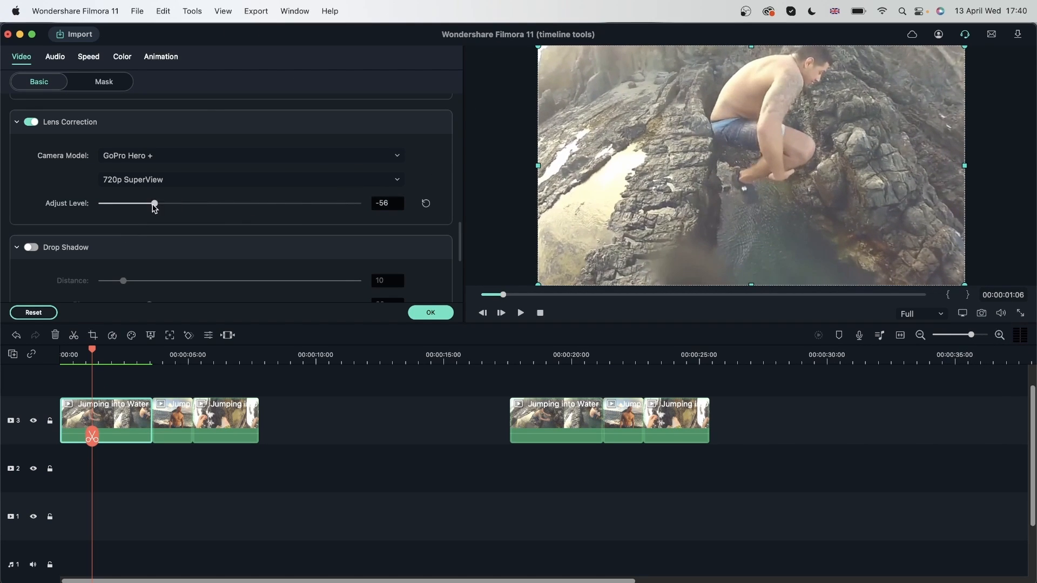
drag(155, 203, 164, 203)
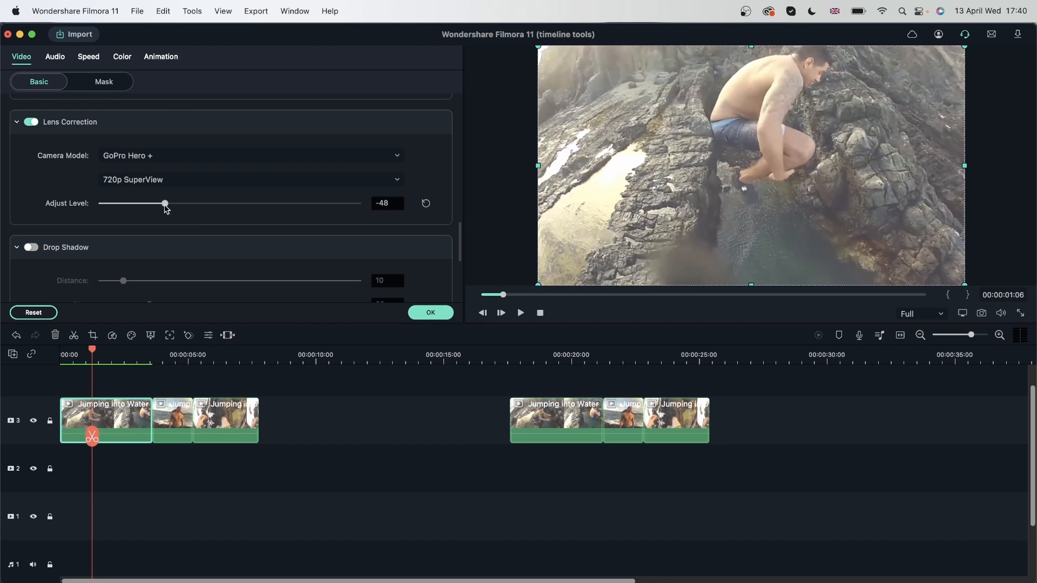
drag(164, 203, 264, 203)
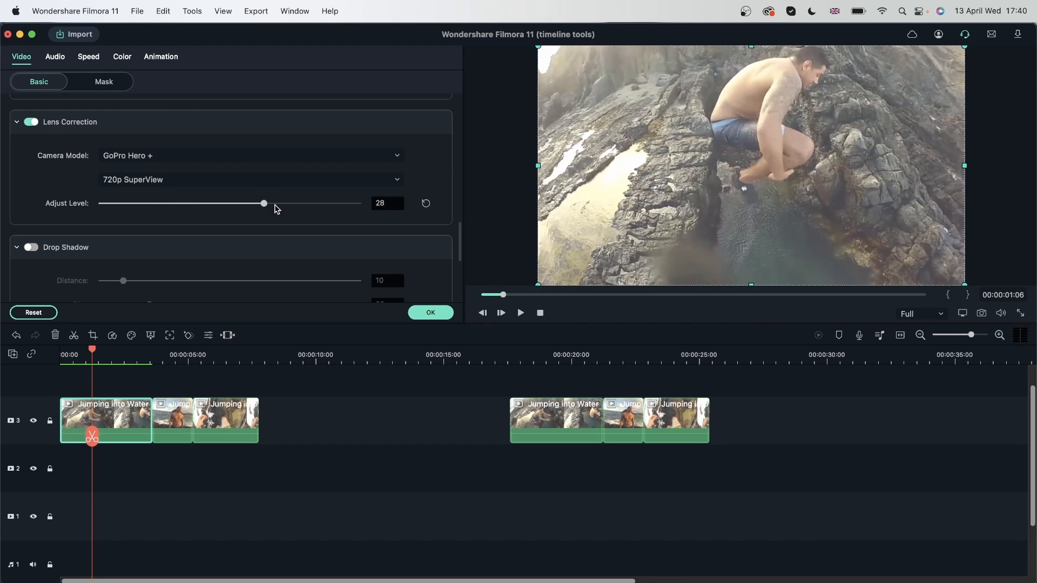
drag(263, 203, 334, 203)
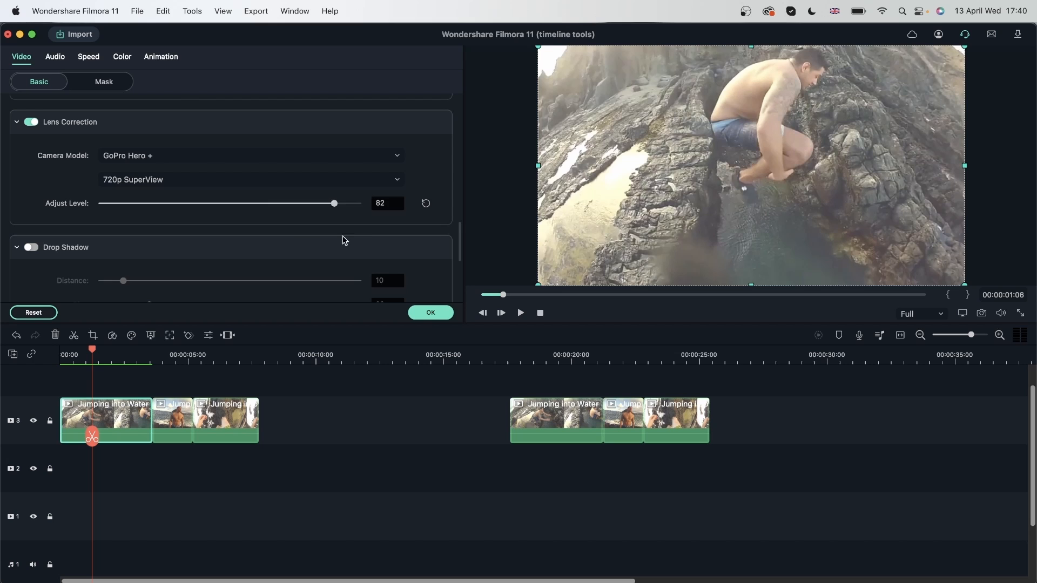
drag(334, 203, 166, 203)
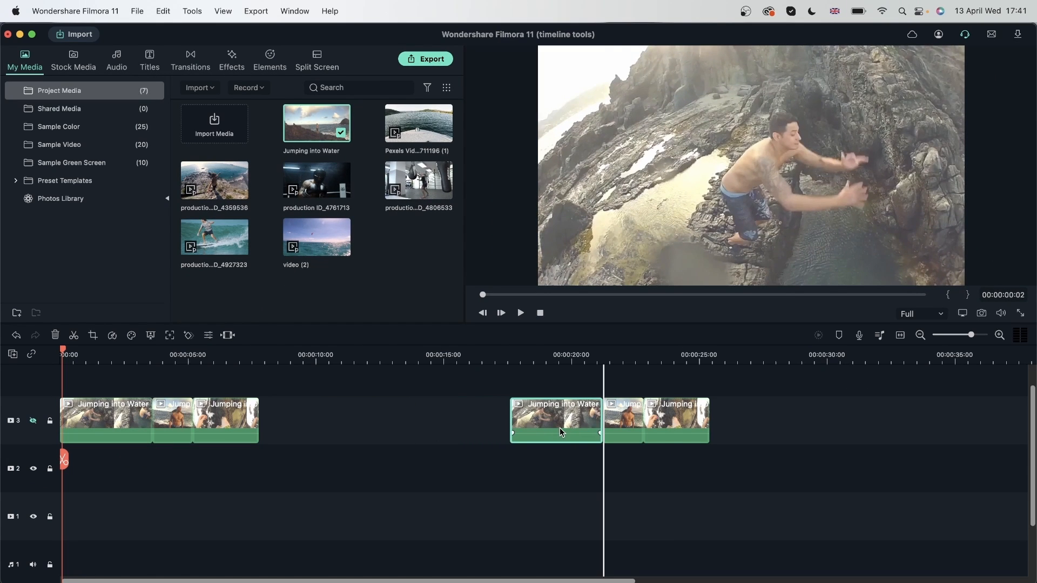
click(182, 354)
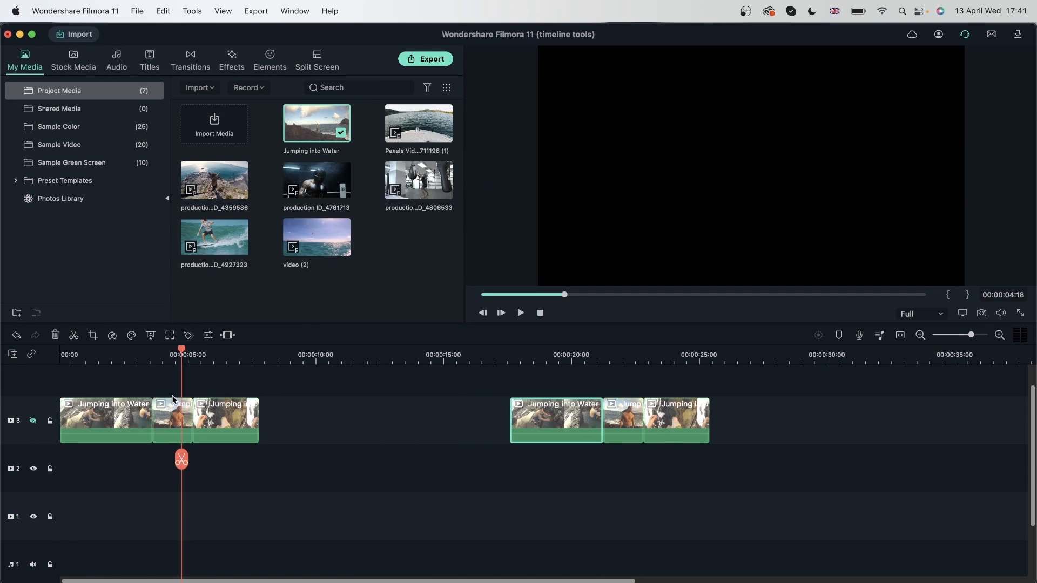
- Give the second jump piece GoPro Hero 4 lens correction, trying 2.7K Medium before settling on 4K Wide, and confirm
double_click(172, 421)
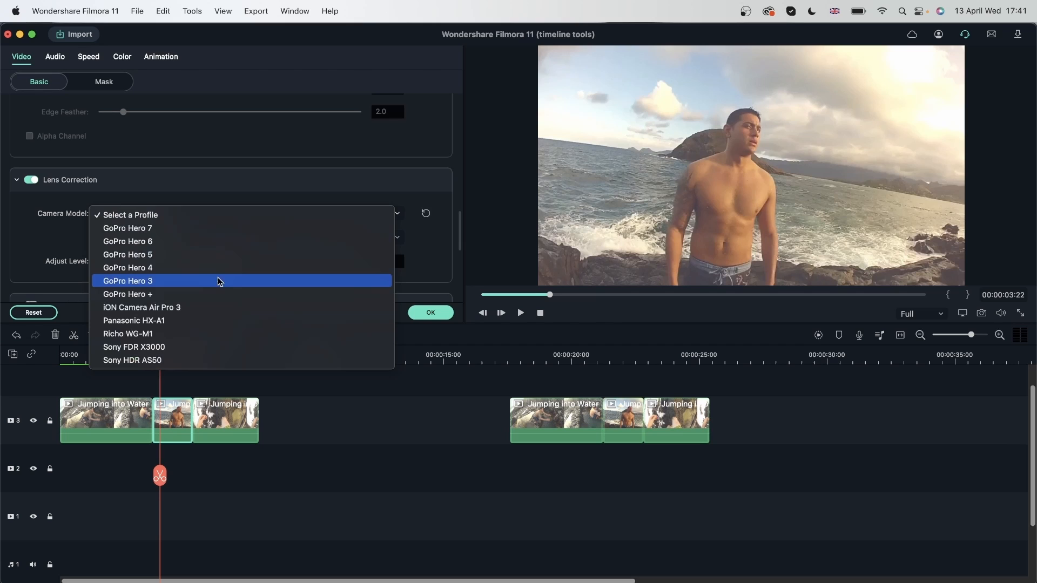
click(127, 268)
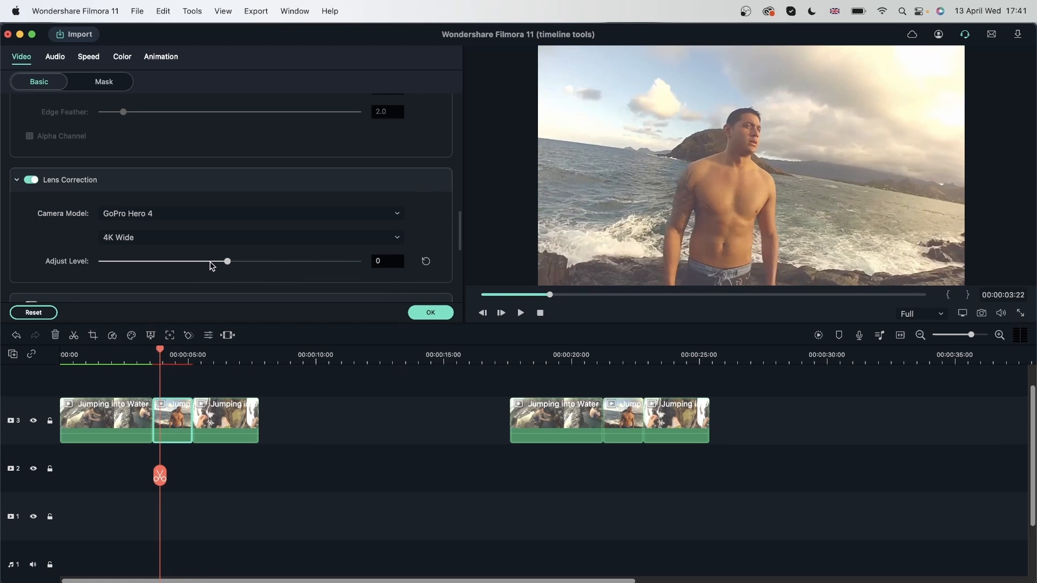
click(249, 238)
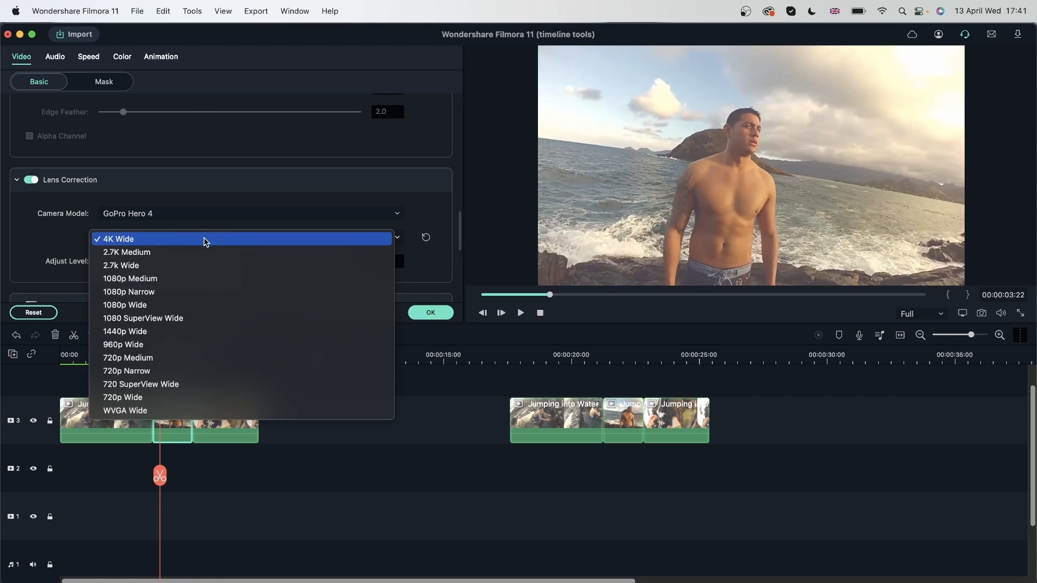
click(126, 252)
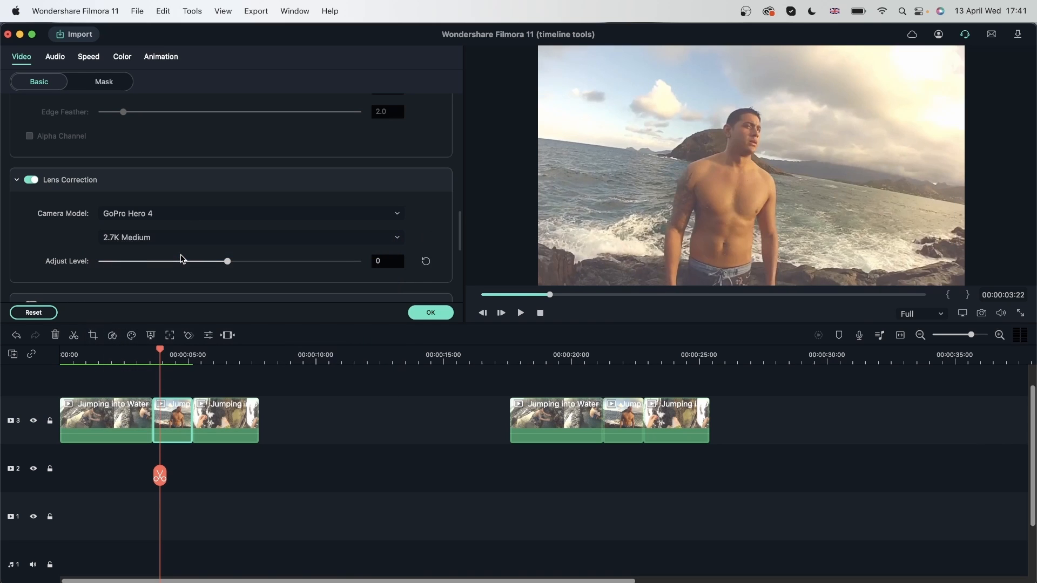
click(249, 238)
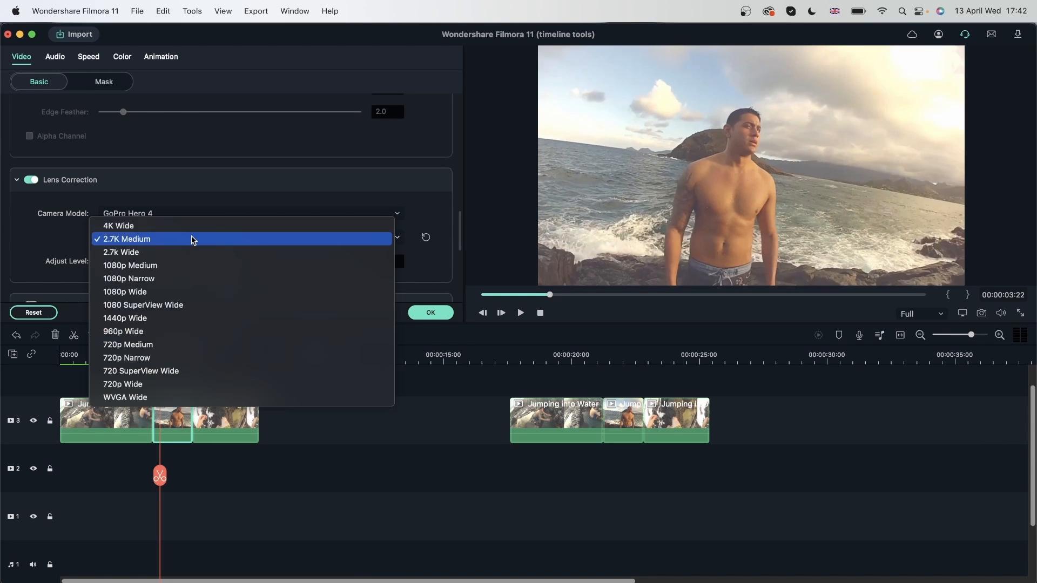
click(118, 226)
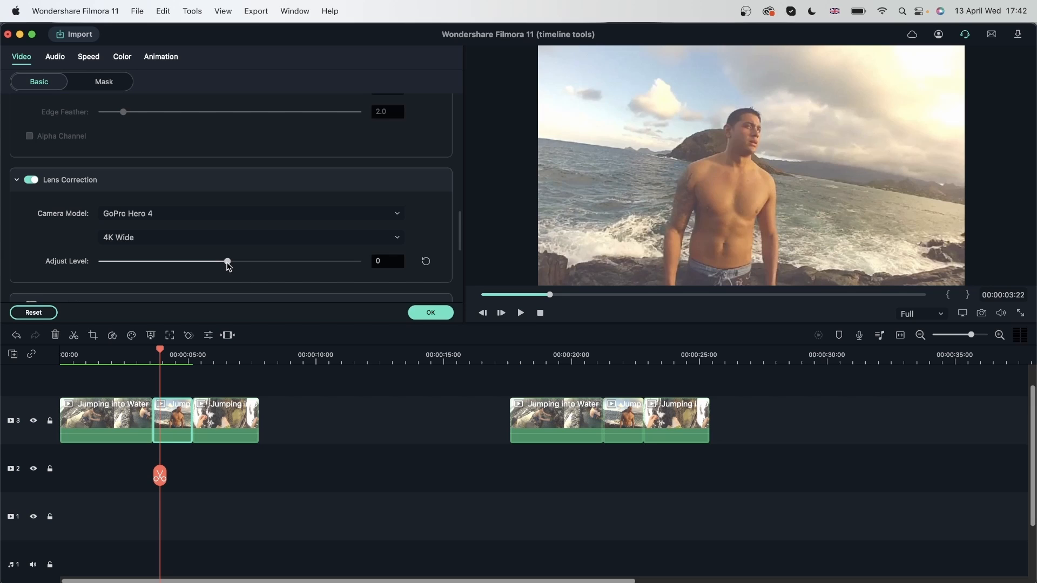
click(430, 312)
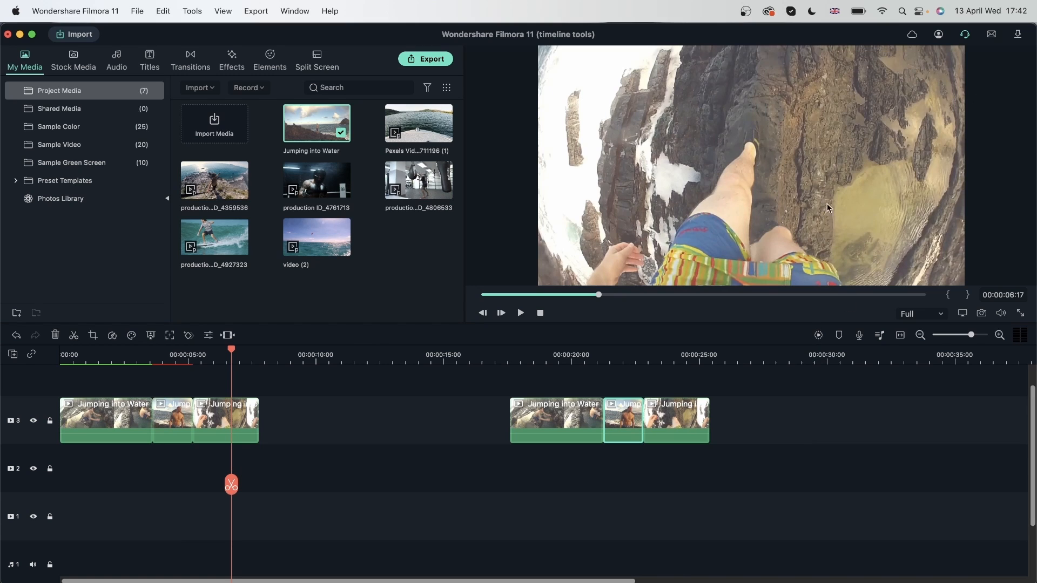
click(225, 421)
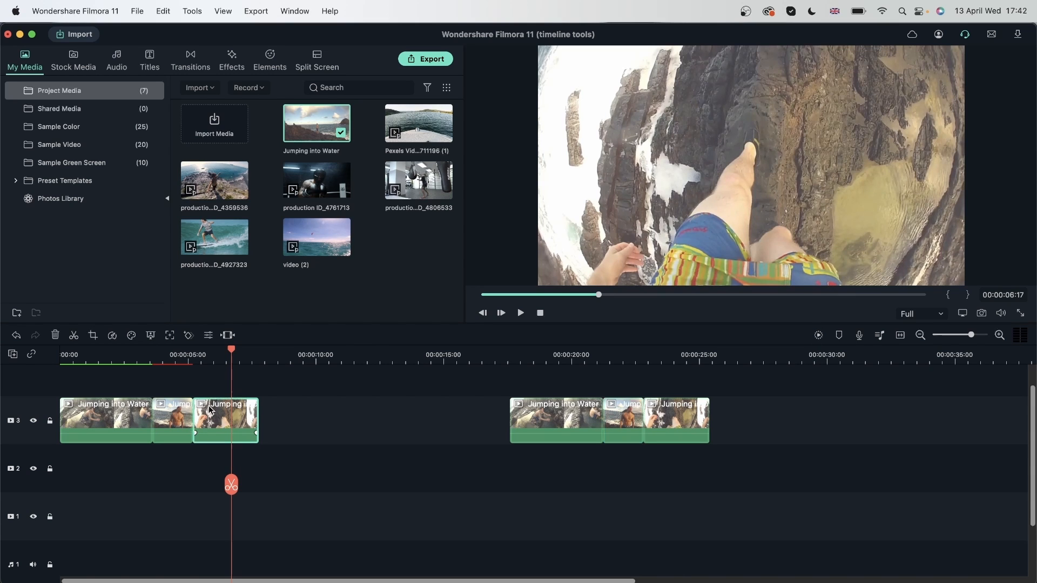
- Apply GoPro Hero + 720p SuperView correction at -100 to the third piece, then load the clifftop selfie clip keeping 1280x720 23.97fps
double_click(226, 420)
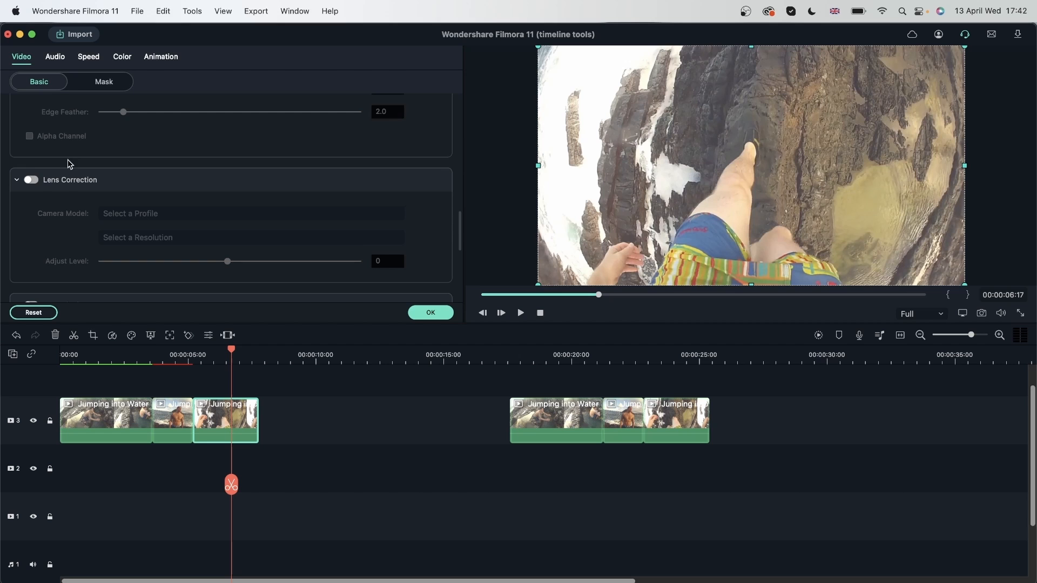
click(251, 213)
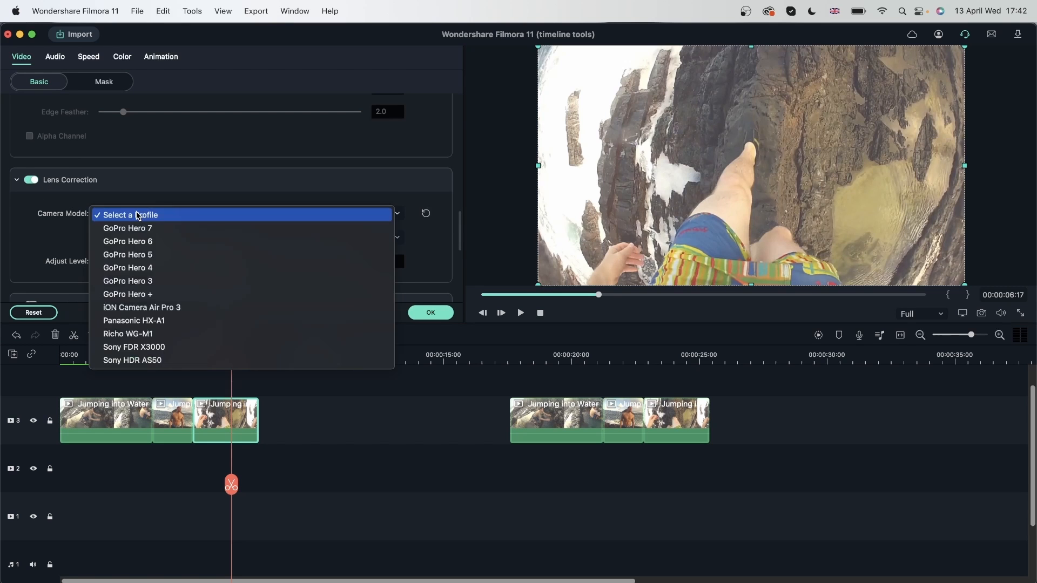
click(127, 293)
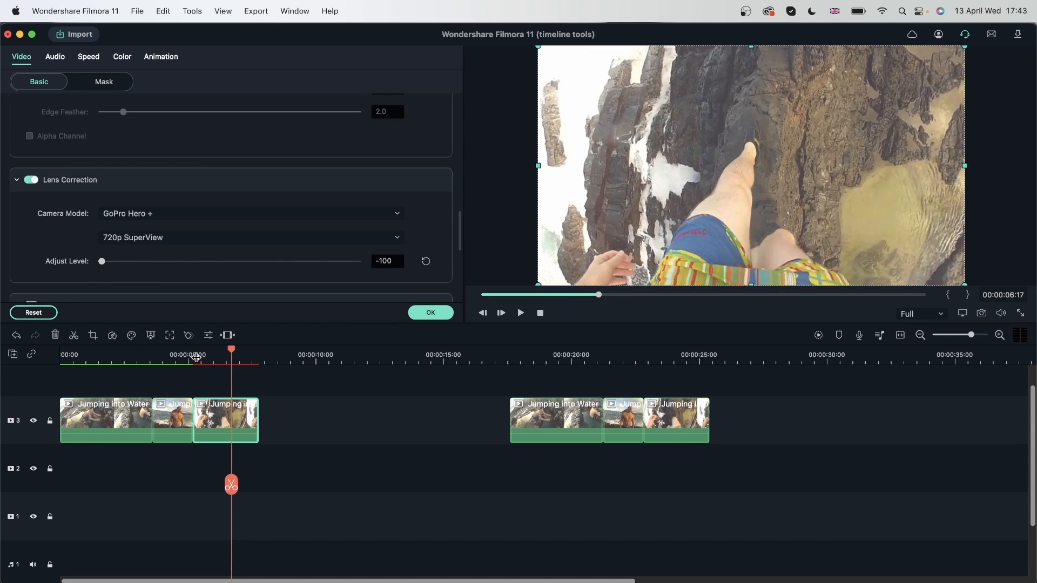
click(519, 313)
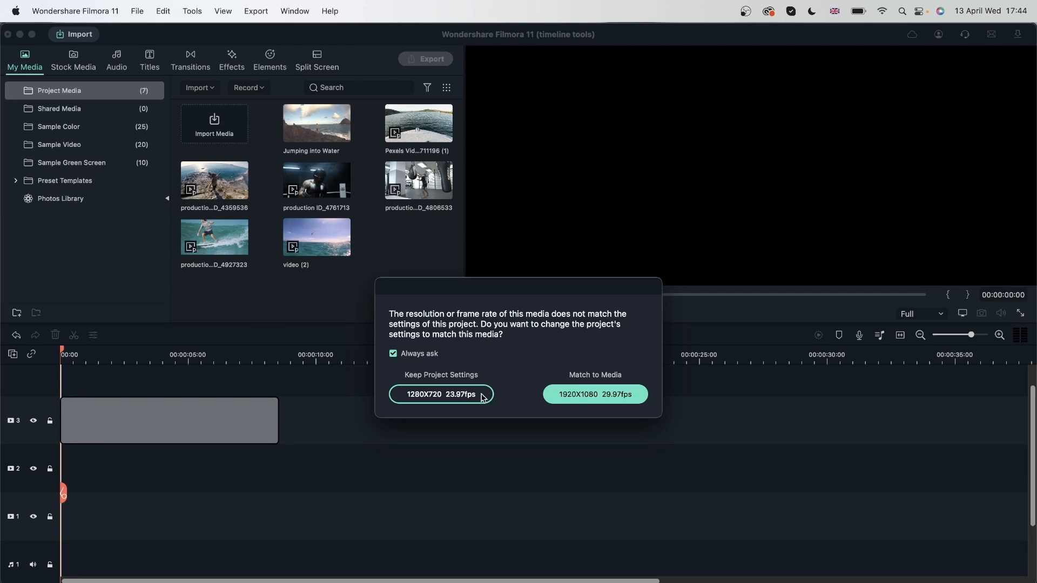
click(441, 395)
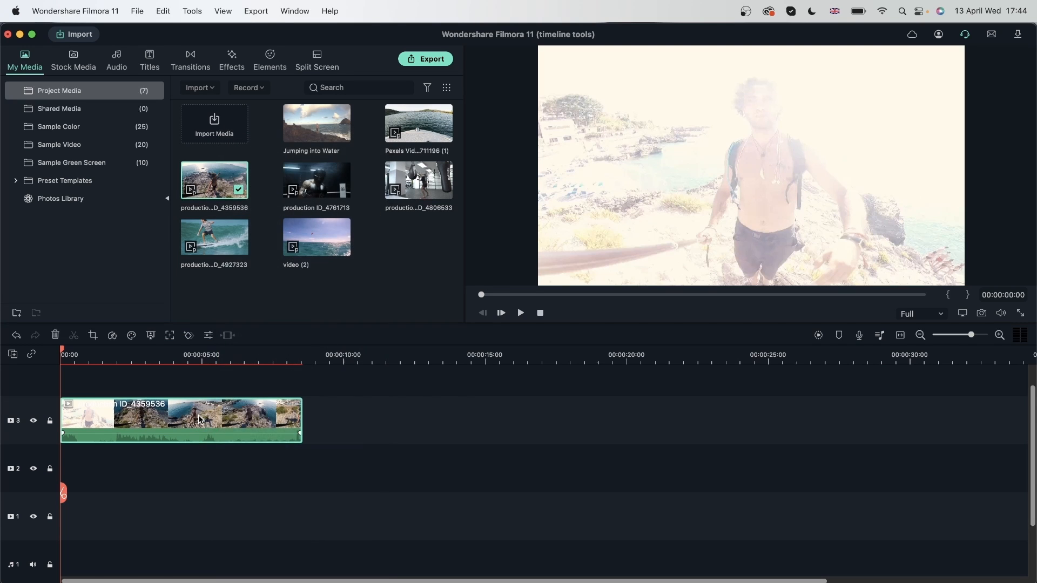
- Duplicate the clifftop selfie clip so a second copy sits later on the track
right_click(199, 419)
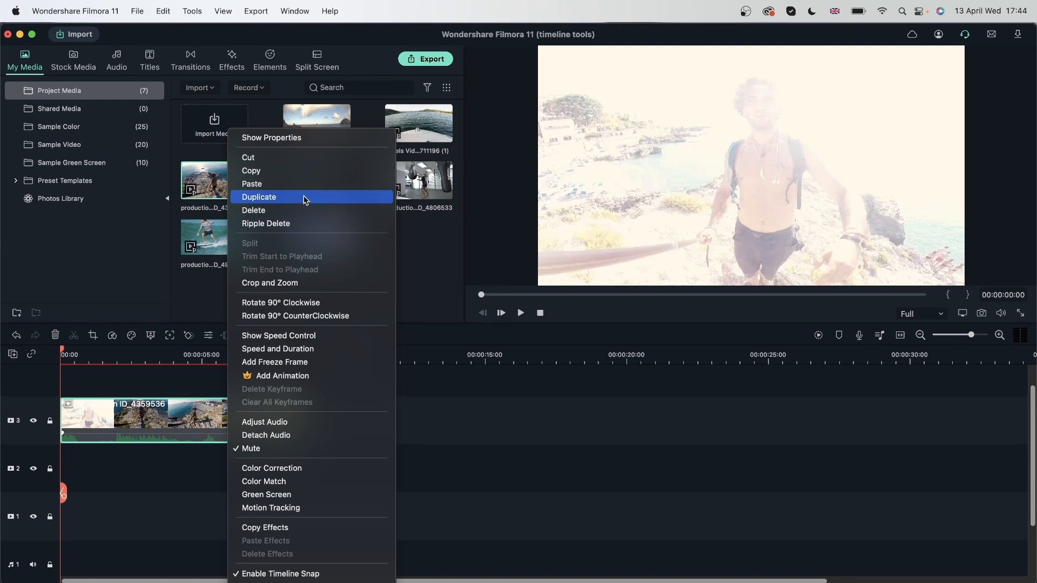
click(258, 197)
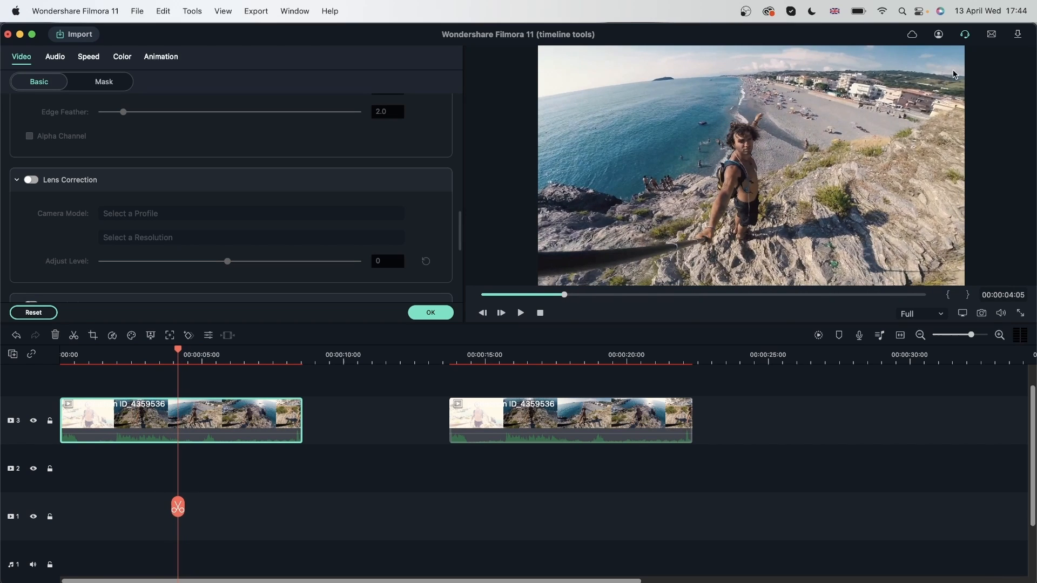
mouse_move(46, 205)
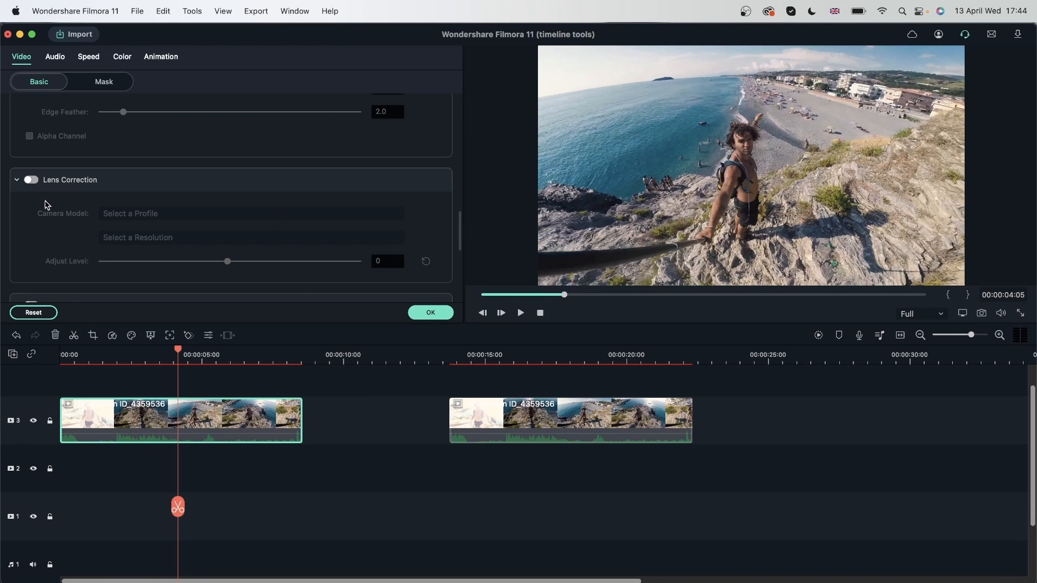
- Enable lens correction with the GoPro Hero 3 profile at 2.7K Wide, level -67
click(30, 181)
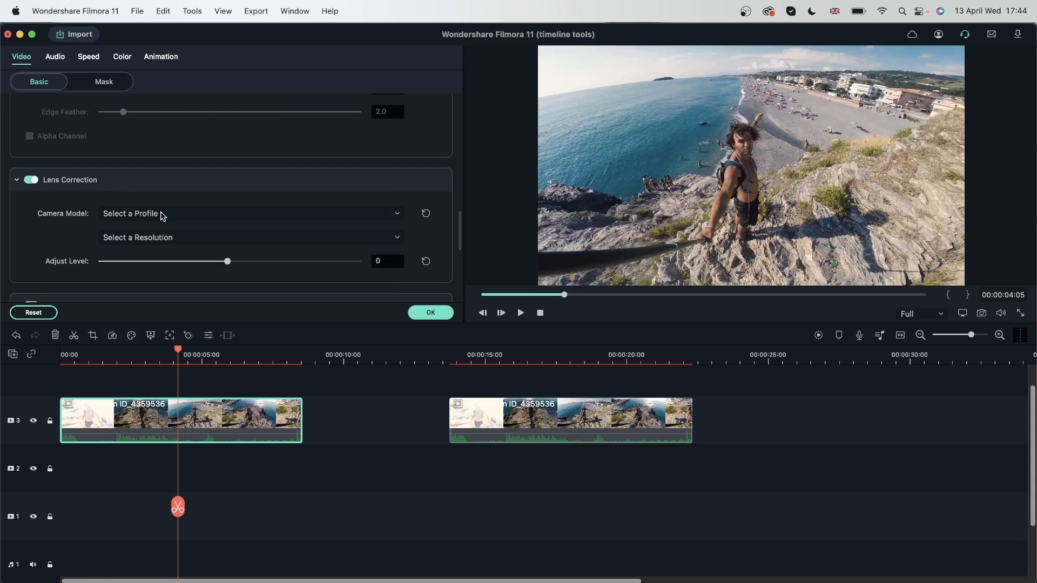
click(251, 213)
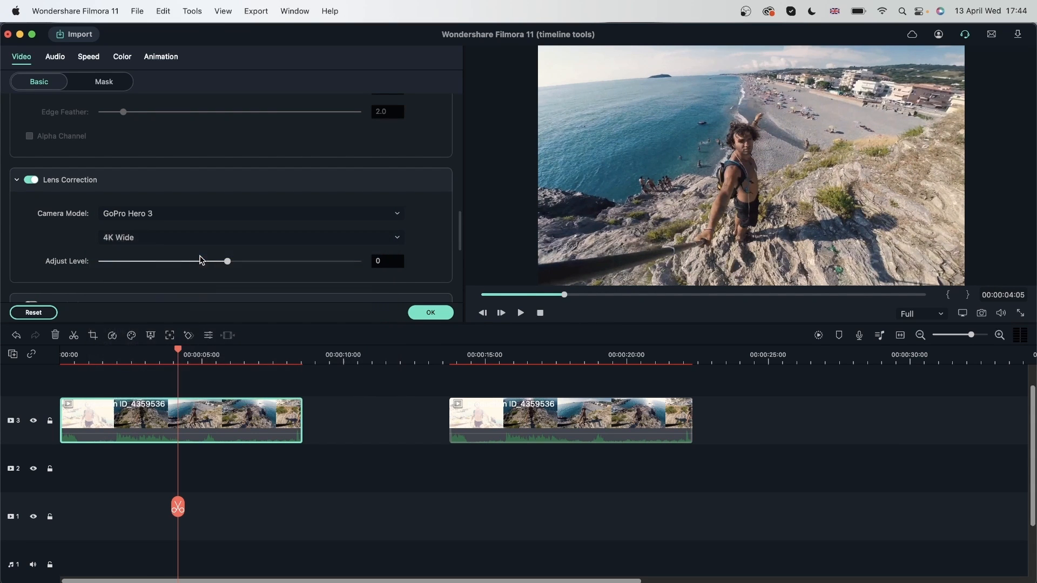
click(250, 238)
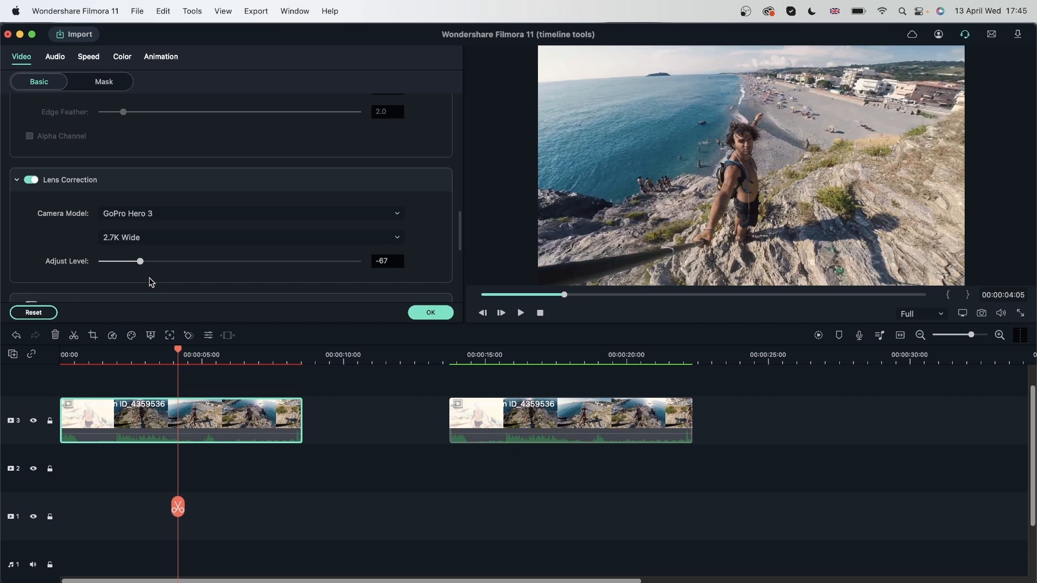
mouse_move(368, 291)
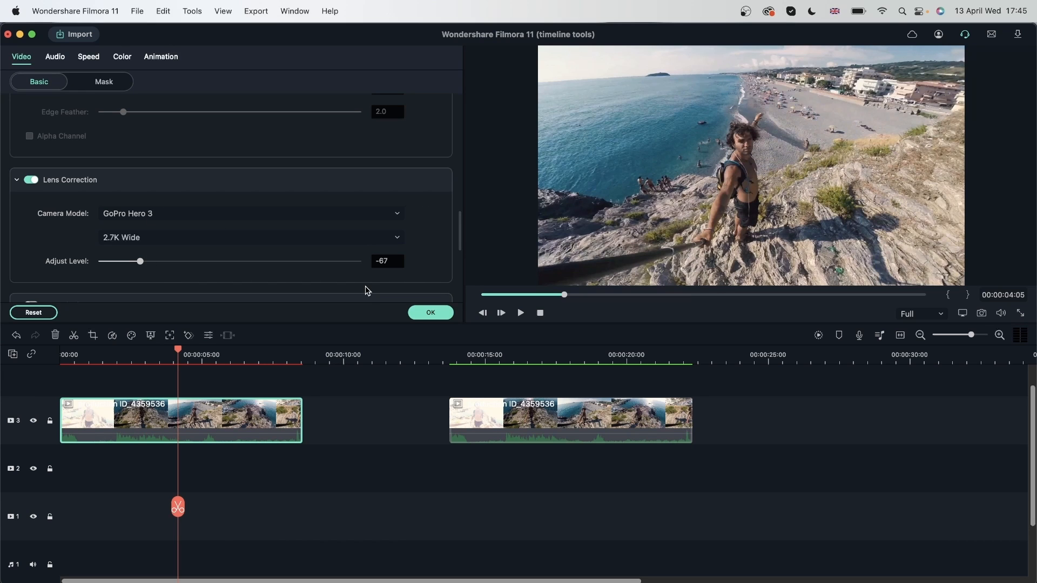
scroll(up, 3)
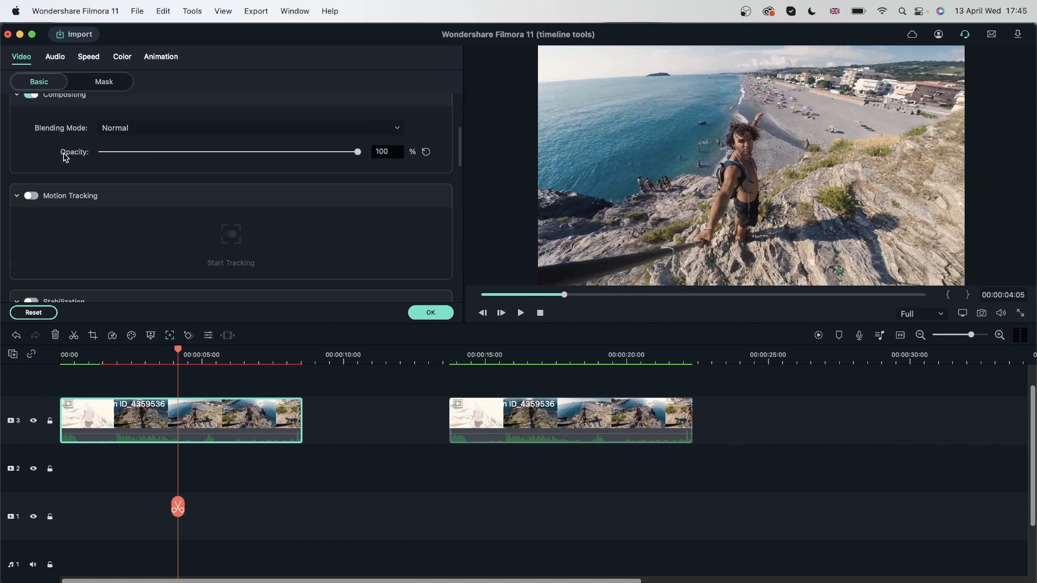
- Rotate the selfie clip to 1.6 degrees and reset its scale back to 100%
scroll(up, 3)
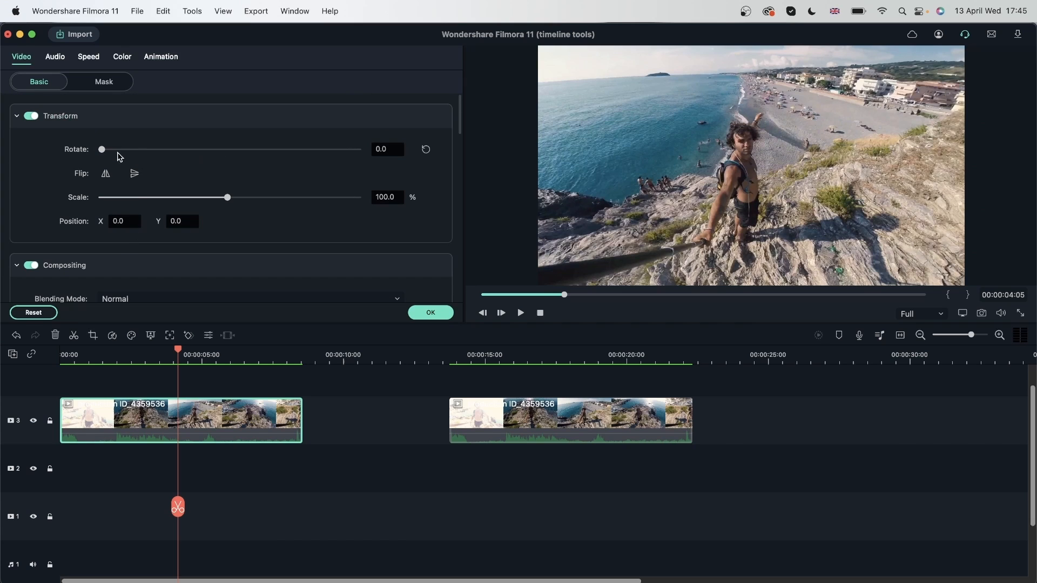
drag(102, 149, 105, 149)
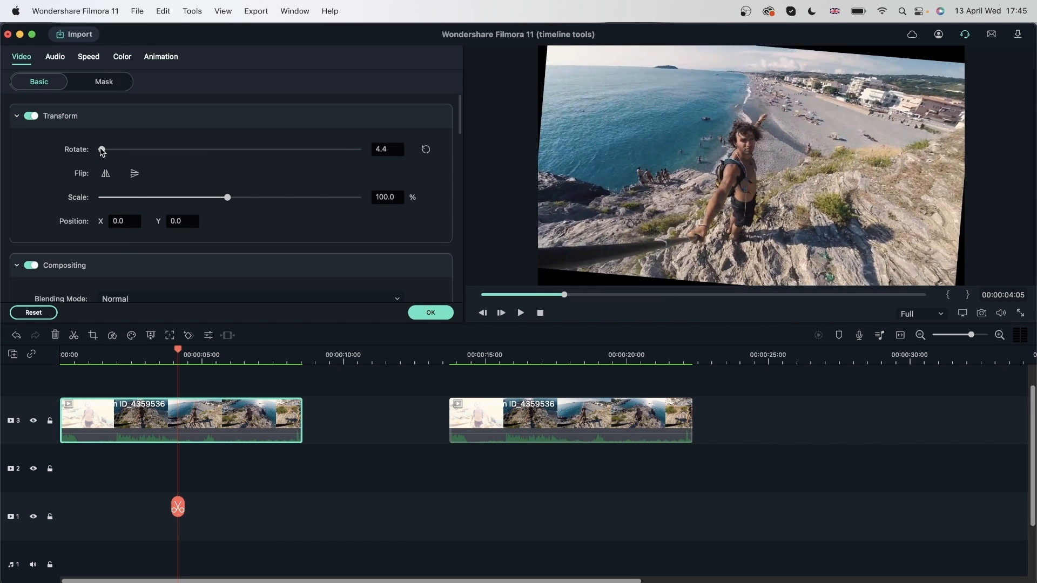
drag(102, 149, 101, 149)
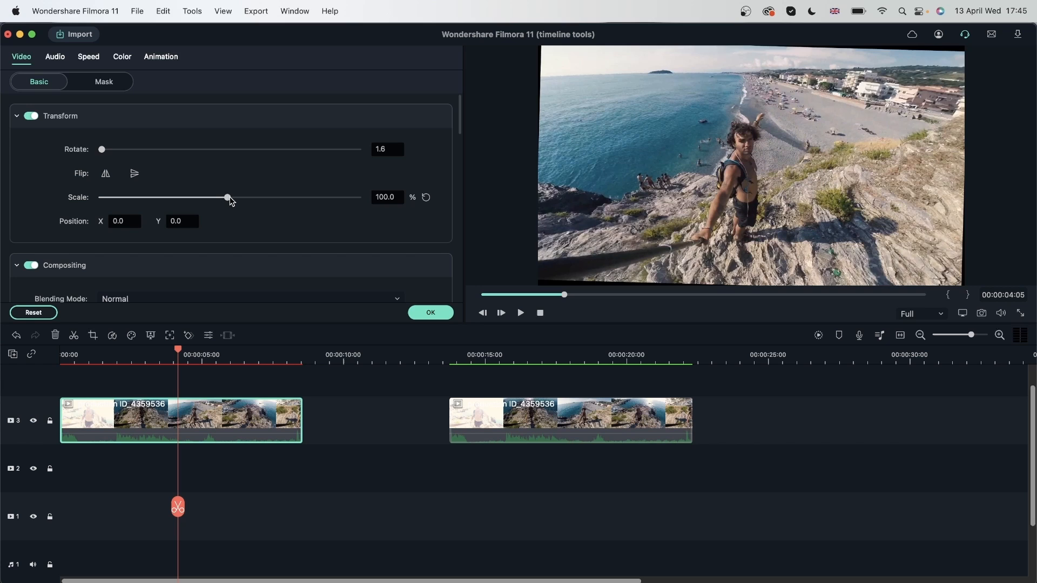
drag(228, 196, 231, 197)
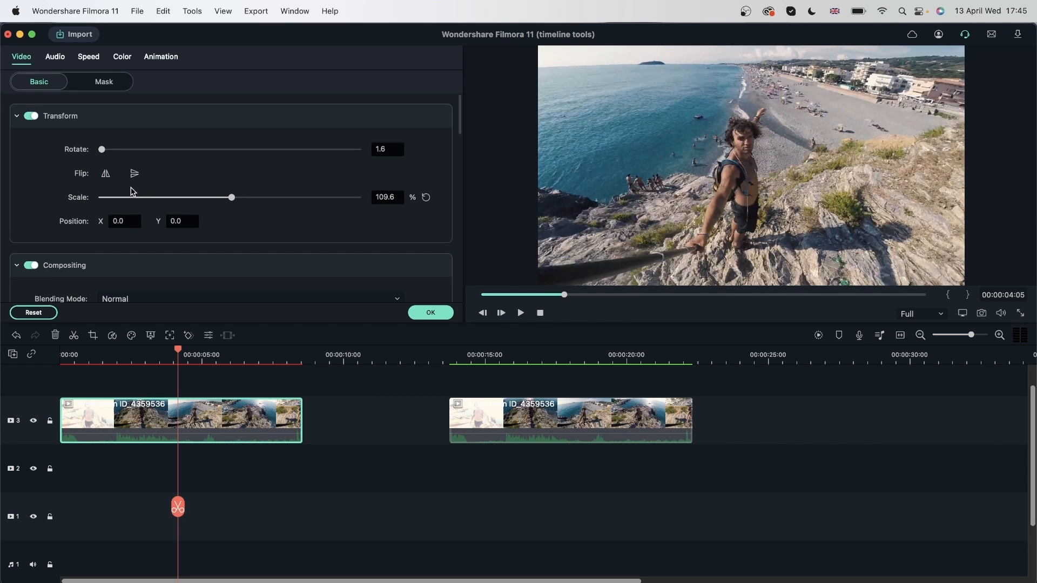
click(426, 197)
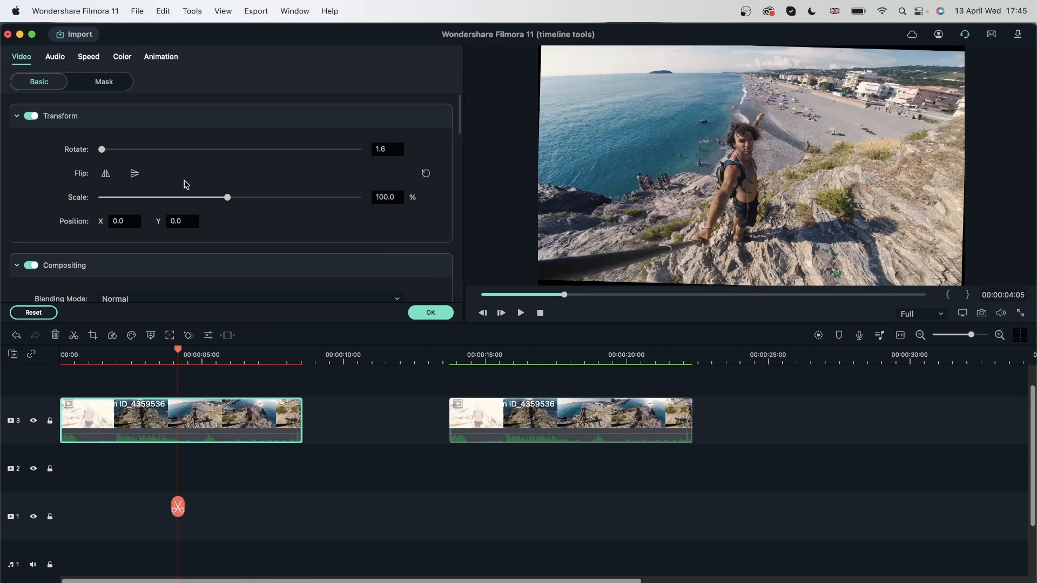
drag(228, 197, 231, 197)
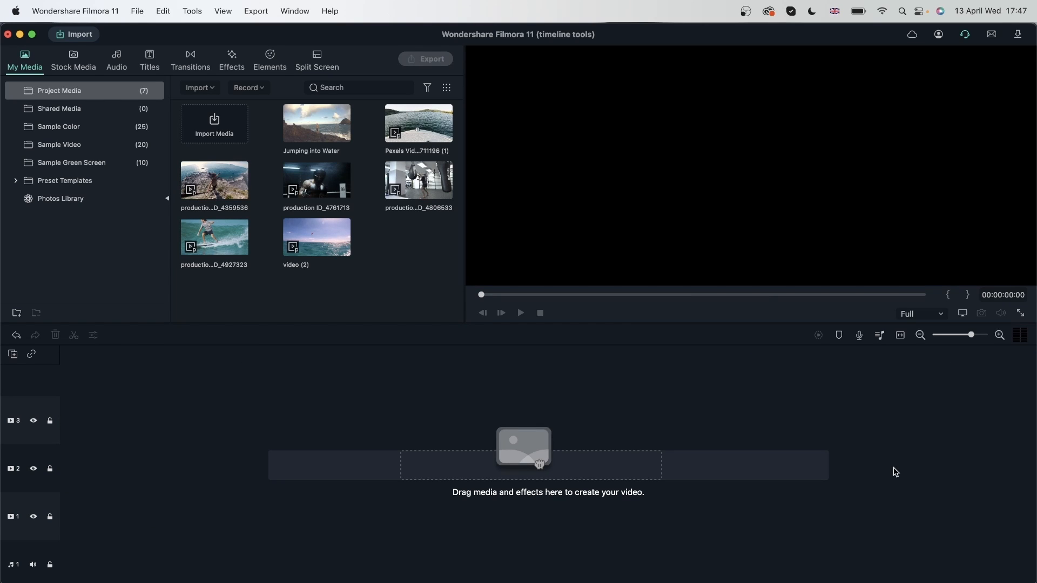
mouse_move(316, 184)
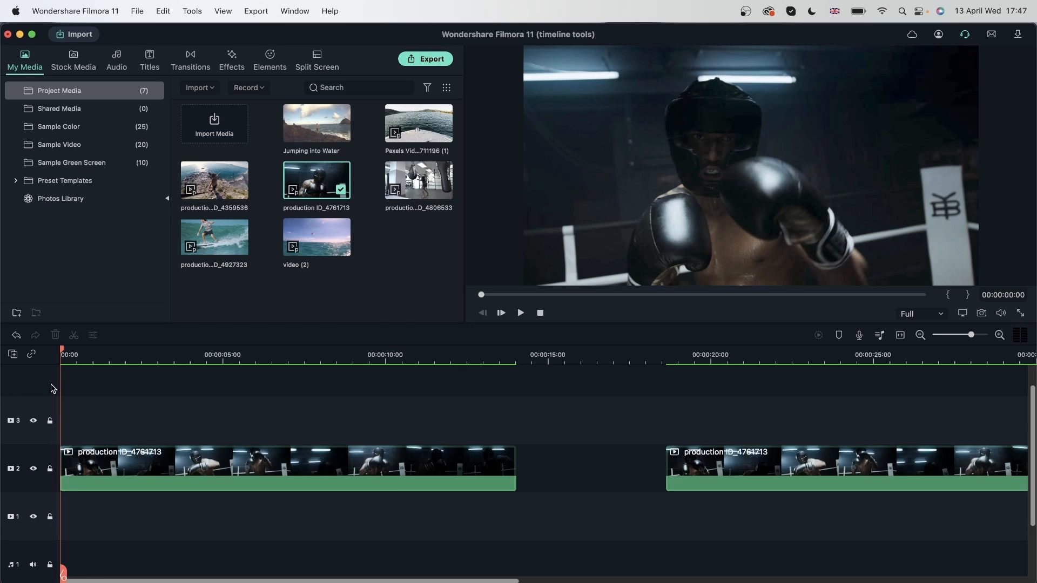
mouse_move(782, 206)
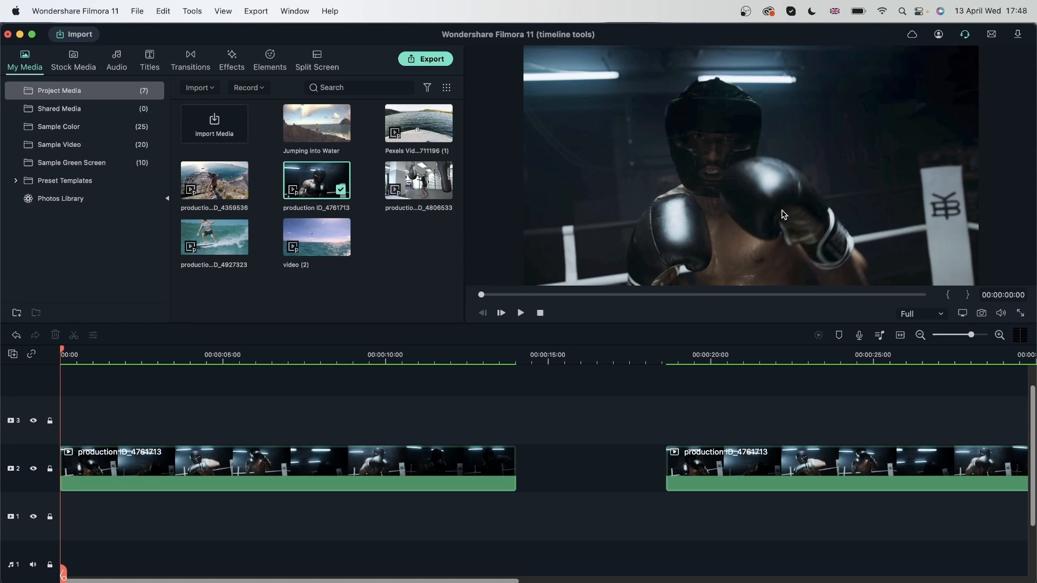
mouse_move(781, 225)
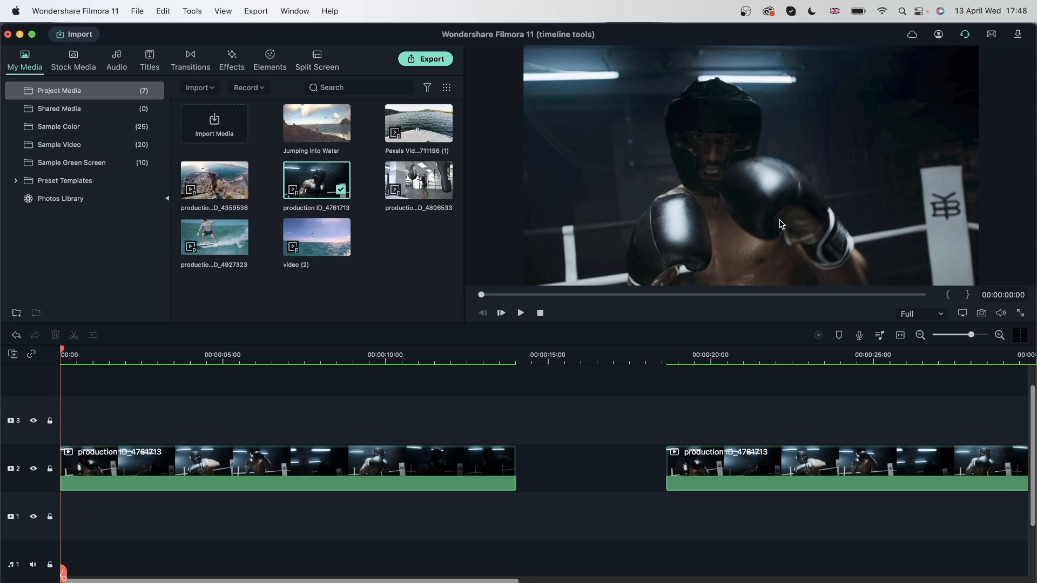
mouse_move(764, 209)
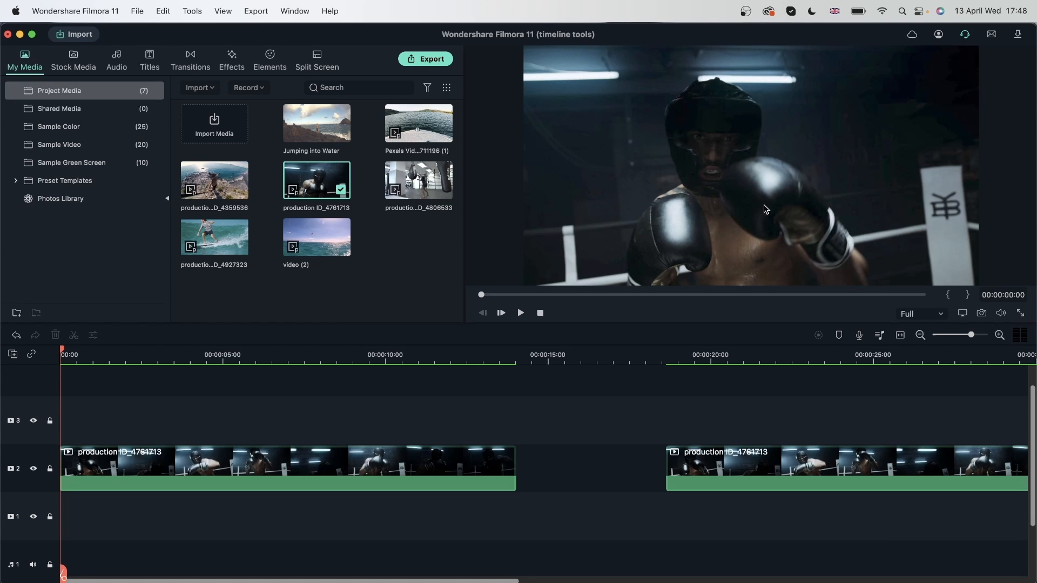
mouse_move(678, 137)
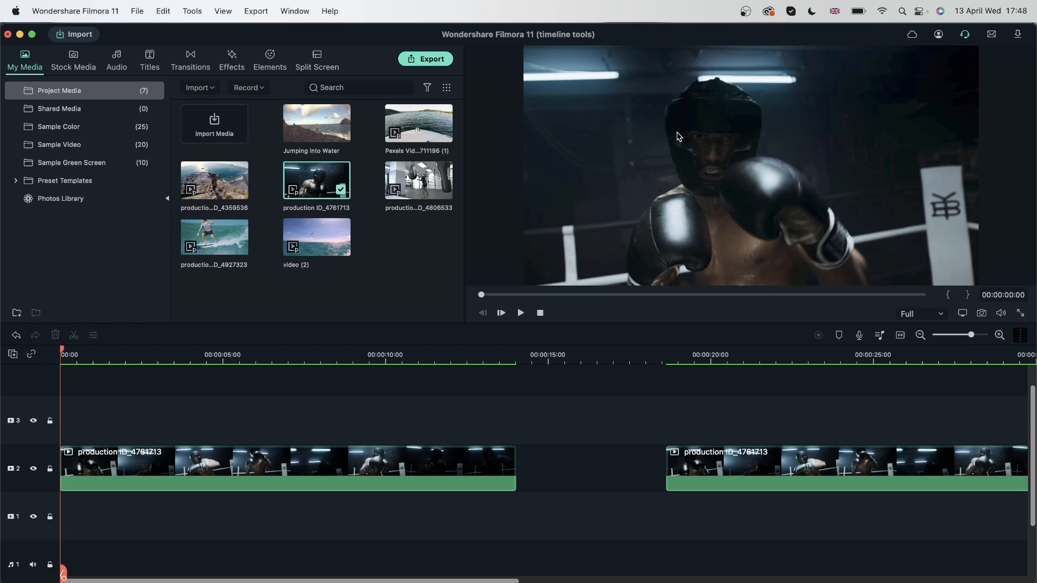
mouse_move(727, 180)
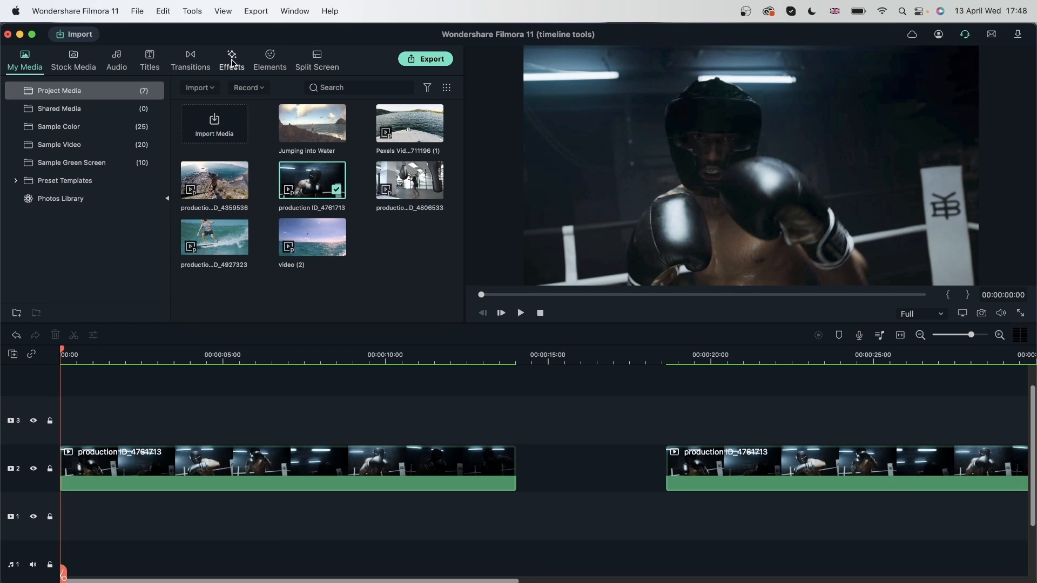
- Apply an effect from the Included > Utility collection to the first boxer clip
click(232, 59)
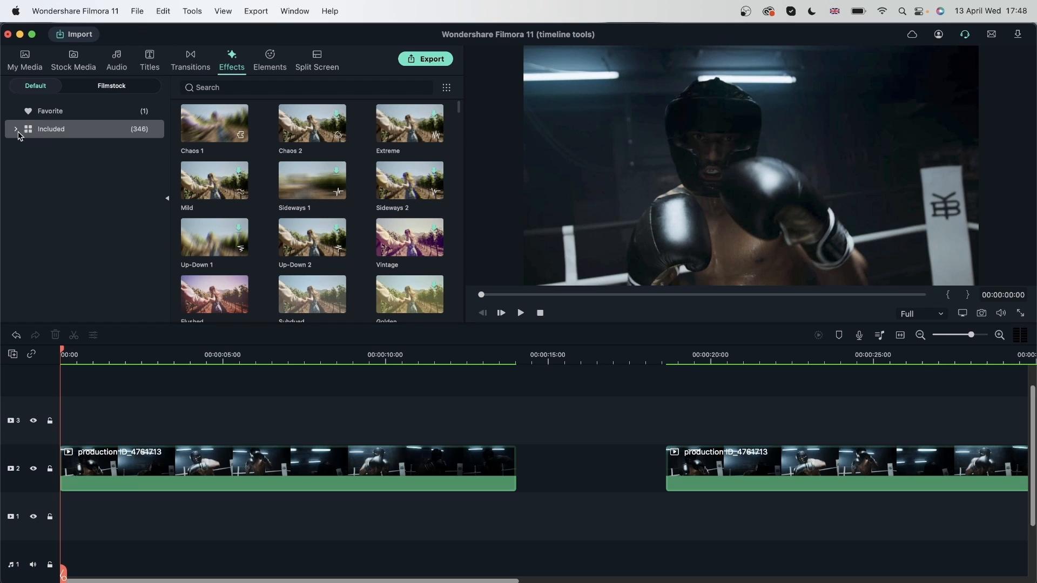
click(15, 129)
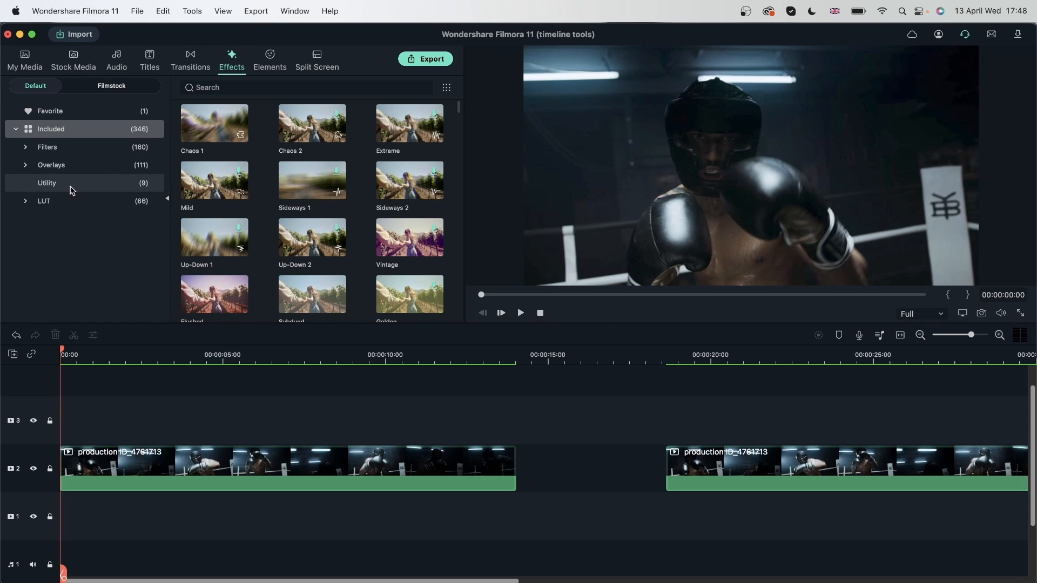
click(47, 183)
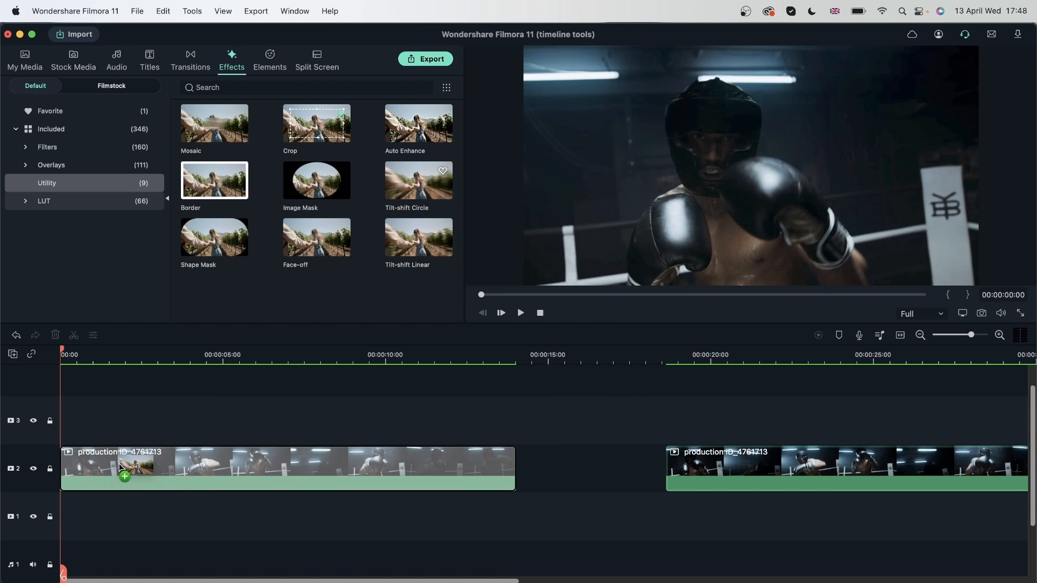
click(520, 313)
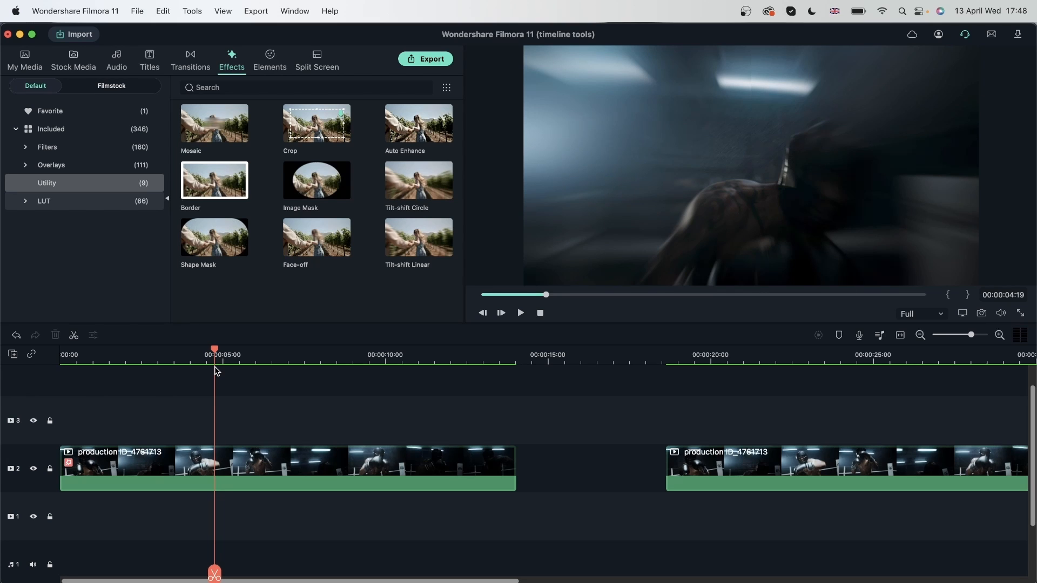
- Add a red sample colour clip above the boxer clip and lower its brightness to -100
click(25, 59)
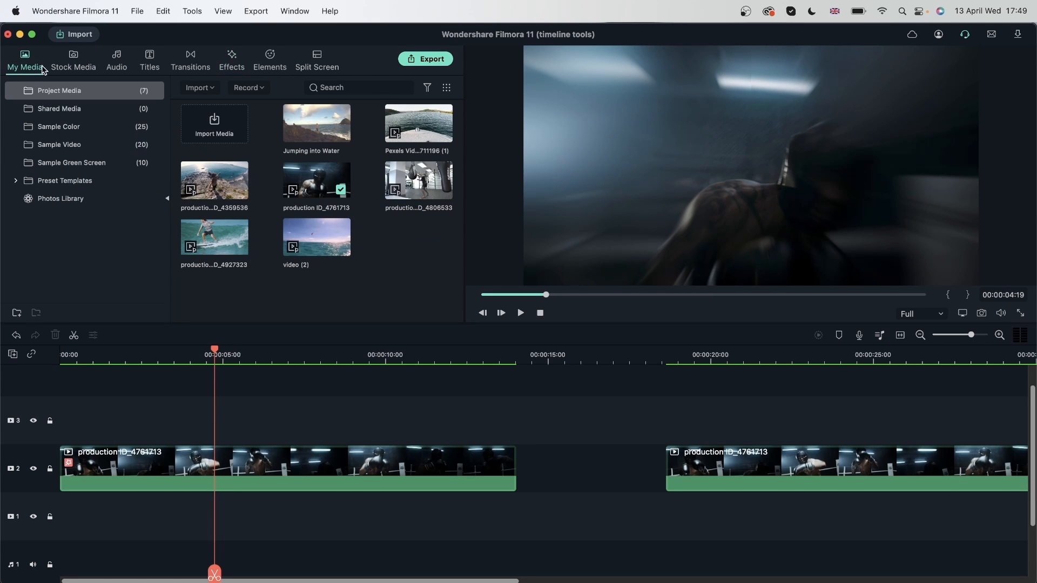
click(58, 127)
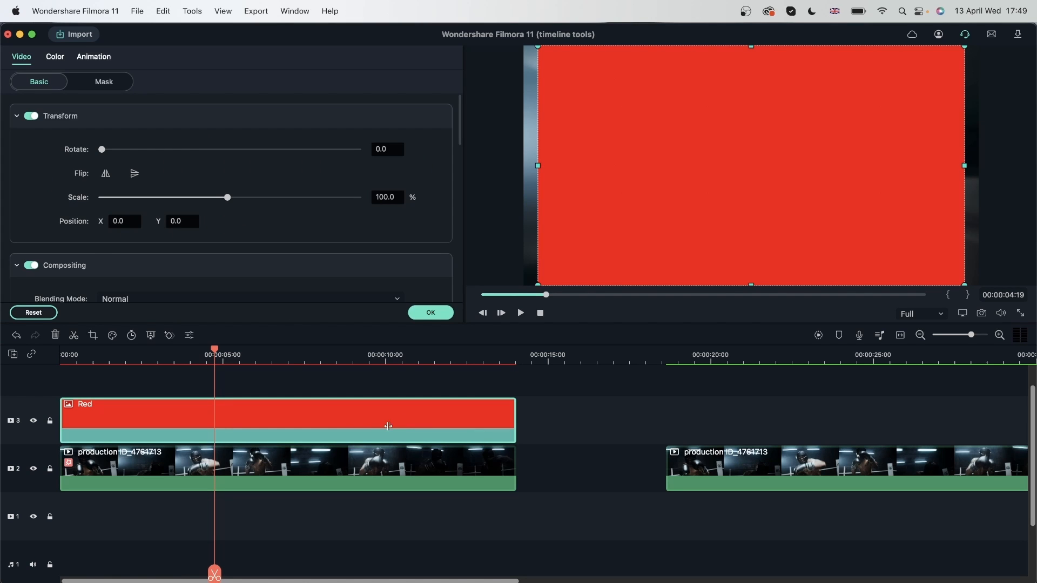
click(55, 56)
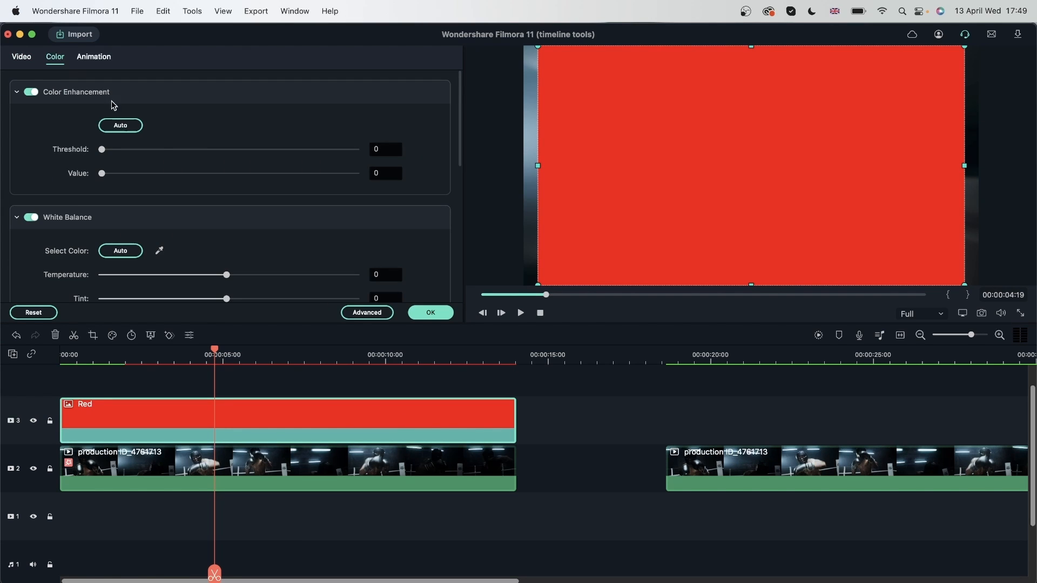
scroll(down, 3)
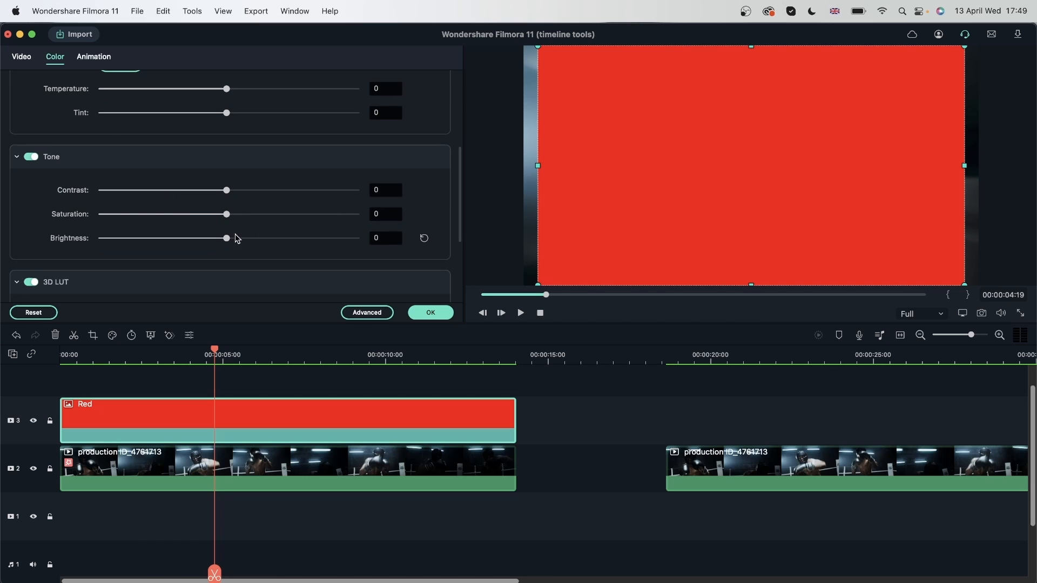
drag(226, 237, 190, 238)
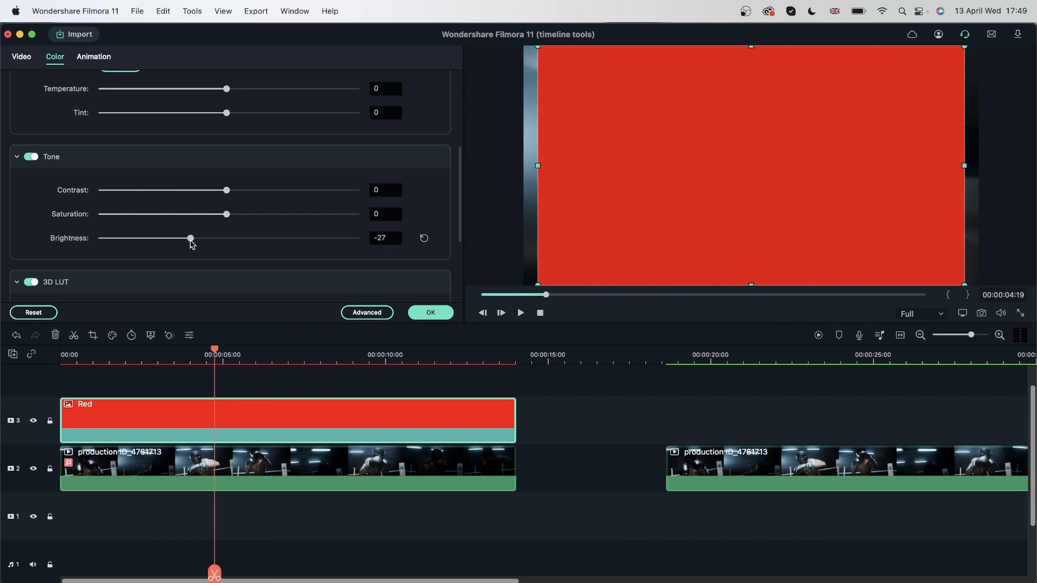
drag(190, 238, 101, 238)
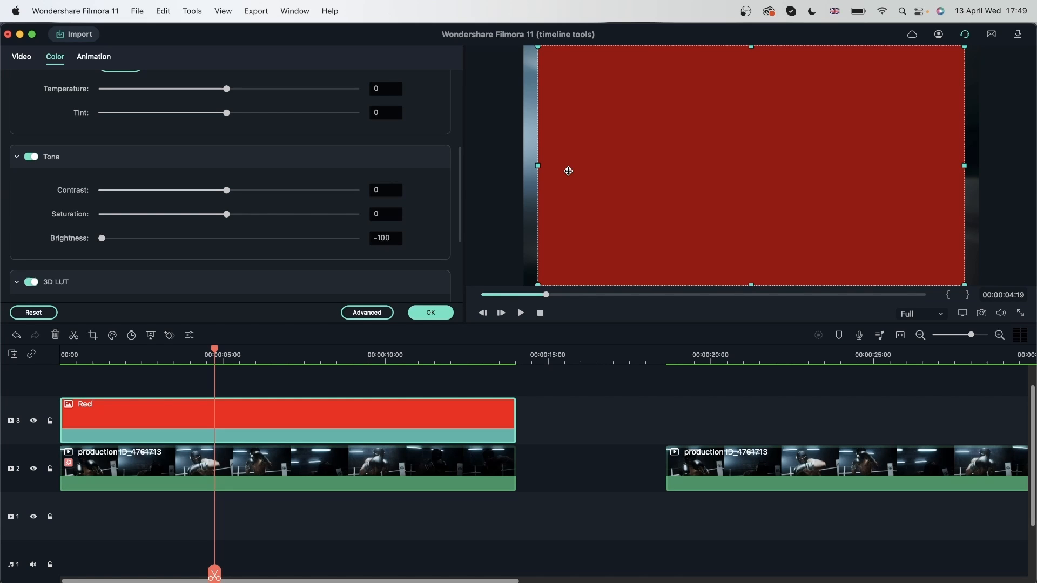
- Enlarge the red clip's scale so it covers the whole frame
click(21, 56)
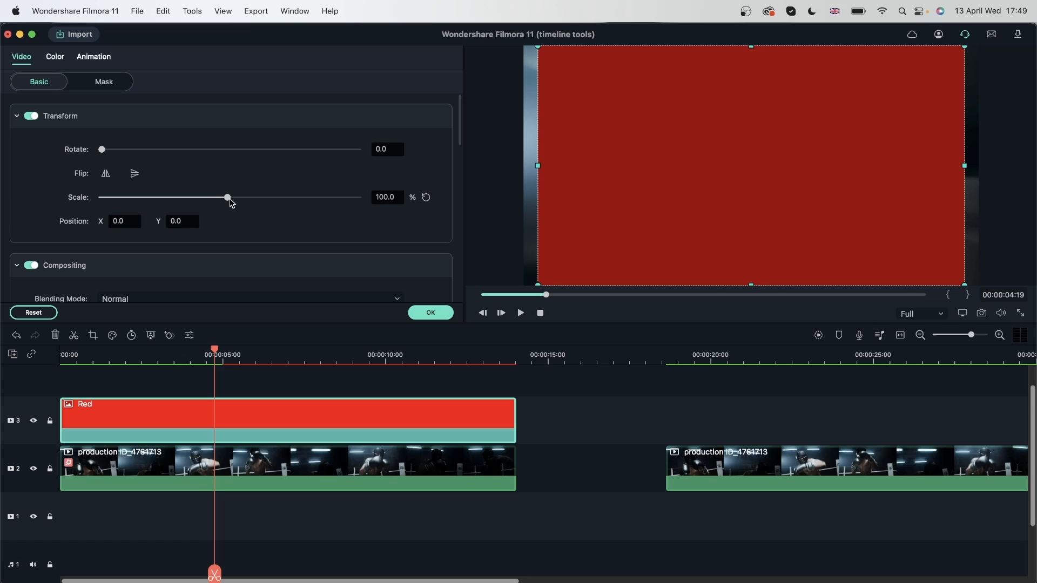
drag(227, 197, 250, 197)
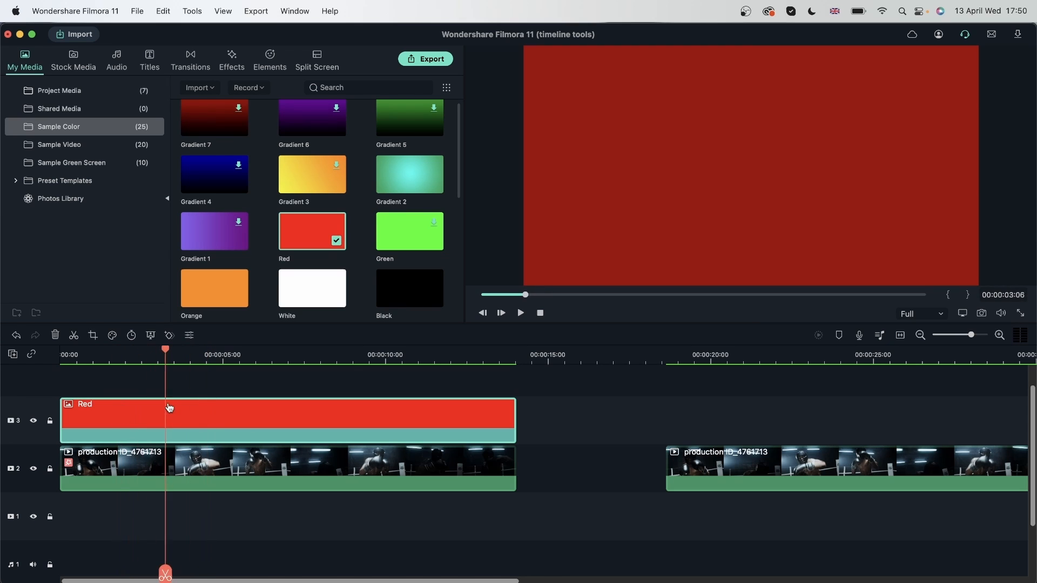
- Add a keyframe to the red overlay and lower its opacity to 53%
click(136, 354)
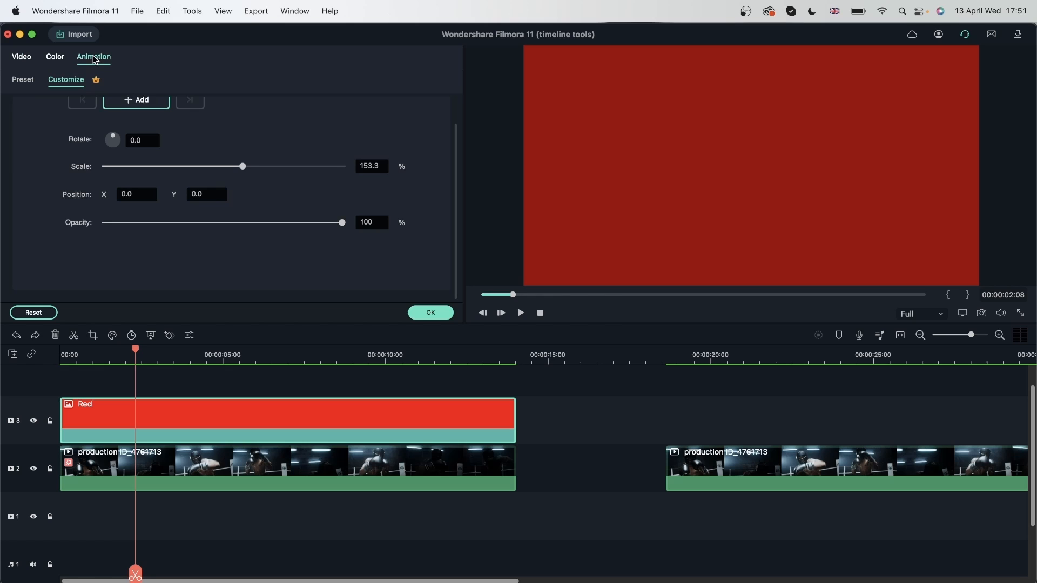
click(136, 99)
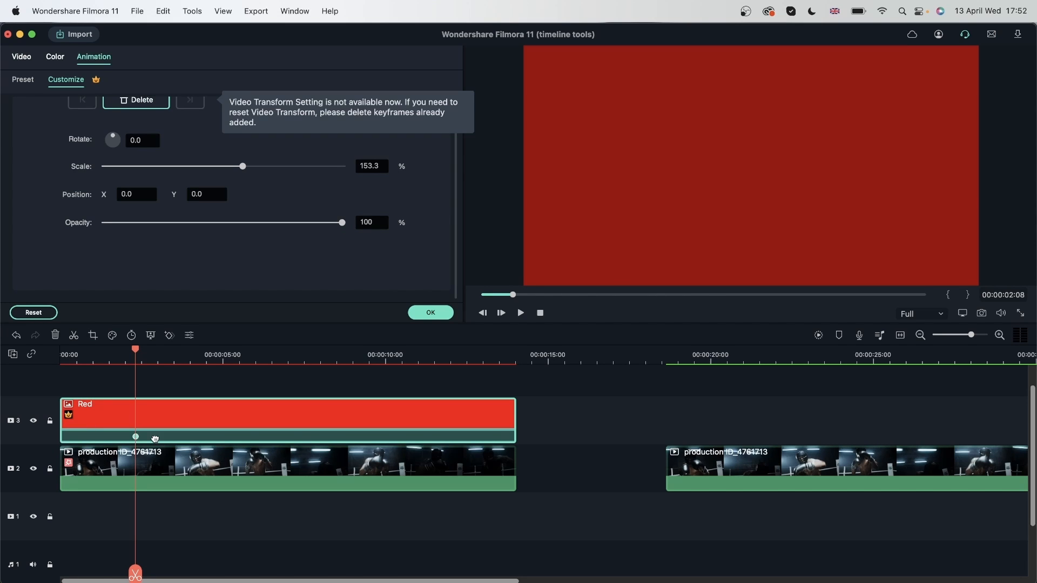
drag(343, 223, 229, 223)
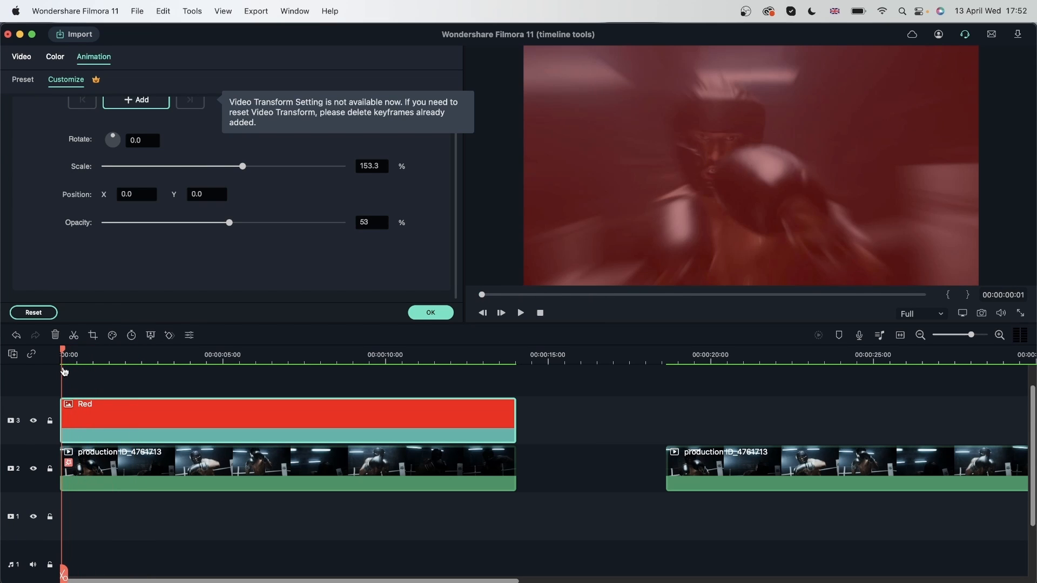
mouse_move(701, 199)
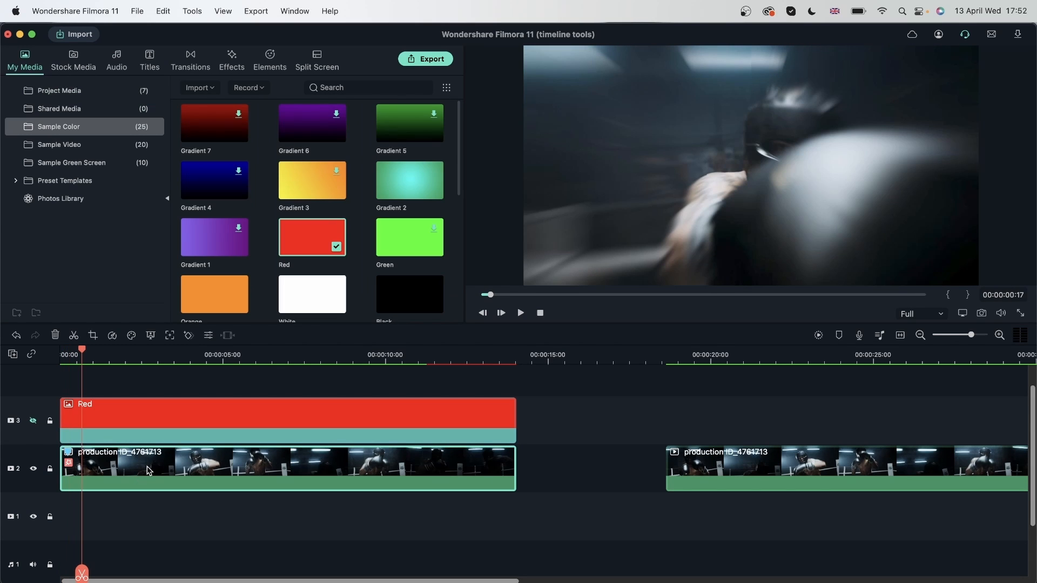
- Trim the red overlay and first boxer clip to about 4.7 seconds, shifting the second boxer clip earlier
click(131, 355)
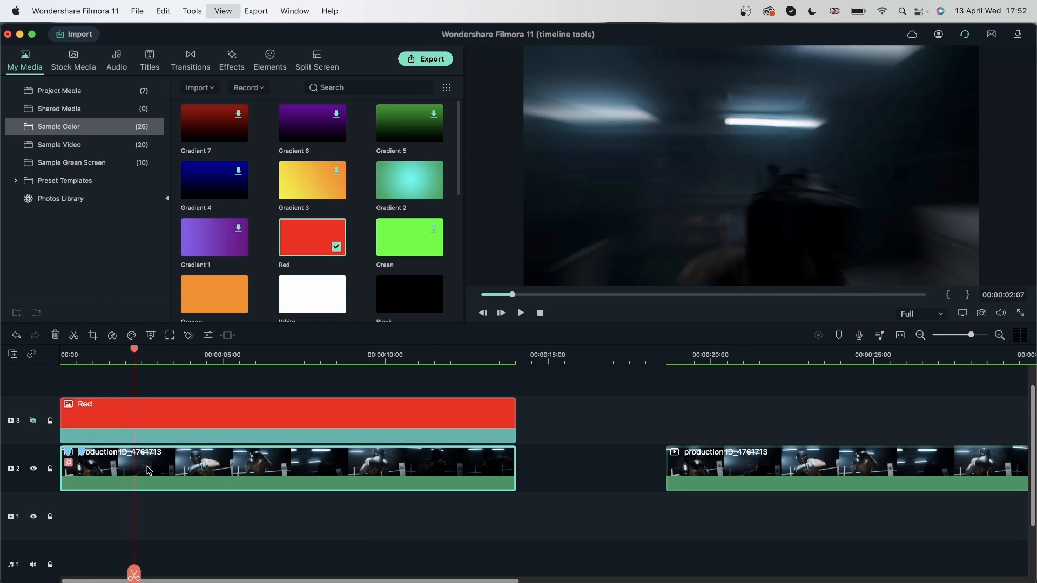
click(520, 312)
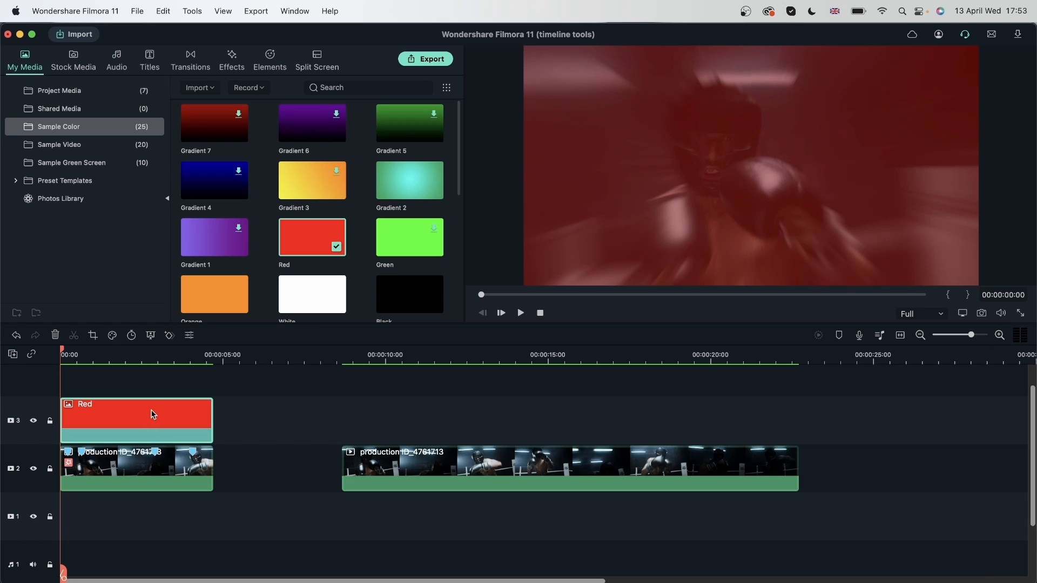
- Add four animation keyframes along the shortened red overlay in Animation > Customize
double_click(136, 420)
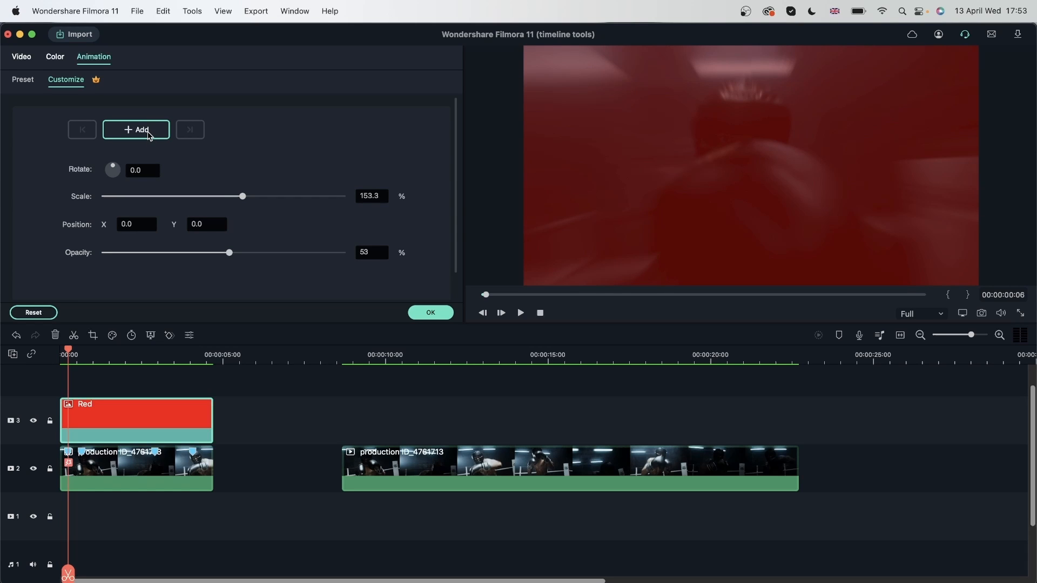
click(136, 128)
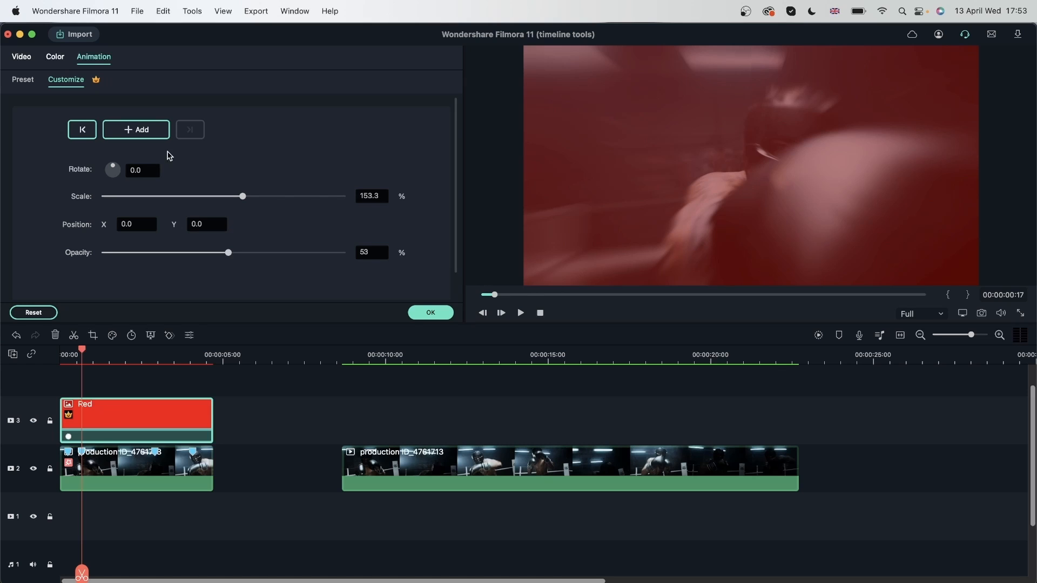
click(136, 129)
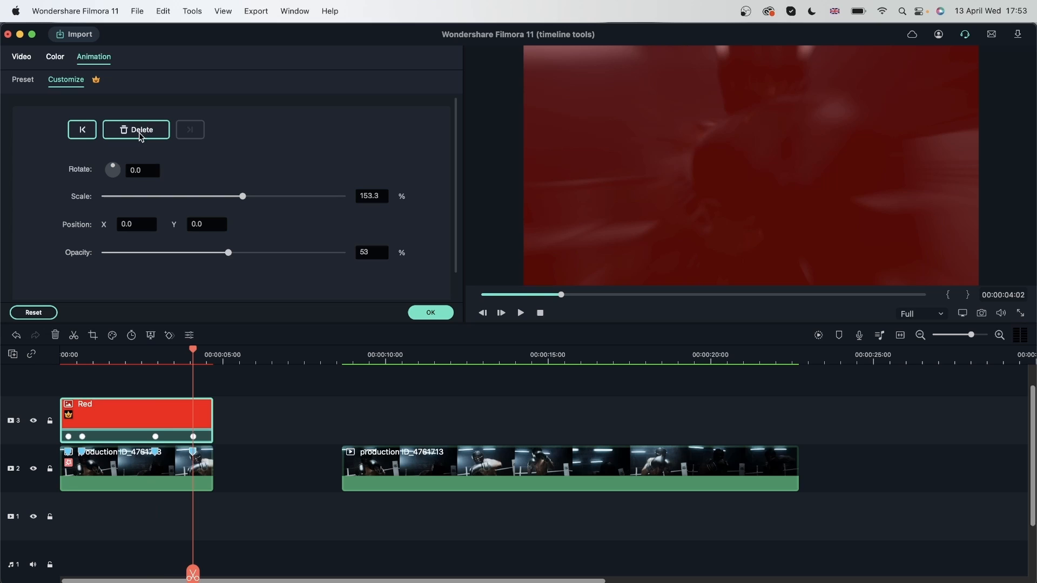
mouse_move(192, 346)
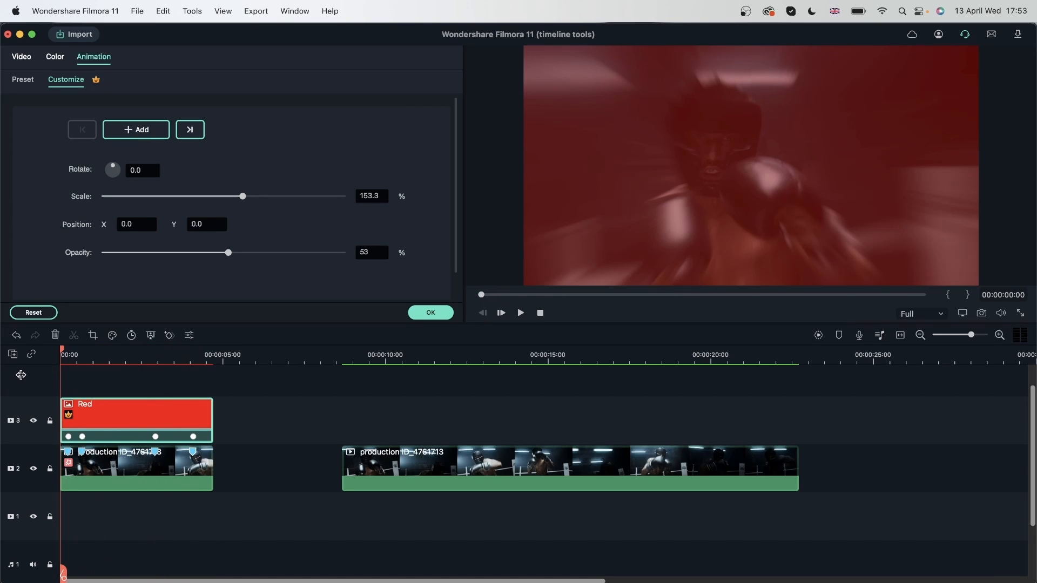
click(1000, 335)
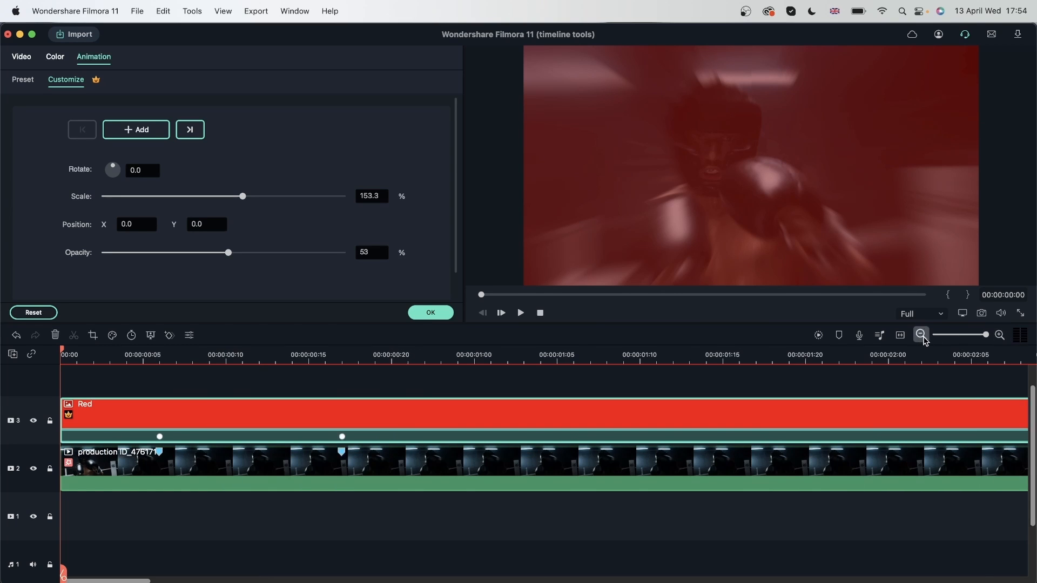
- Add alternating 53% and 0% opacity keyframes so the red overlay flashes across the clip
click(920, 335)
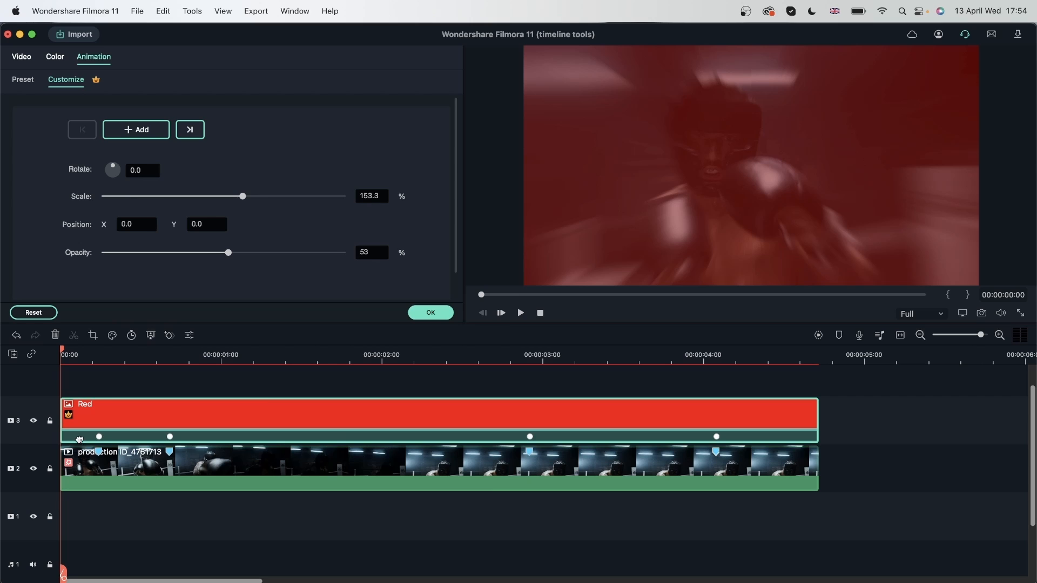
mouse_move(228, 253)
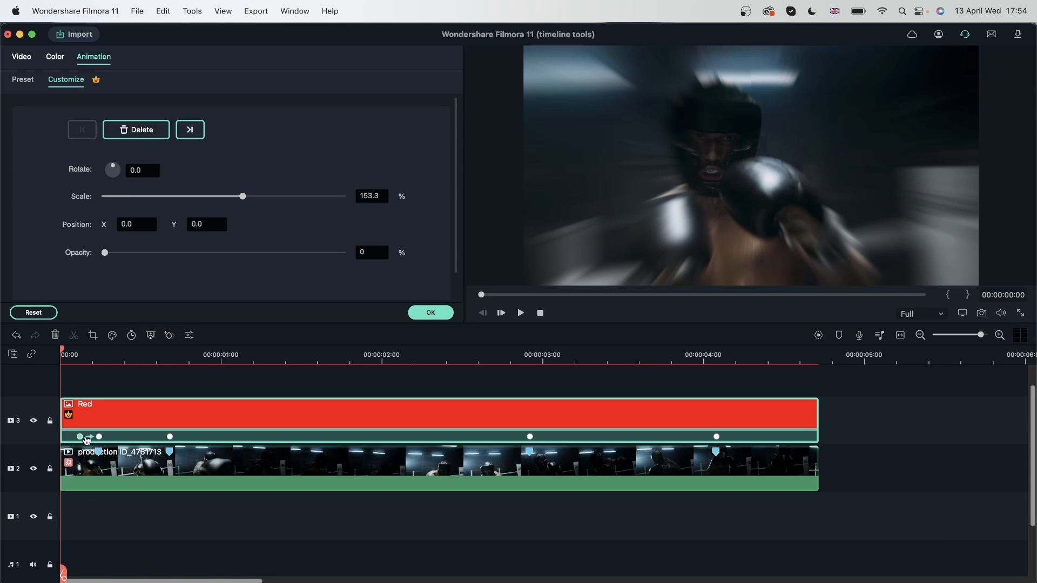
click(77, 359)
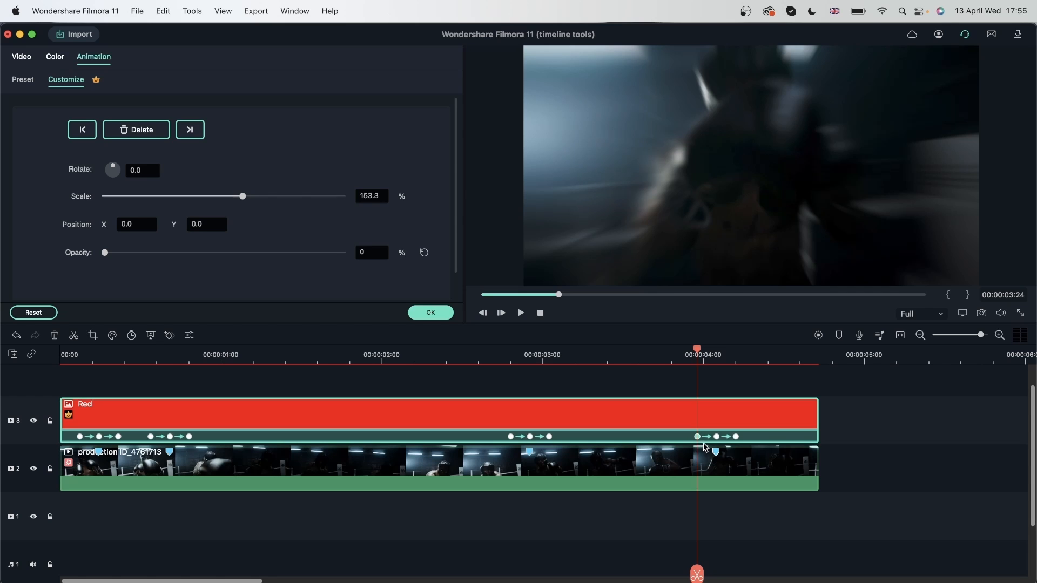
mouse_move(139, 482)
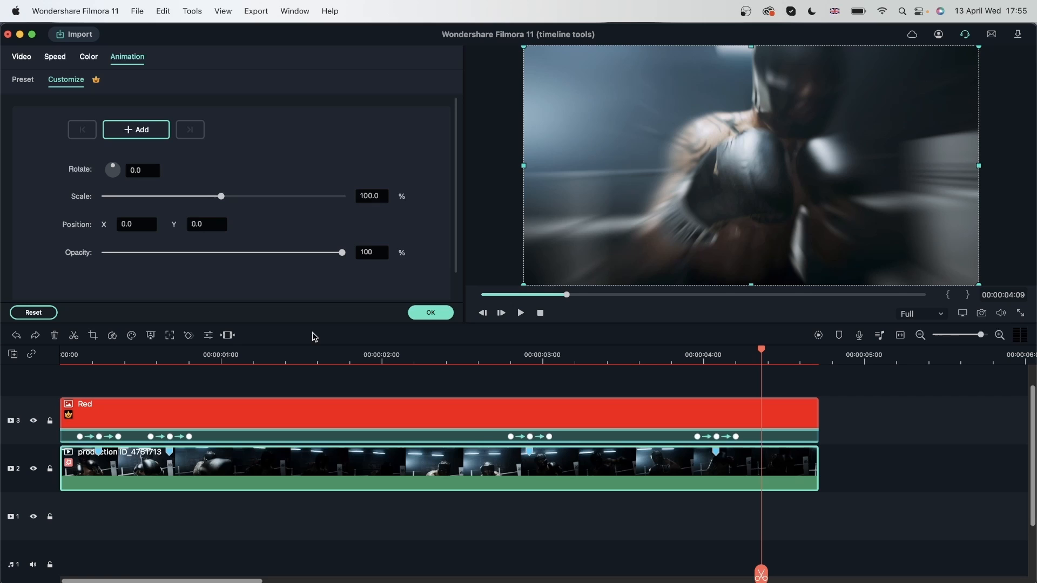
- Keyframe the boxer clip's opacity from 100% at 4:09 to 17% at 4:13 and apply it
click(136, 128)
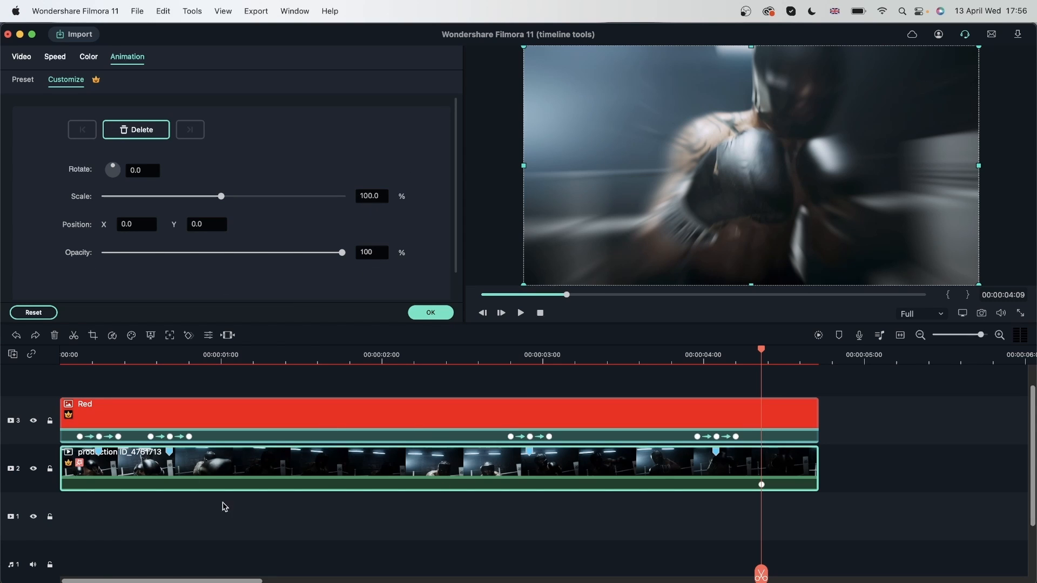
mouse_move(29, 491)
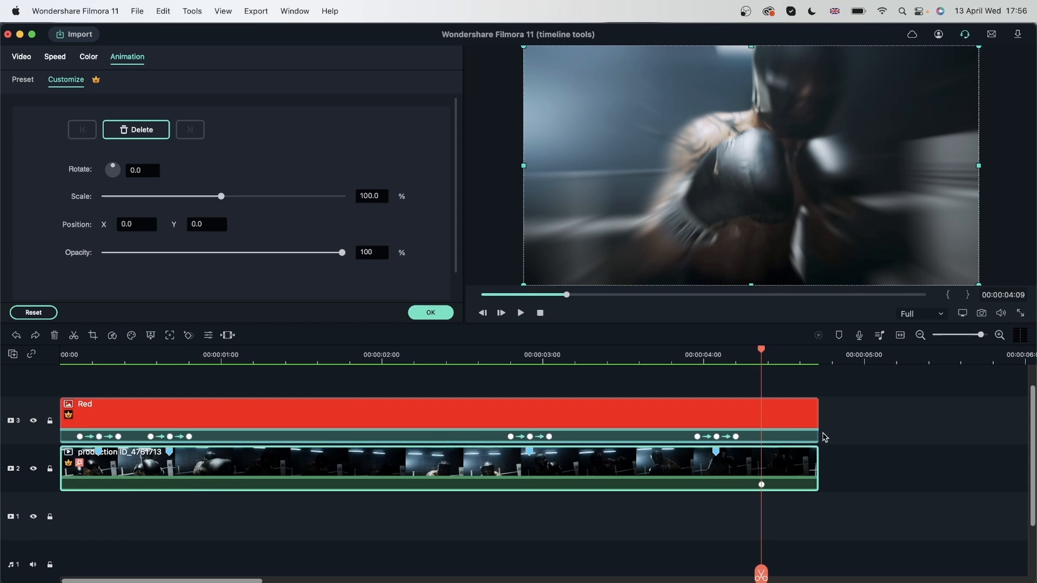
mouse_move(784, 354)
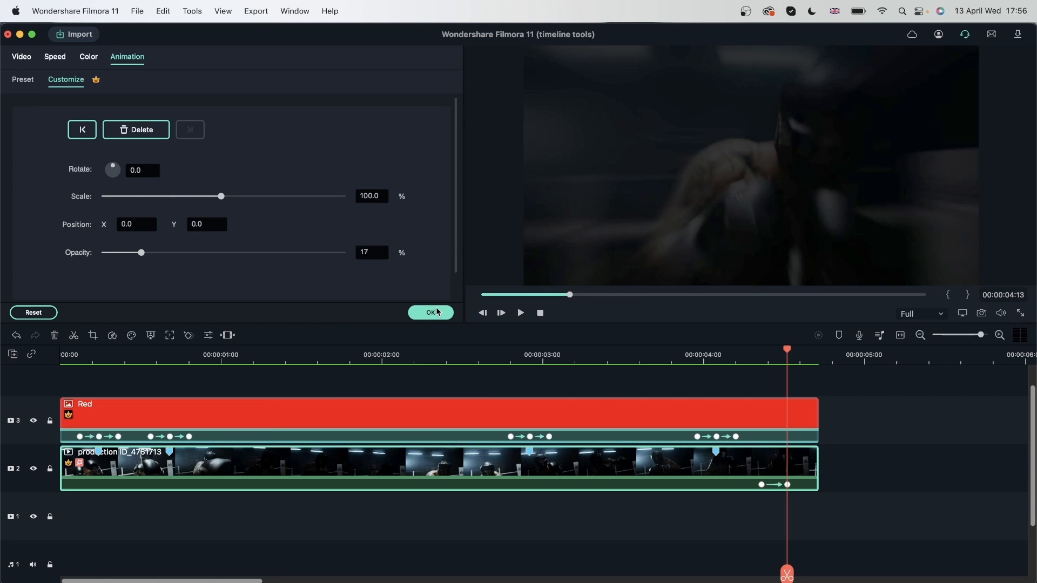
click(430, 313)
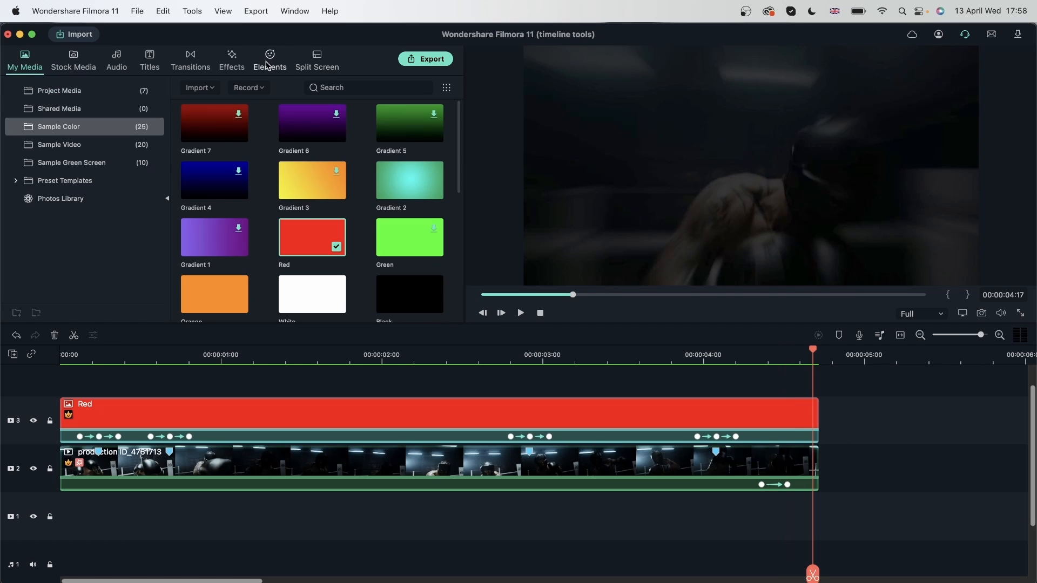
- Search the Elements library for 'game over' to find the Videogame Pack Game Over element
click(269, 60)
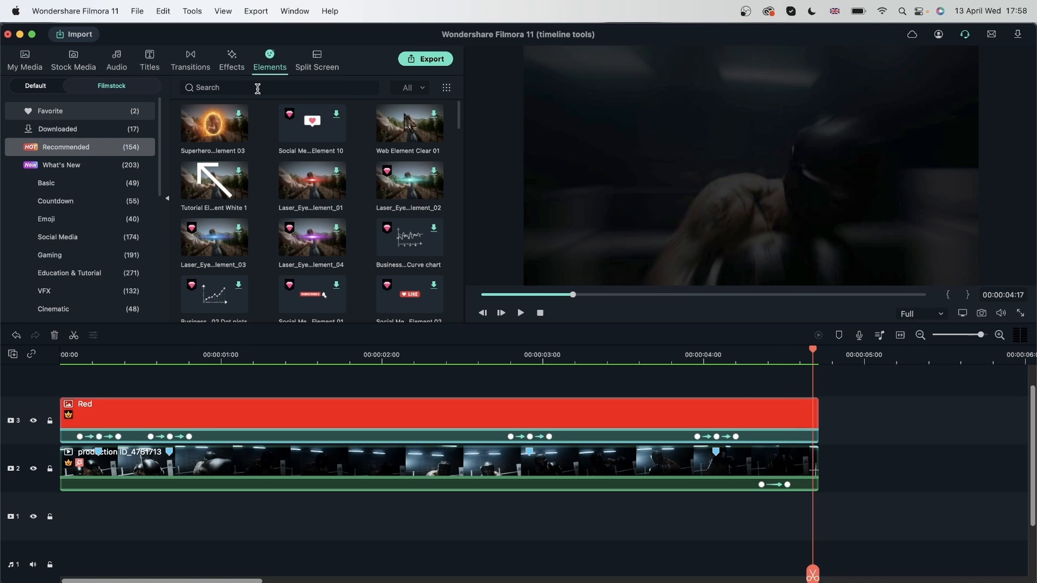
click(265, 87)
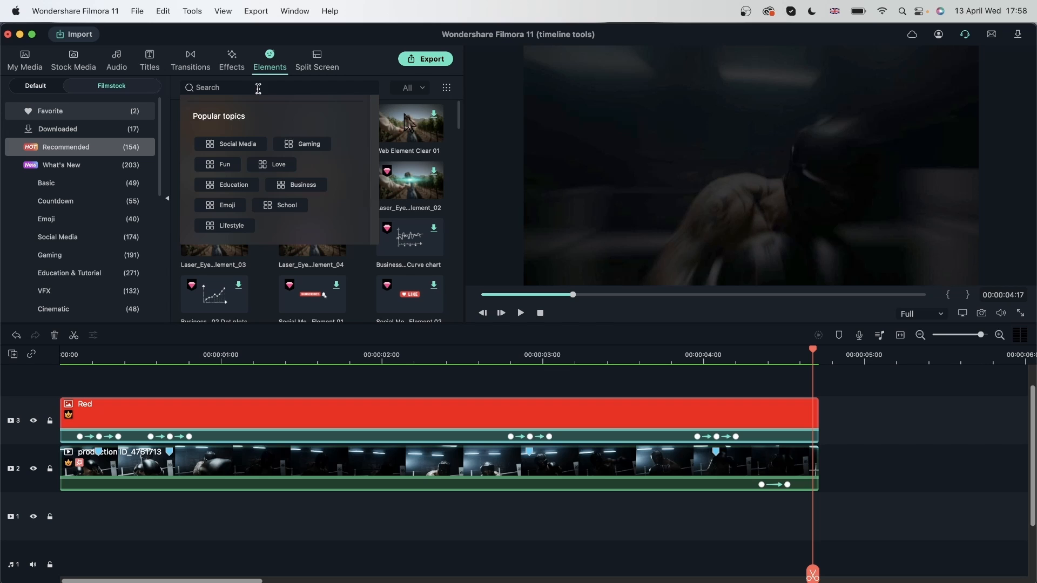
text(ga)
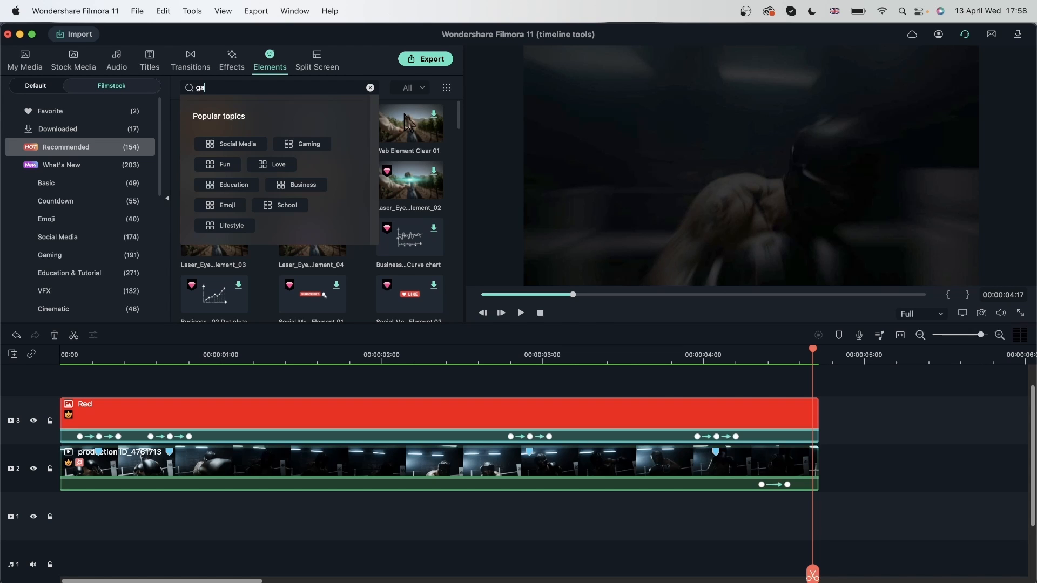
text(me over)
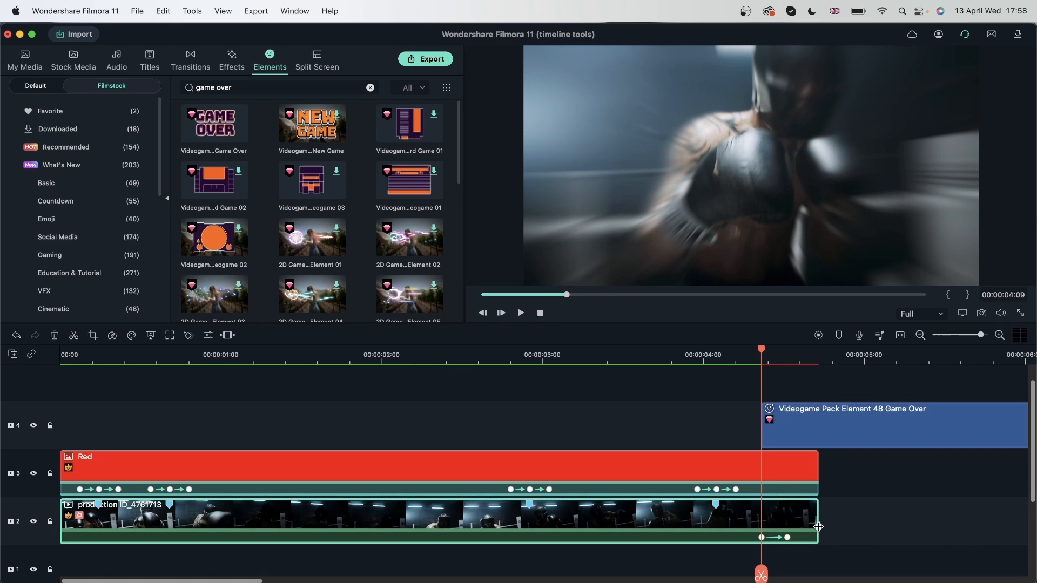
mouse_move(819, 521)
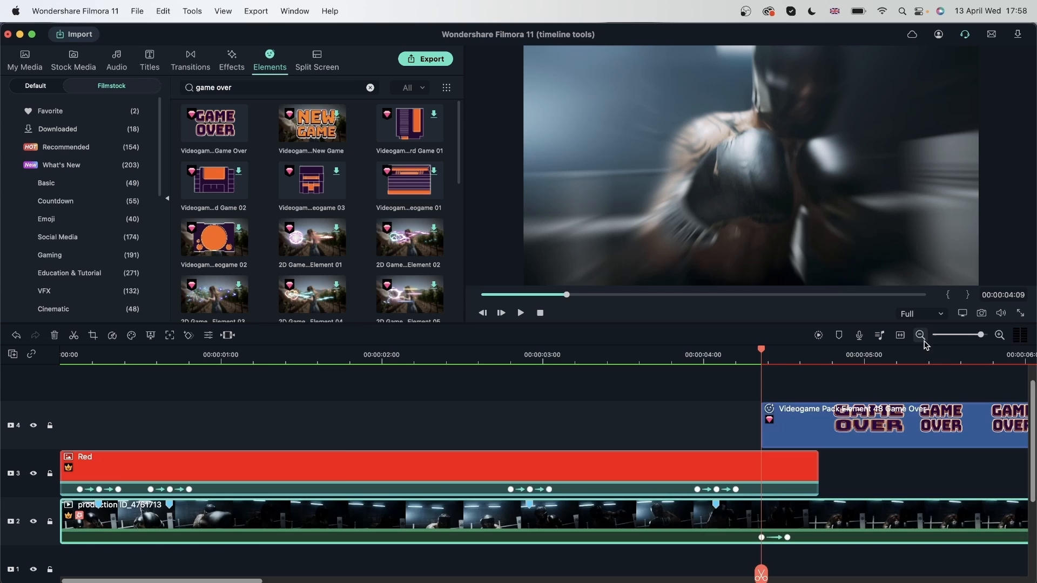
- Zoom the timeline out around the placed Game Over element and begin shortening it
click(919, 334)
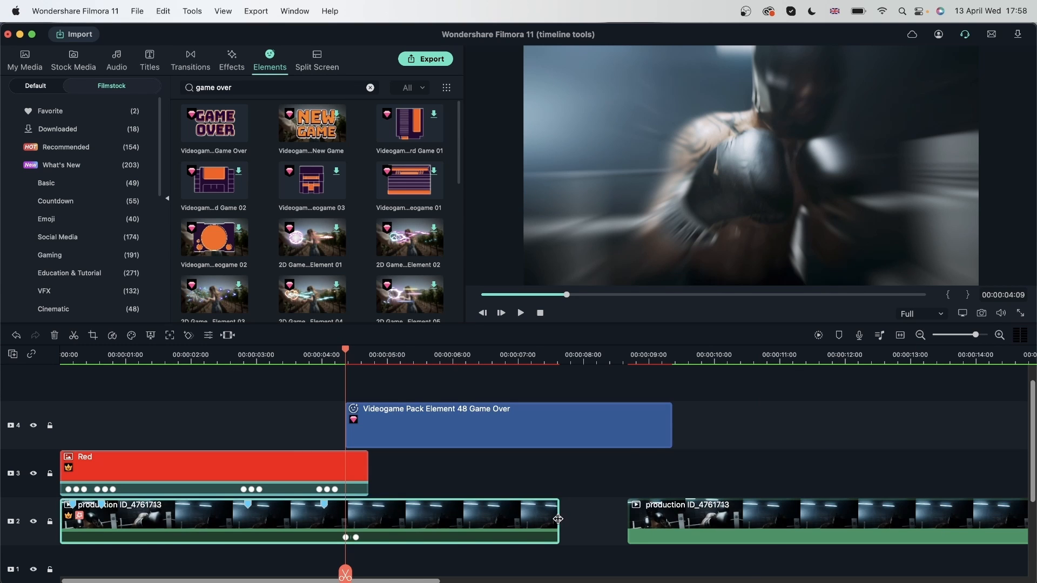
click(526, 349)
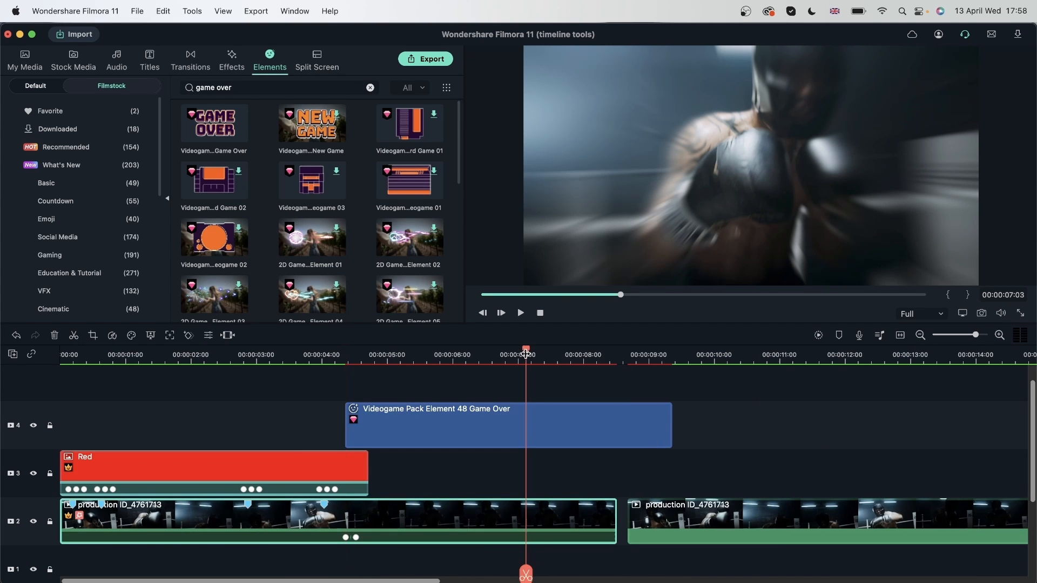
click(418, 354)
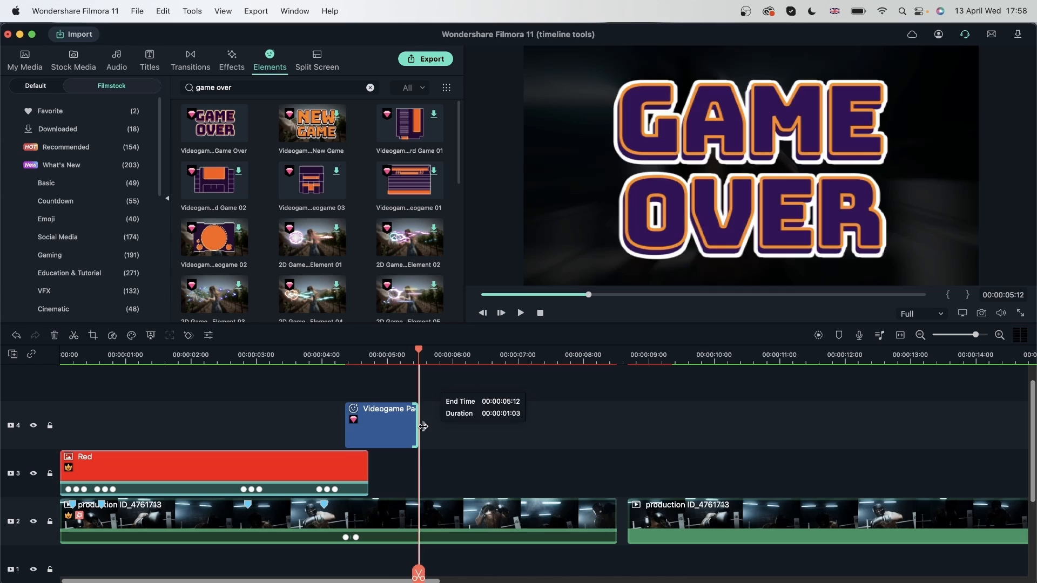
- Keyframe the Game Over element's opacity from 5:06 down to 0 at its 5:12 end
double_click(381, 426)
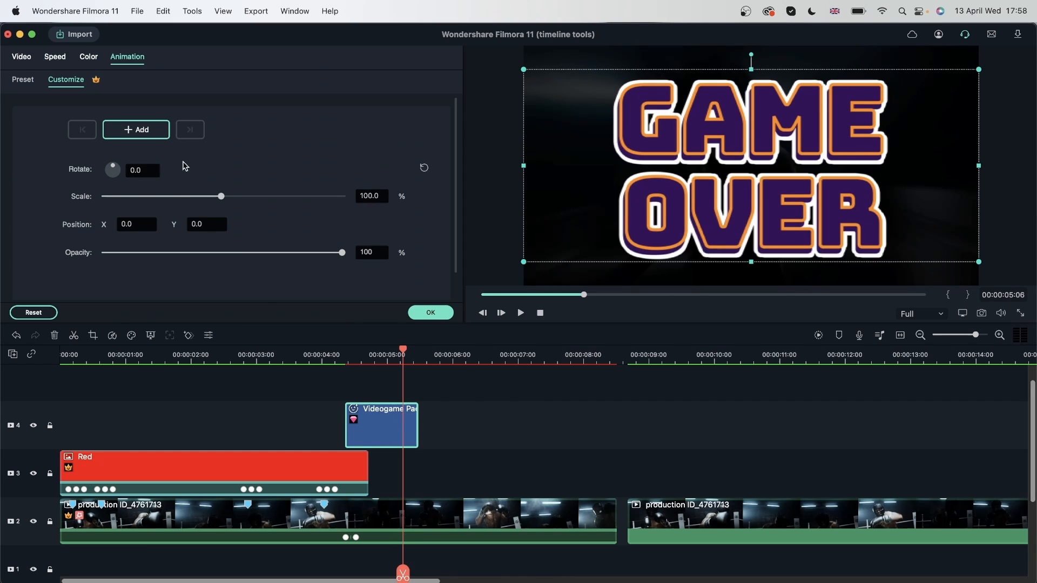
click(136, 128)
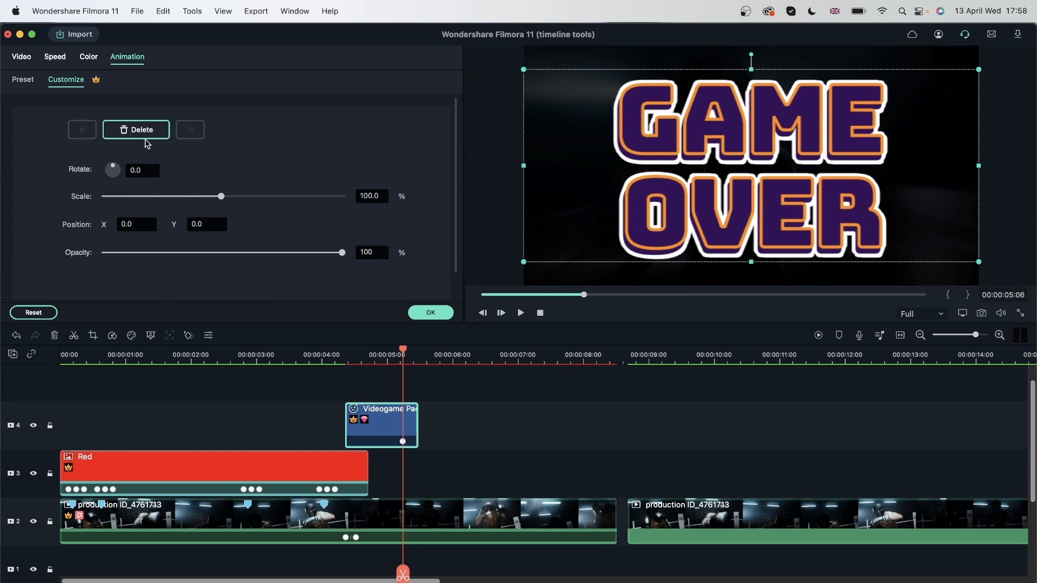
mouse_move(403, 349)
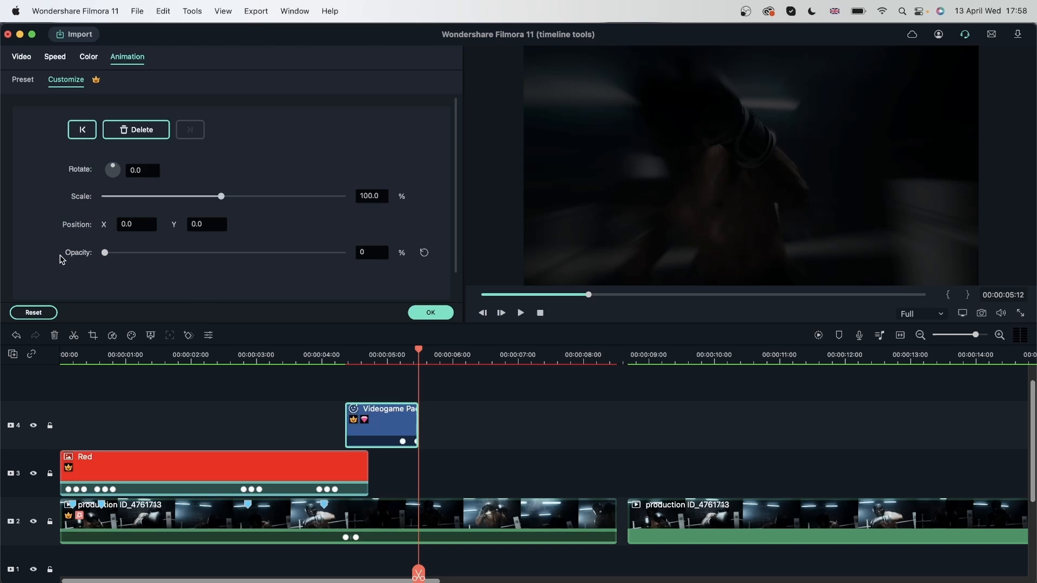
click(269, 58)
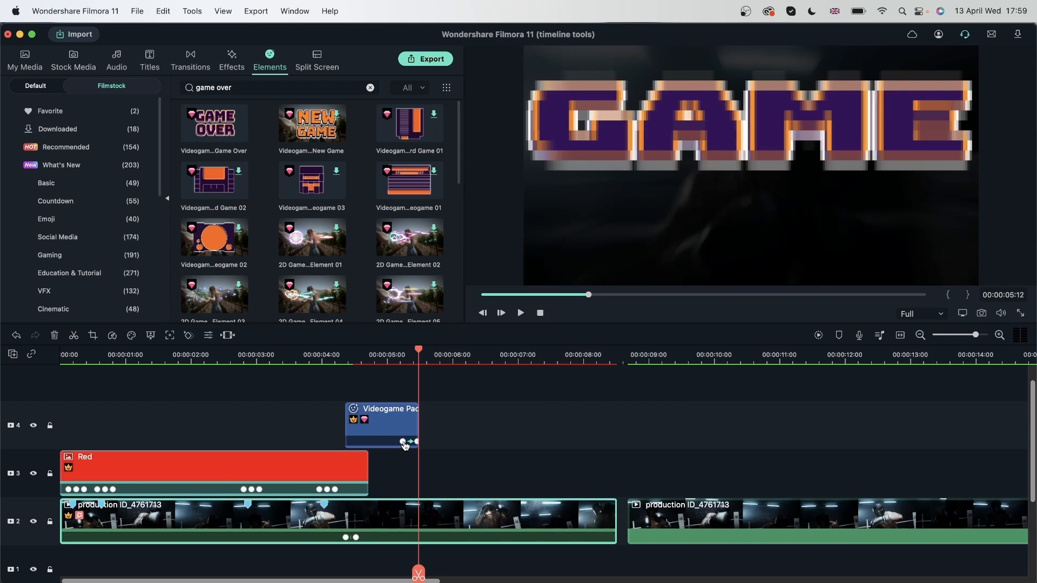
- Keyframe the boxer clip's opacity from 5:06 to 0 at 6:12 so it fades to black
double_click(381, 425)
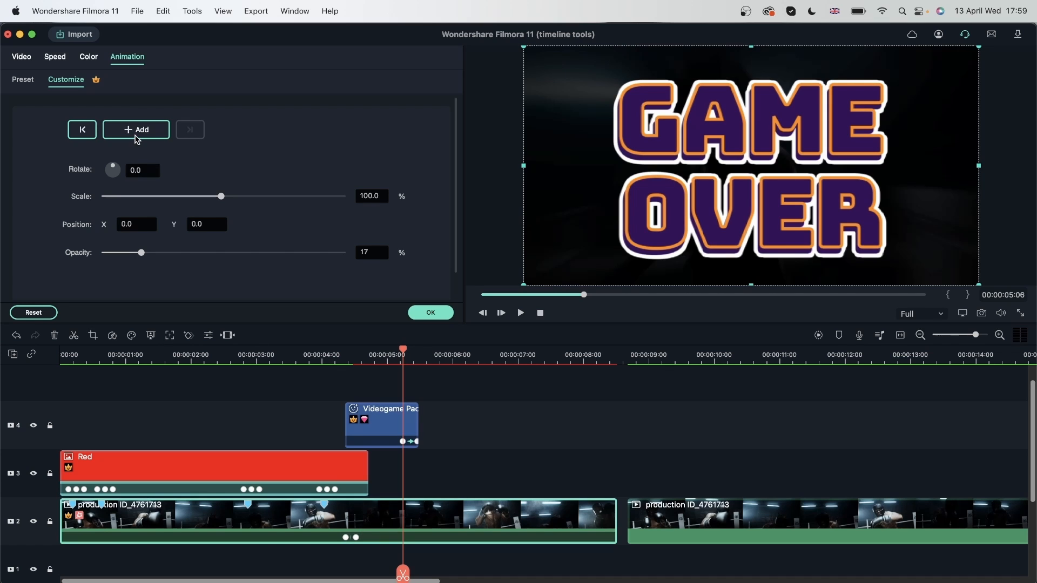
click(136, 130)
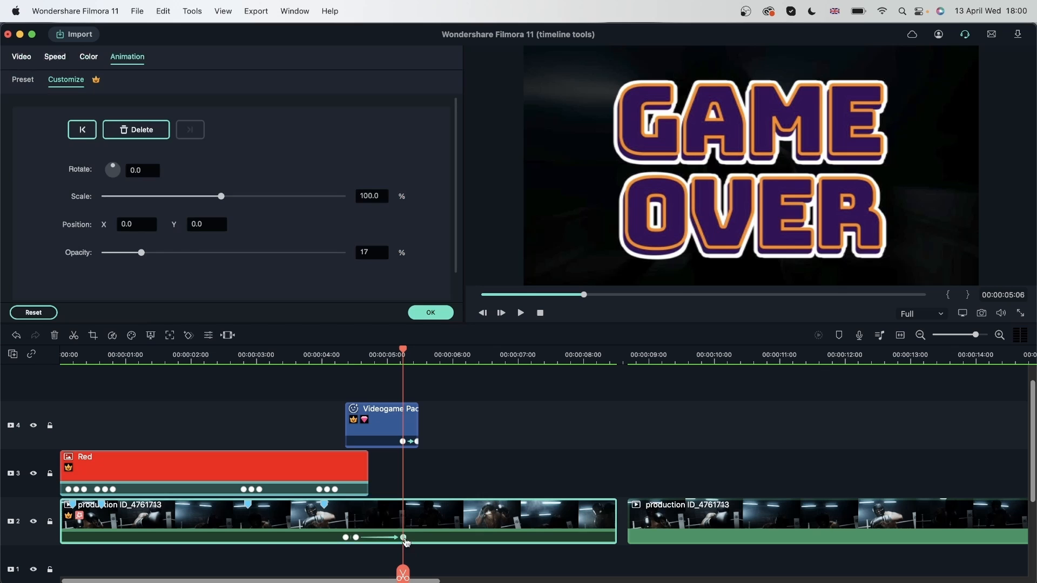
click(269, 59)
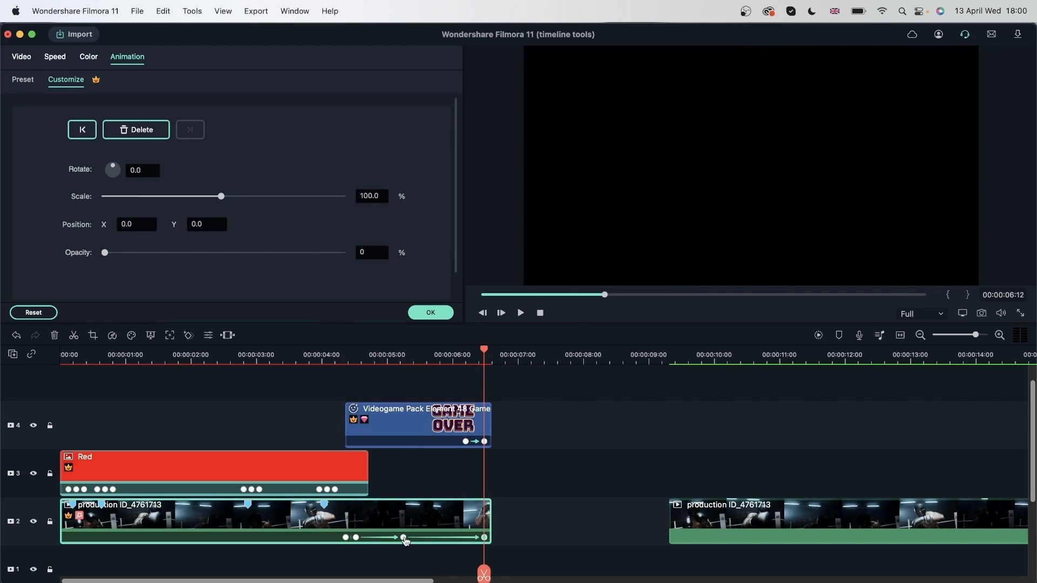
- Play back the fading ending with the Game Over element extended to 6:12
click(296, 355)
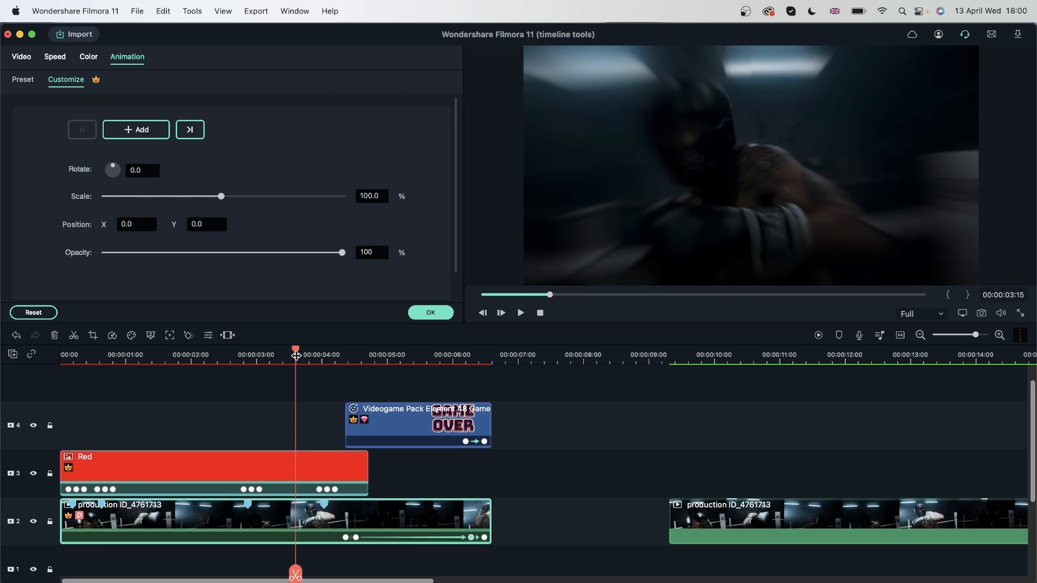
click(520, 314)
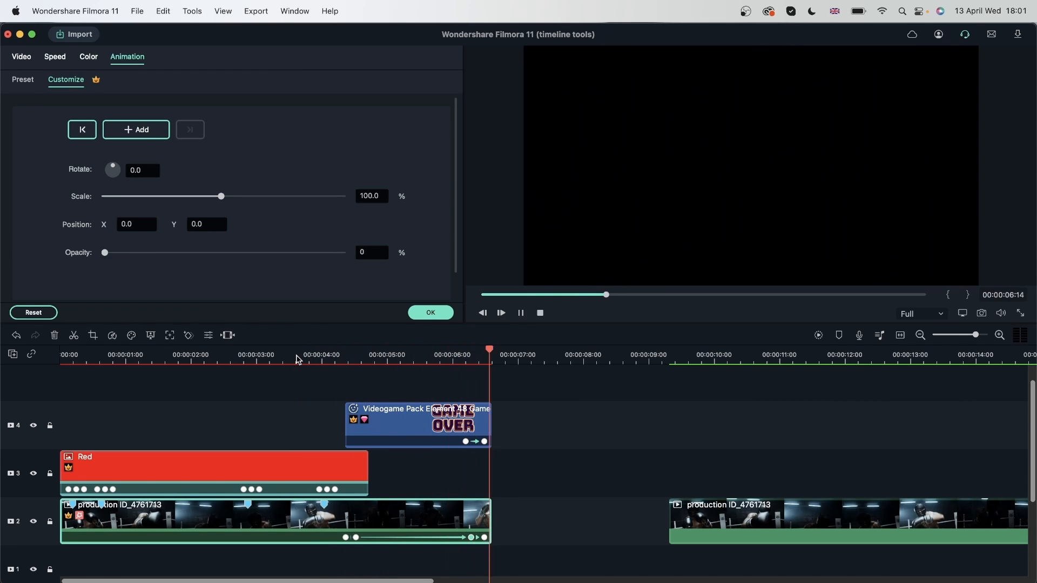
click(538, 354)
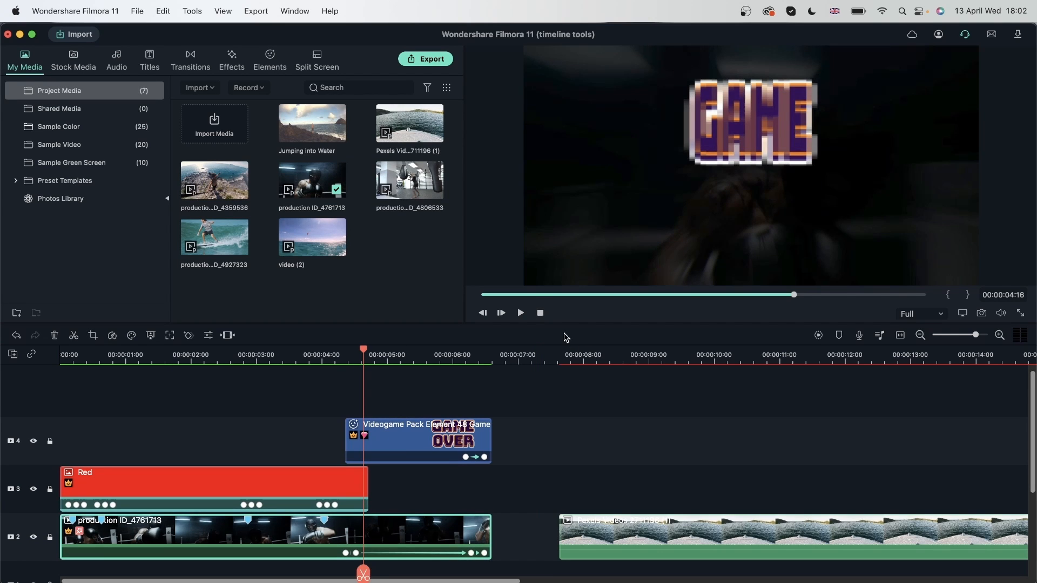
click(791, 354)
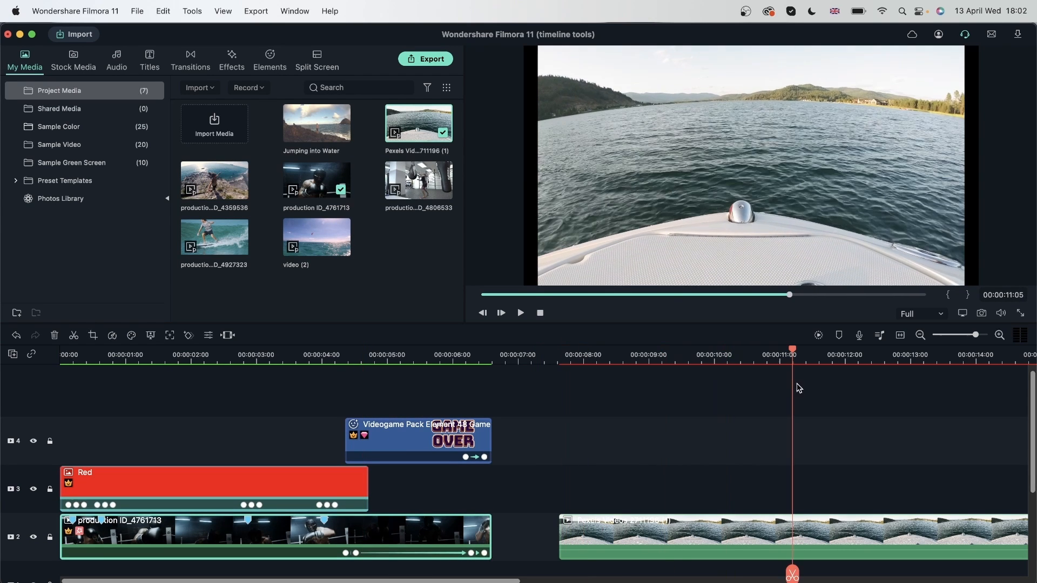
click(231, 60)
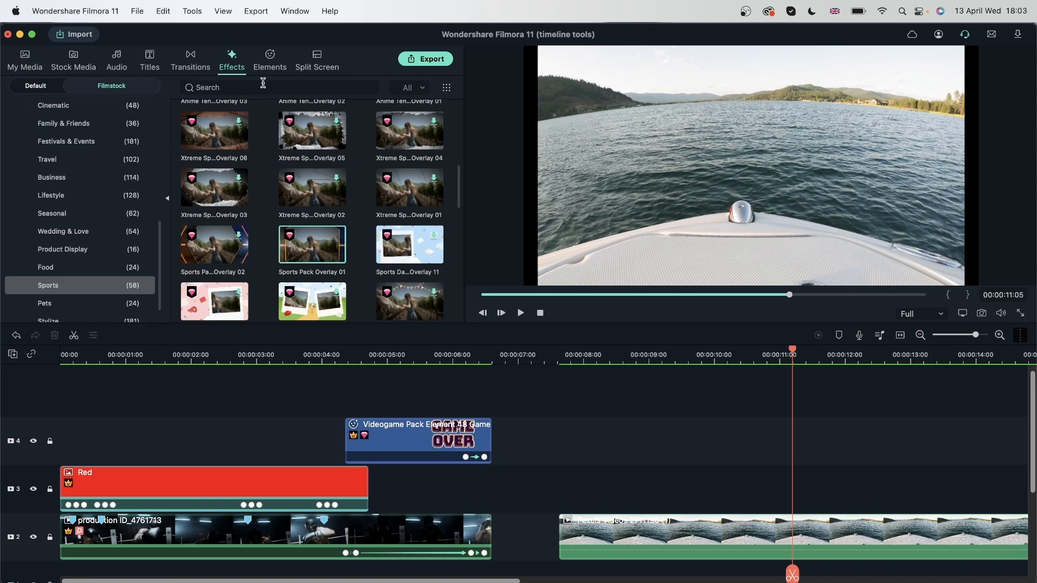
mouse_move(296, 250)
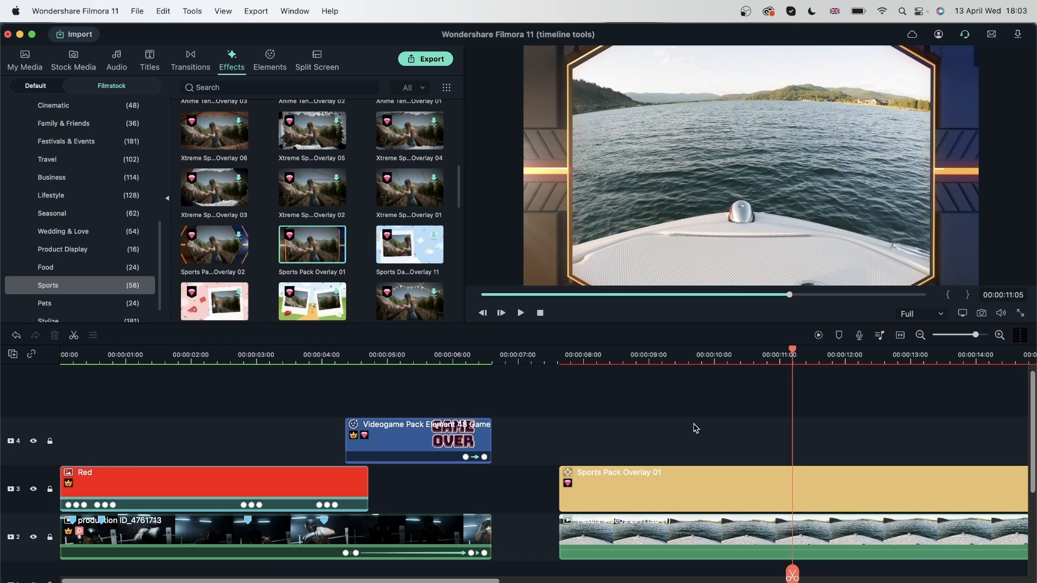
click(714, 349)
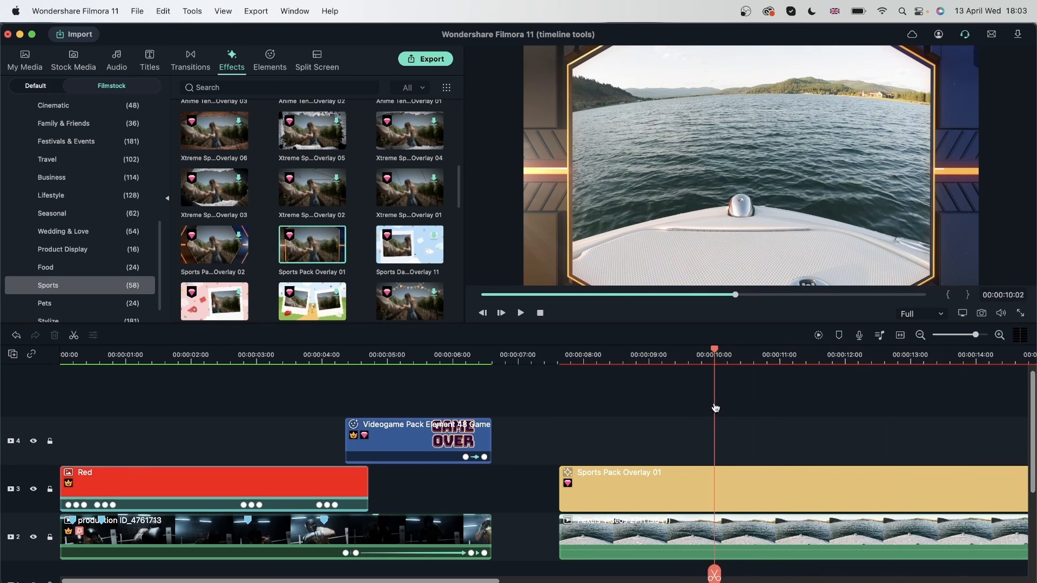
click(630, 349)
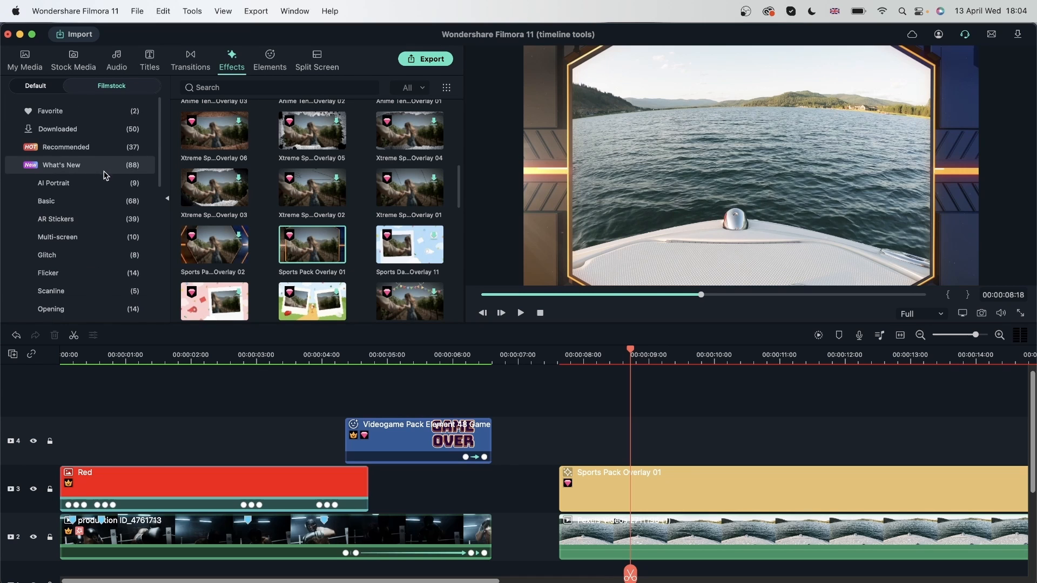
- Apply a Glitch Scan Line effect to the boat clip and preview the distortion
click(47, 238)
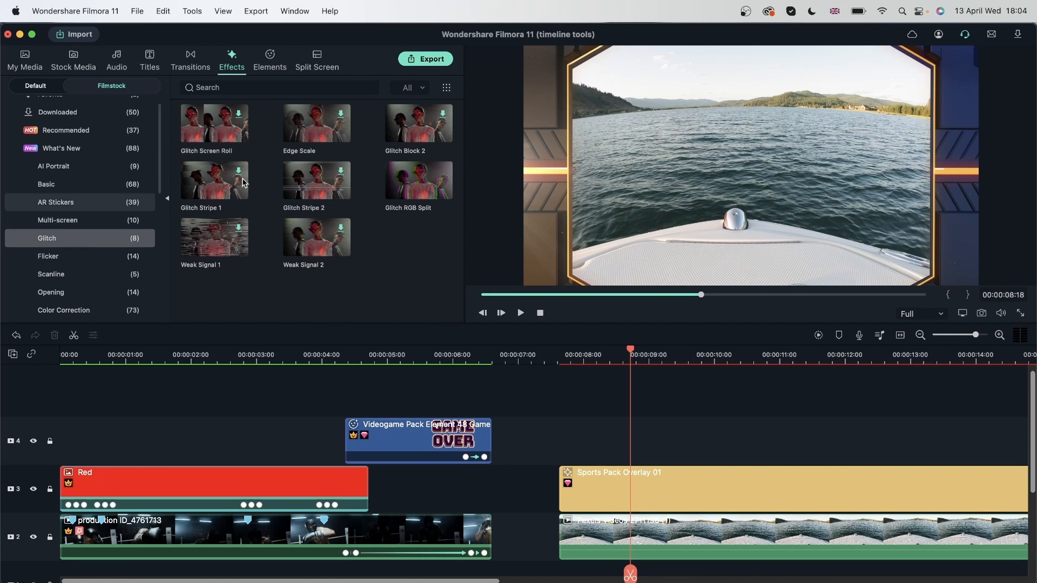
mouse_move(231, 257)
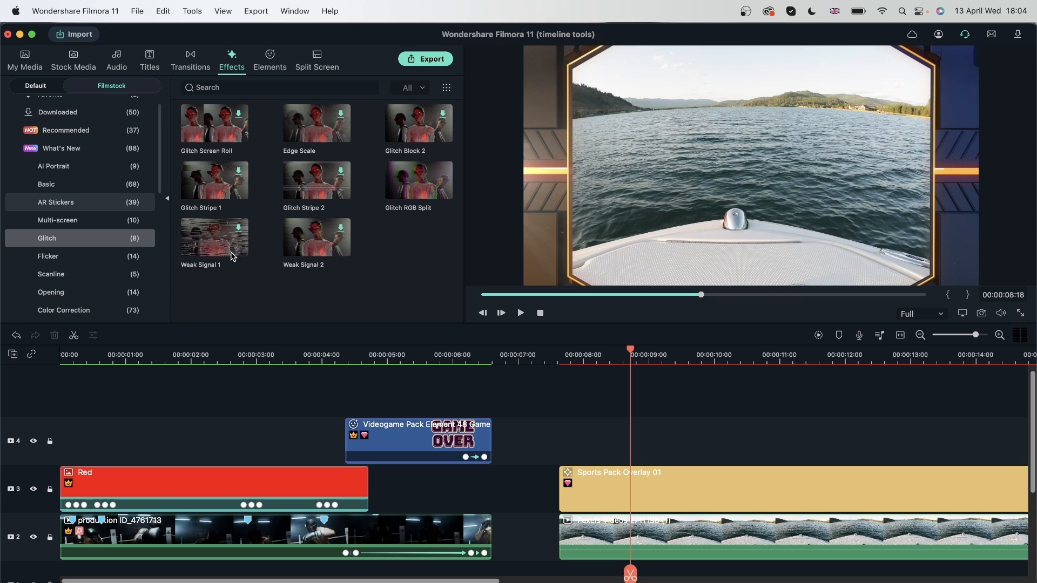
mouse_move(658, 165)
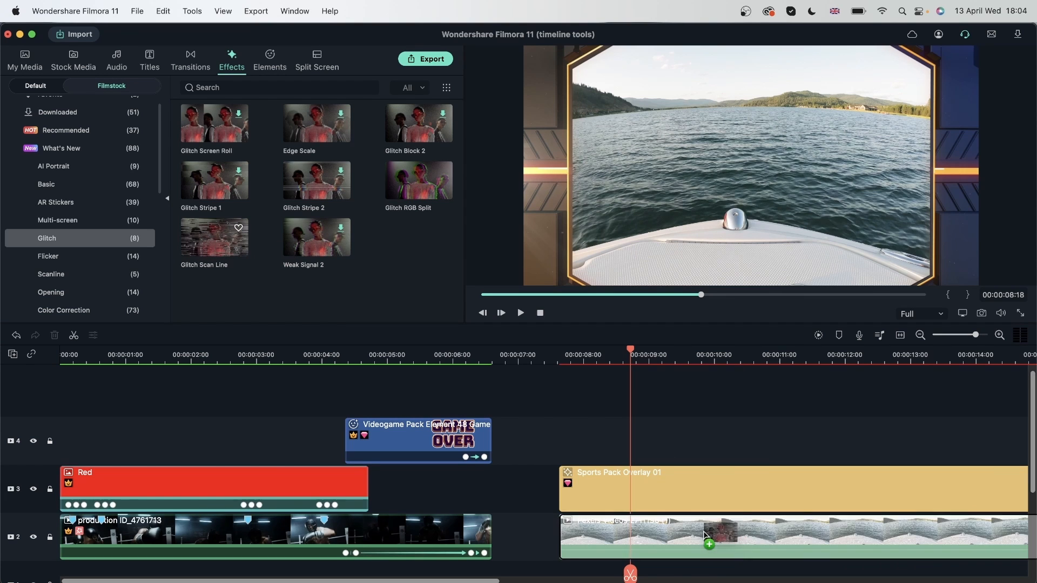
click(520, 312)
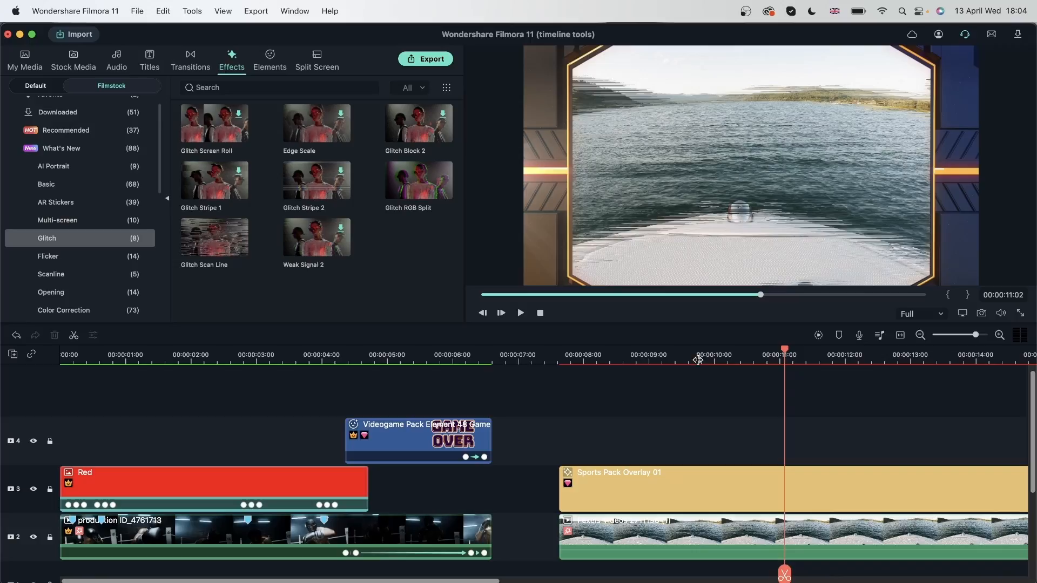
click(149, 59)
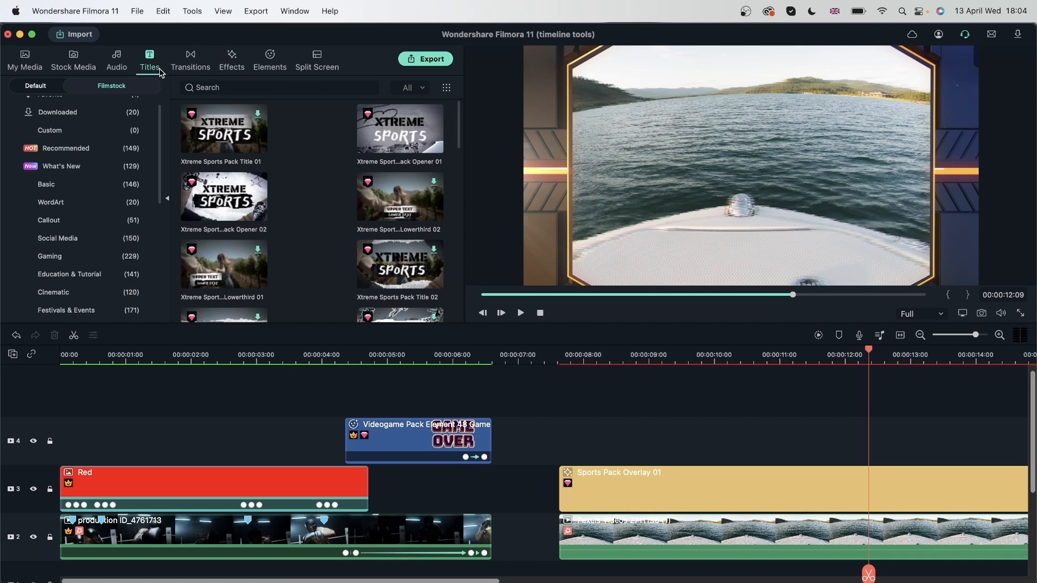
- Add Fitness Goals Pack Title 02 above the boat clip and reach its font list
scroll(down, 3)
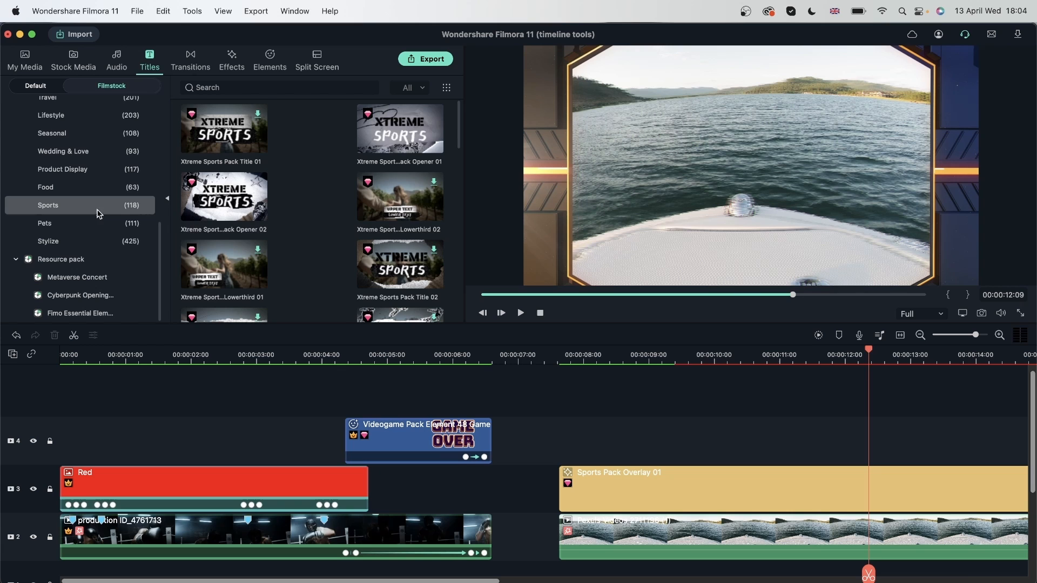
scroll(down, 3)
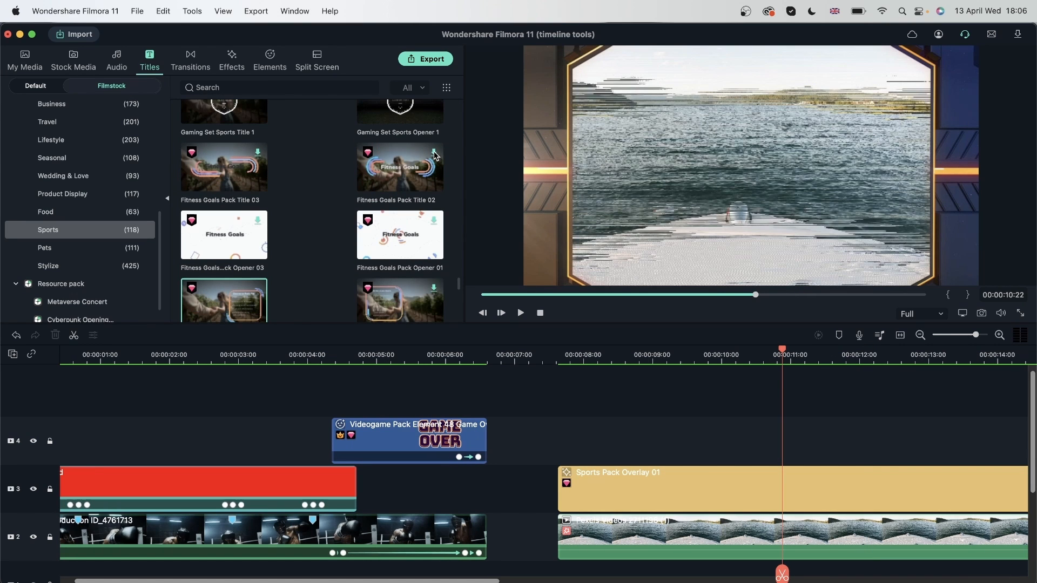
mouse_move(362, 210)
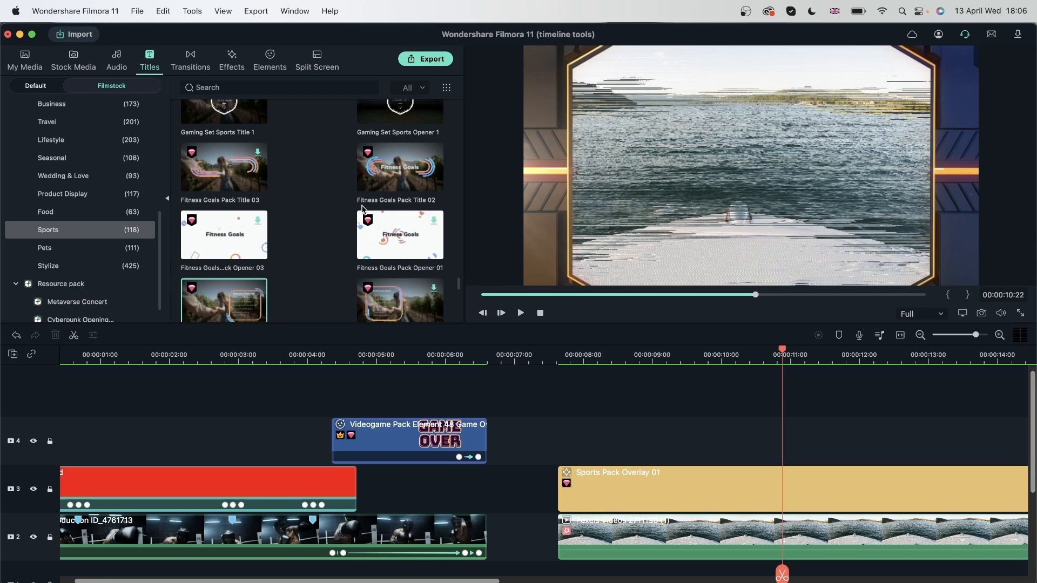
mouse_move(106, 139)
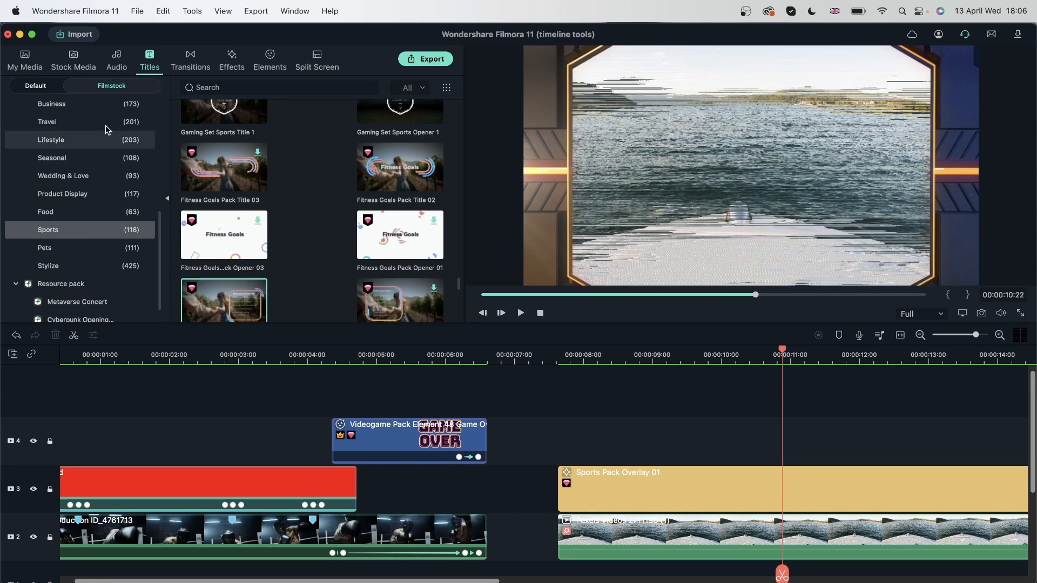
mouse_move(400, 168)
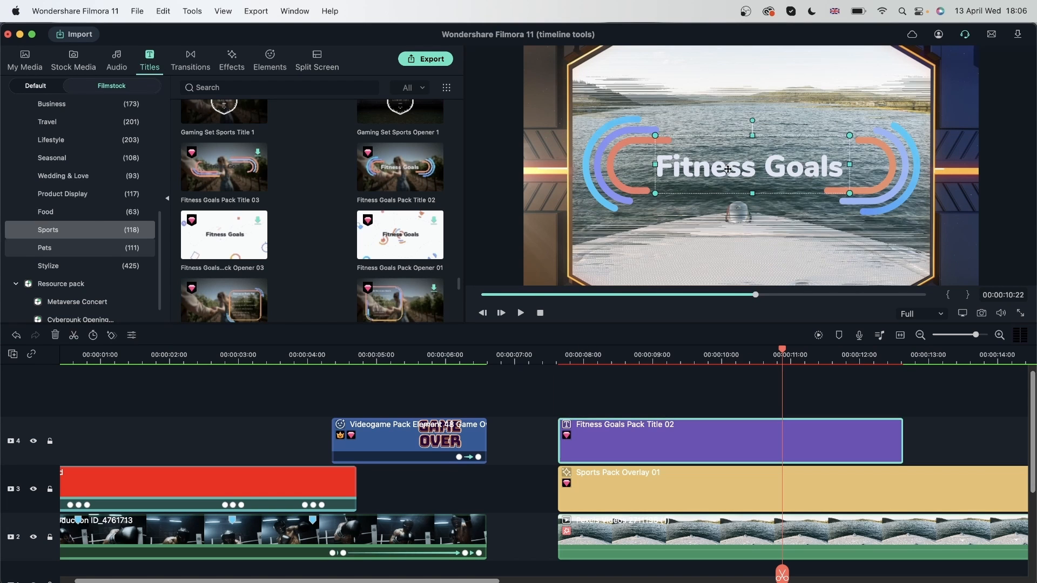
click(298, 120)
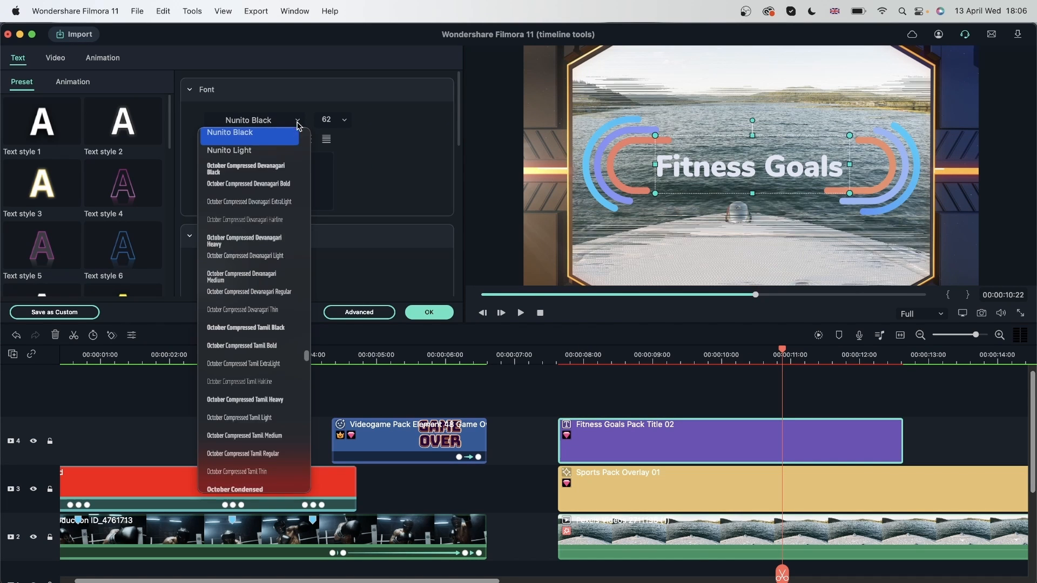
- Change the title text to 'Agent Jack' and set its font to Orbitron Black
scroll(down, 3)
text(Segoe UI Light)
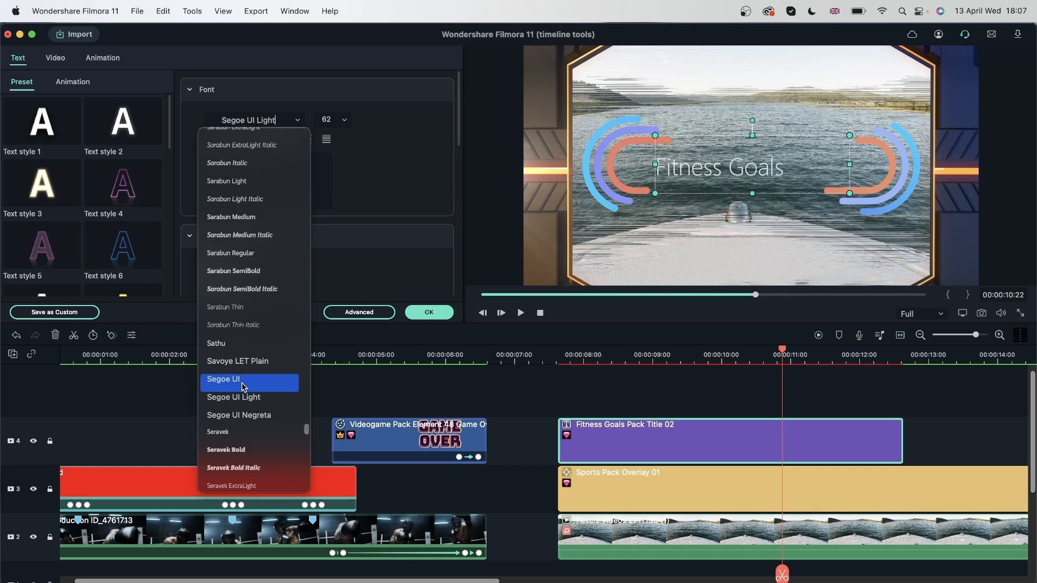
click(223, 379)
text(Agent)
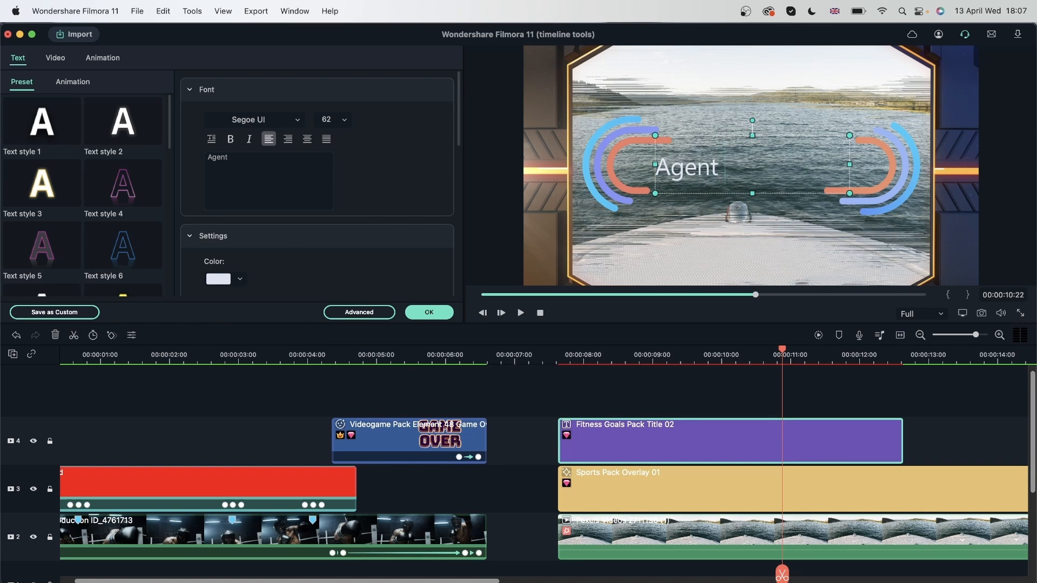
text(Jack)
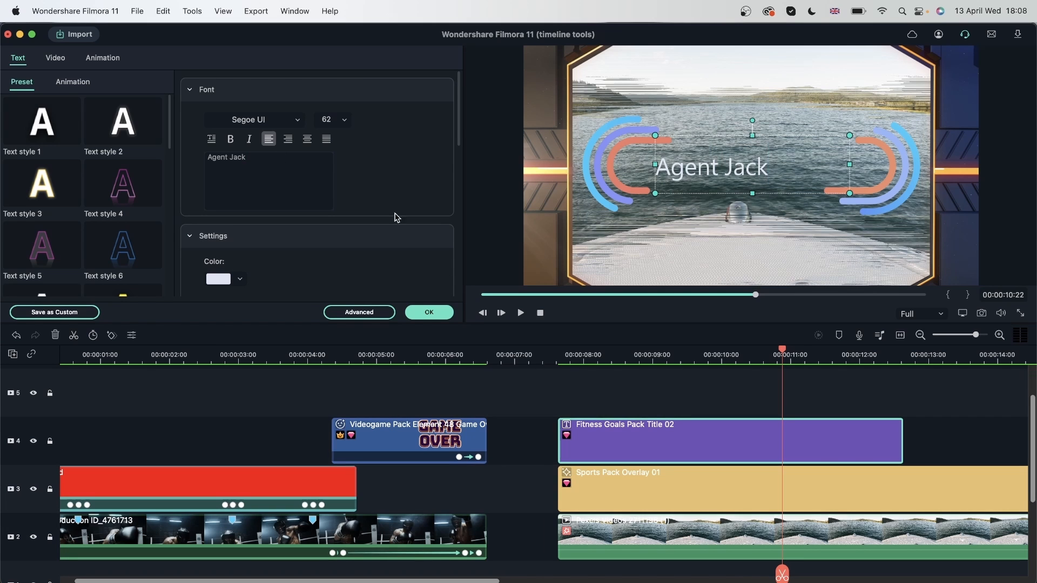
click(263, 119)
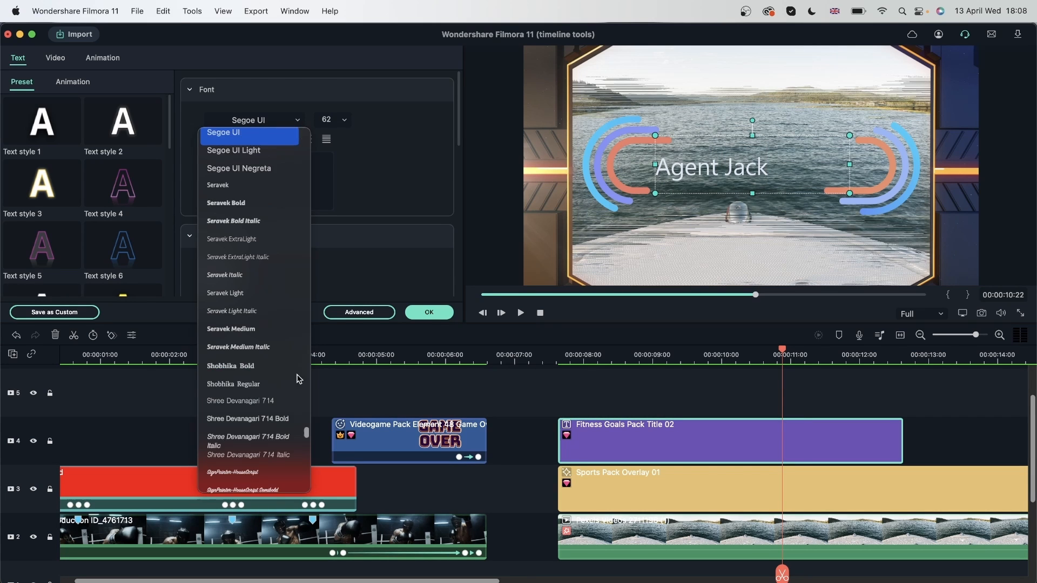
scroll(down, 3)
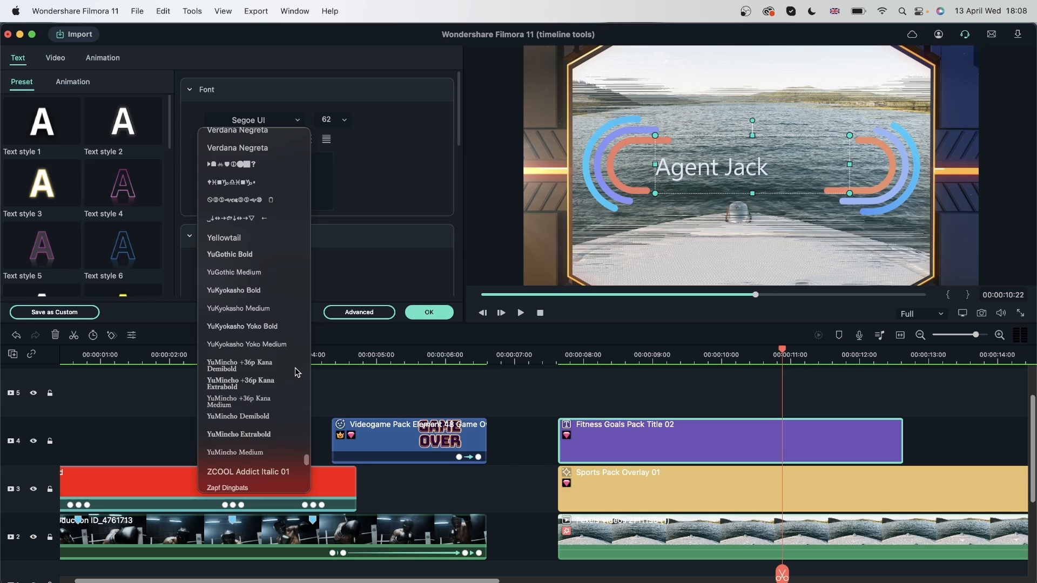
click(248, 120)
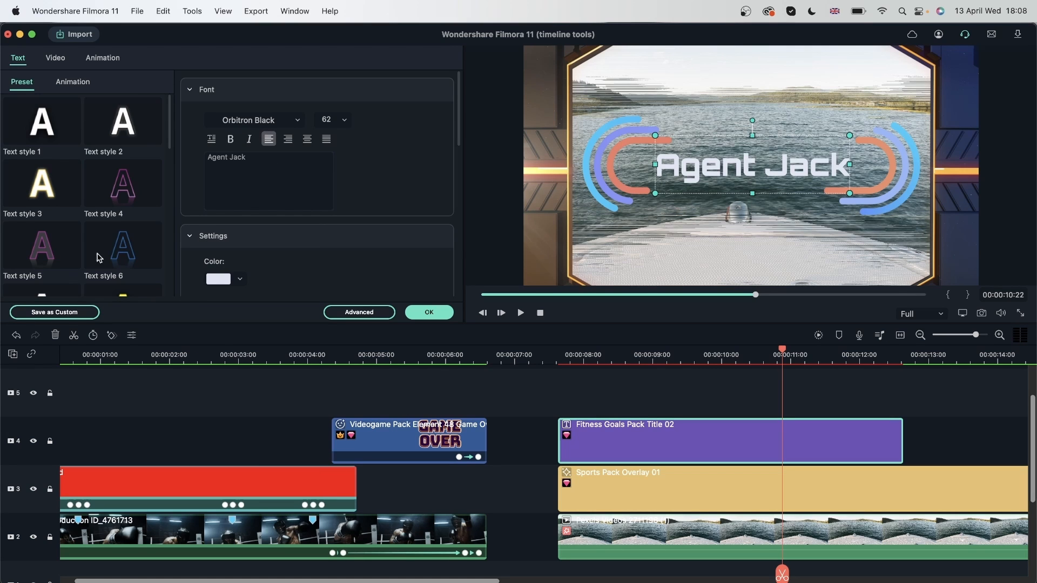
- Try text styles 18, 20 and 19, settle on silver style 23, and reach the advanced settings
click(42, 246)
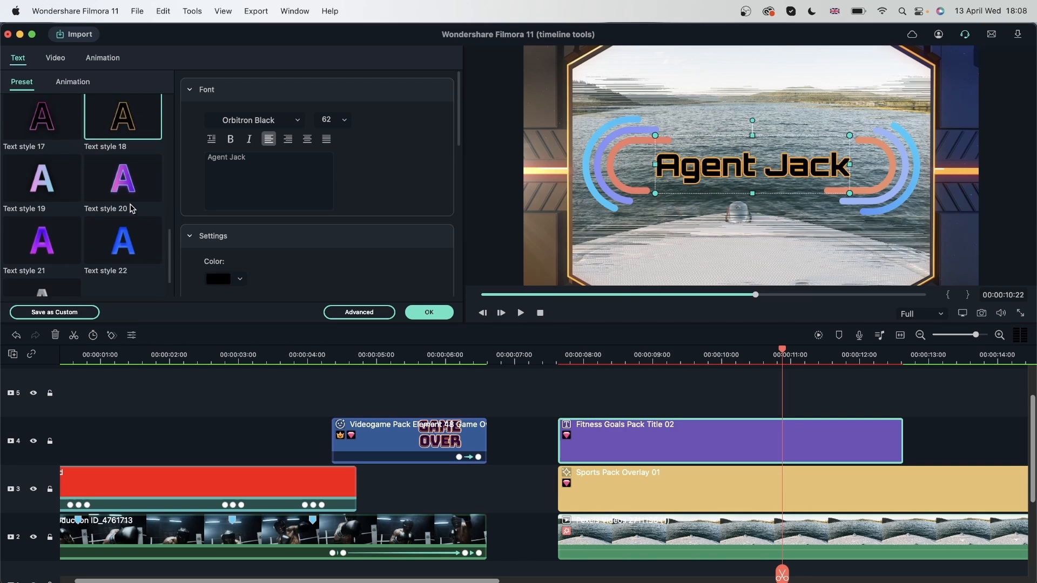
click(122, 133)
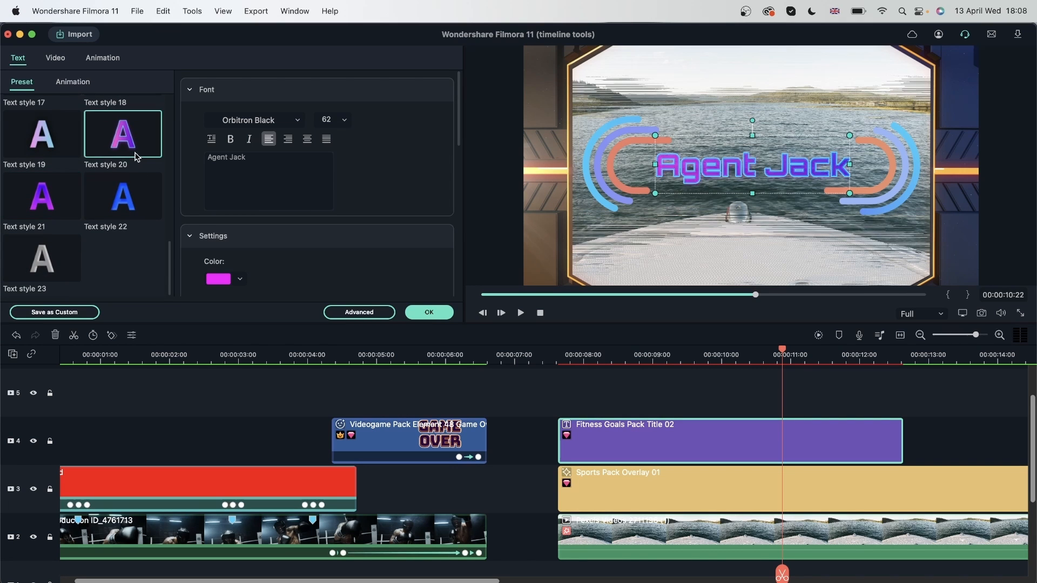
click(42, 134)
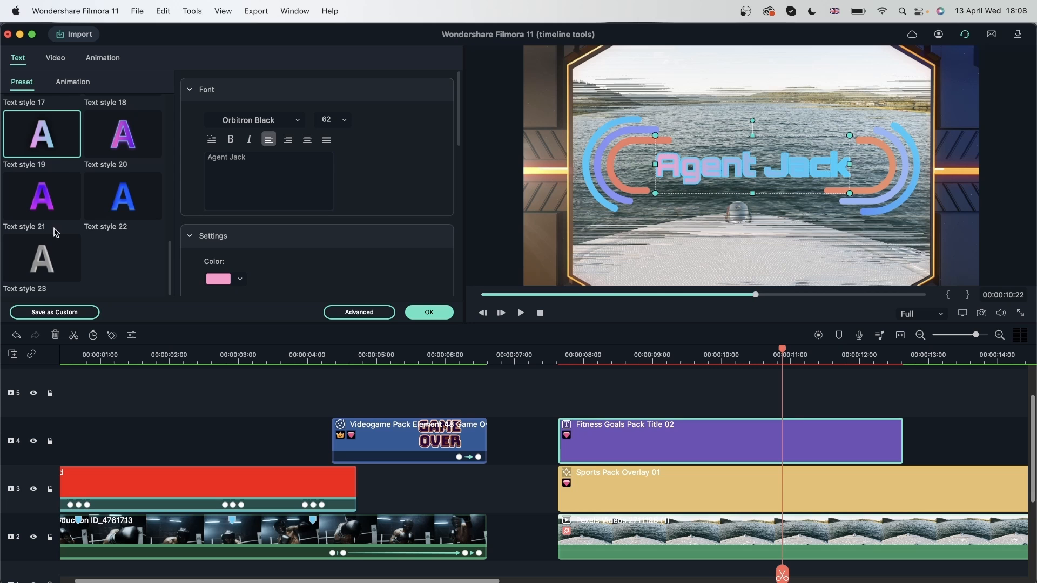
click(42, 258)
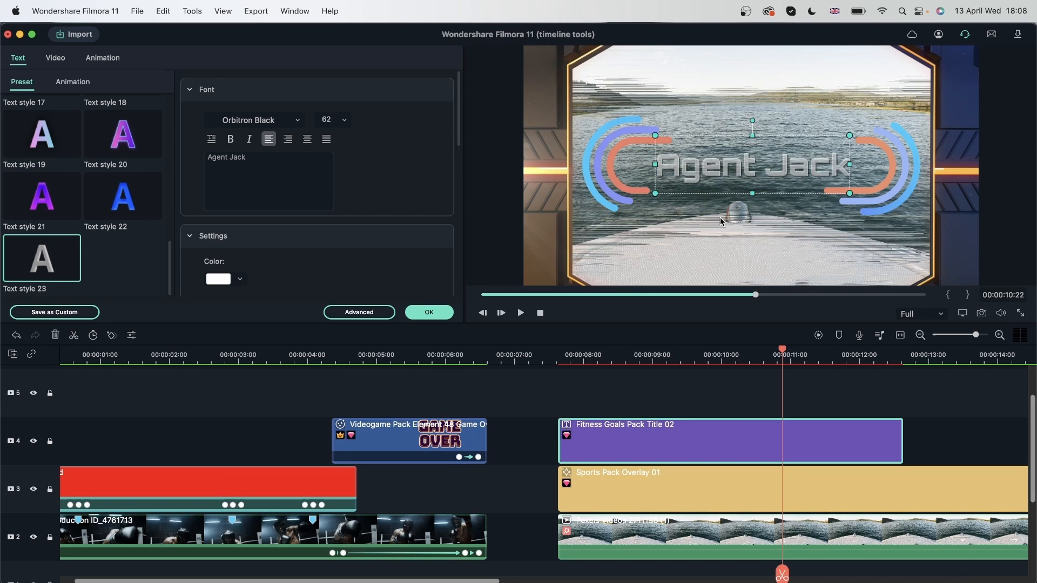
click(72, 81)
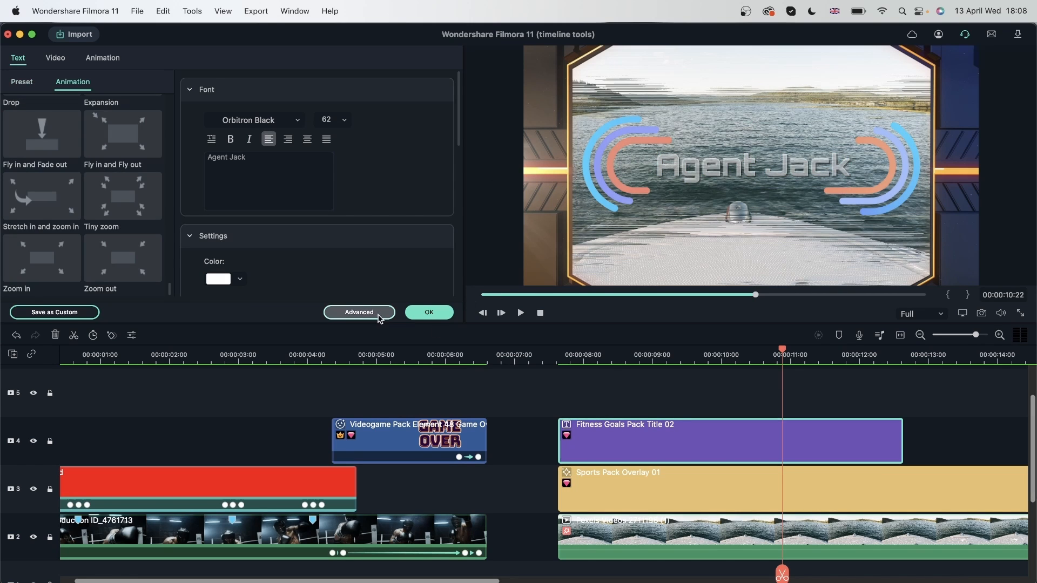
click(359, 312)
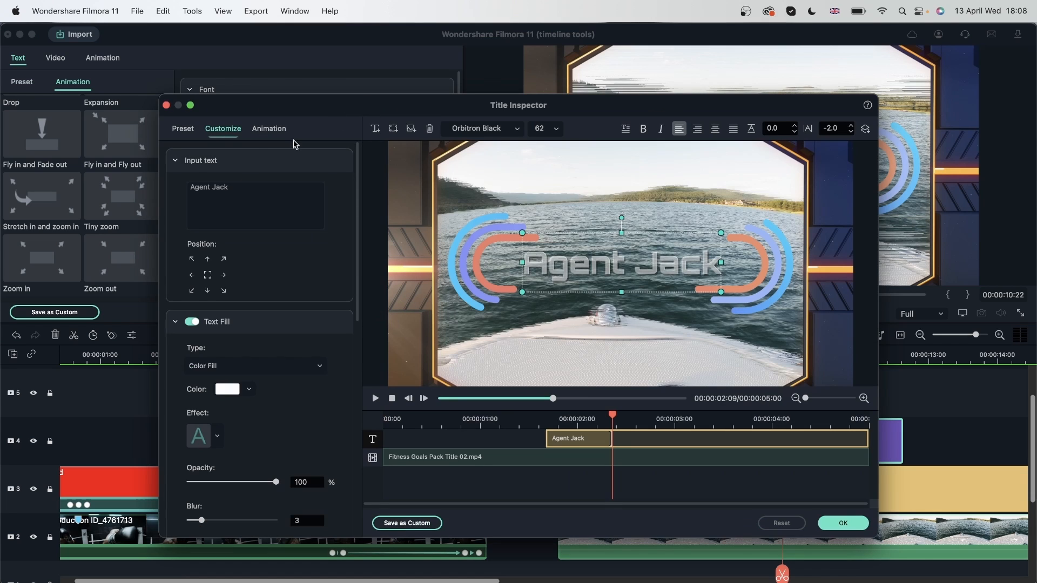
- Apply the Type Writer animation to the Agent Jack title and confirm
click(268, 129)
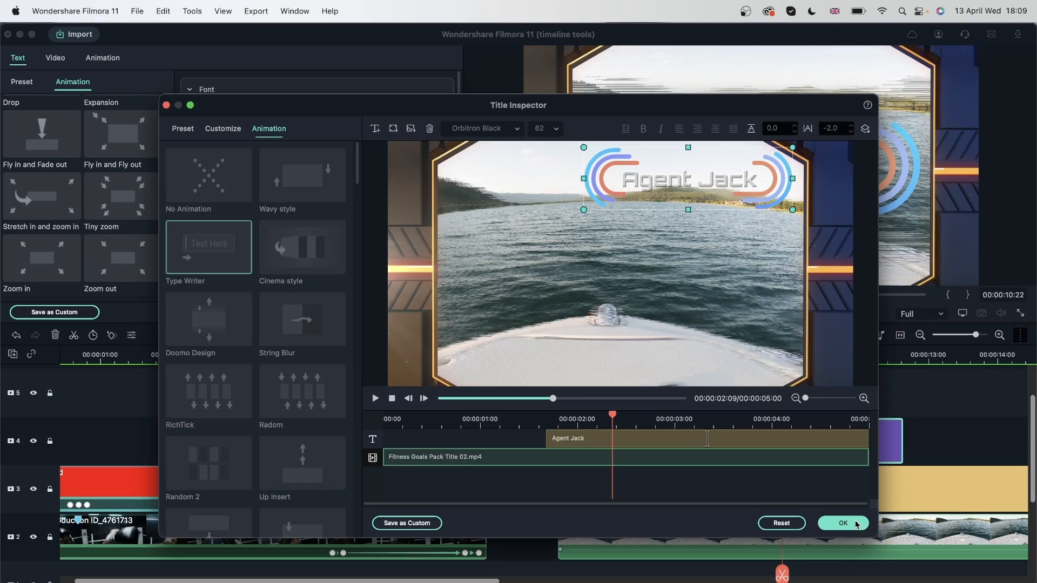
click(843, 523)
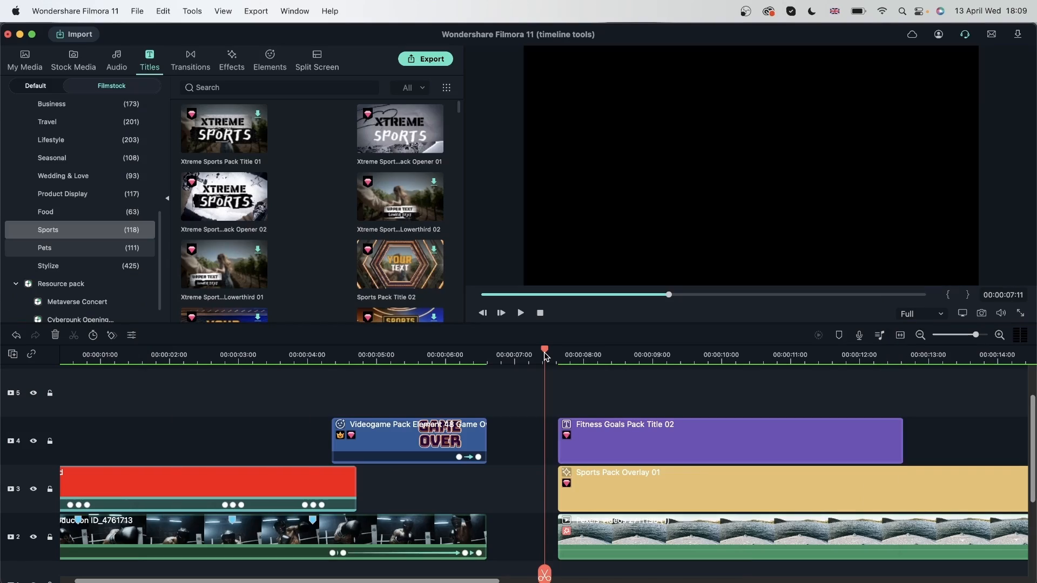